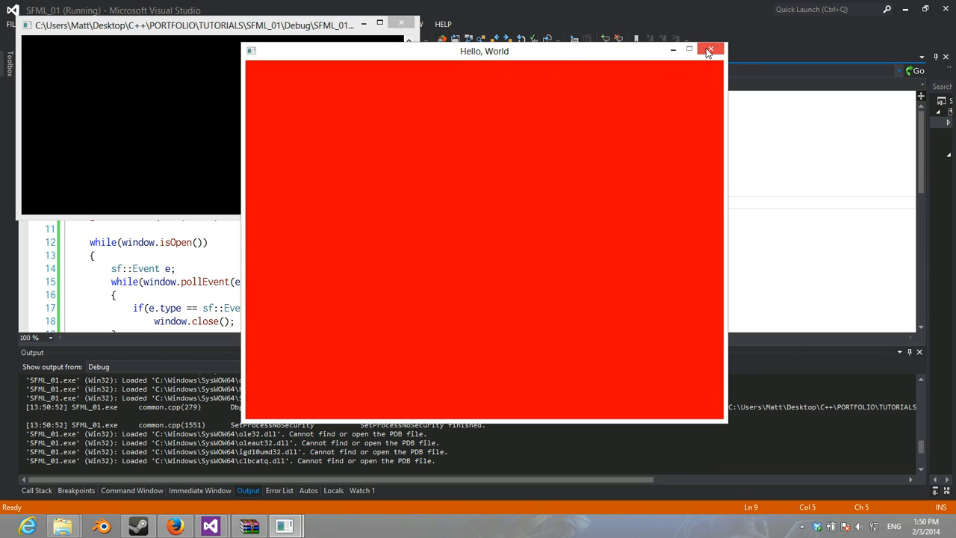
Step: Close the red Hello World window and bring up the Header Files context menu for adding items
left_click(709, 51)
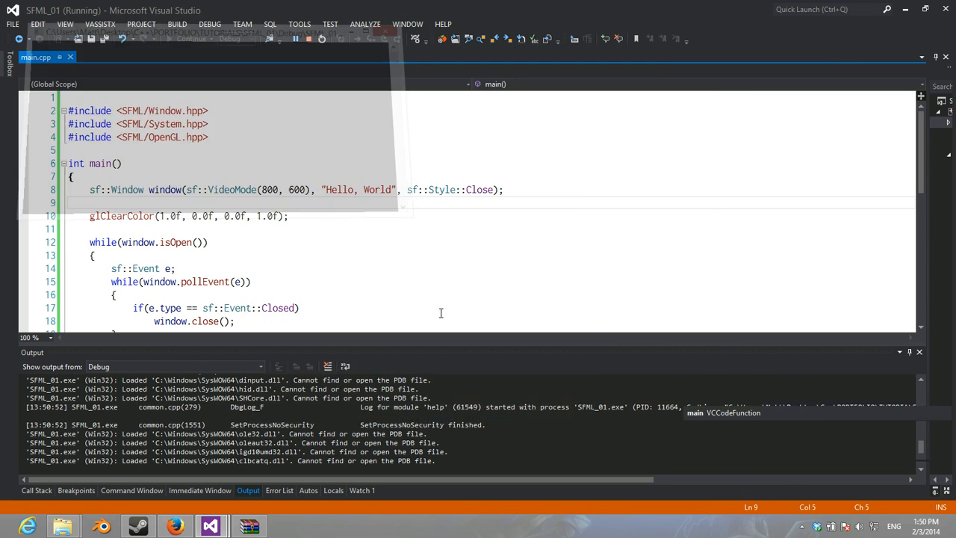
left_click(296, 39)
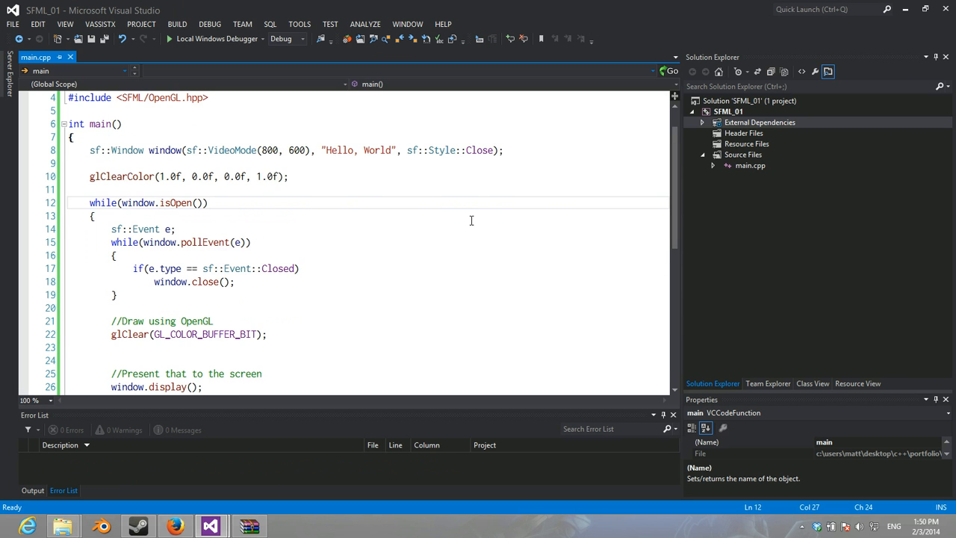
right_click(744, 133)
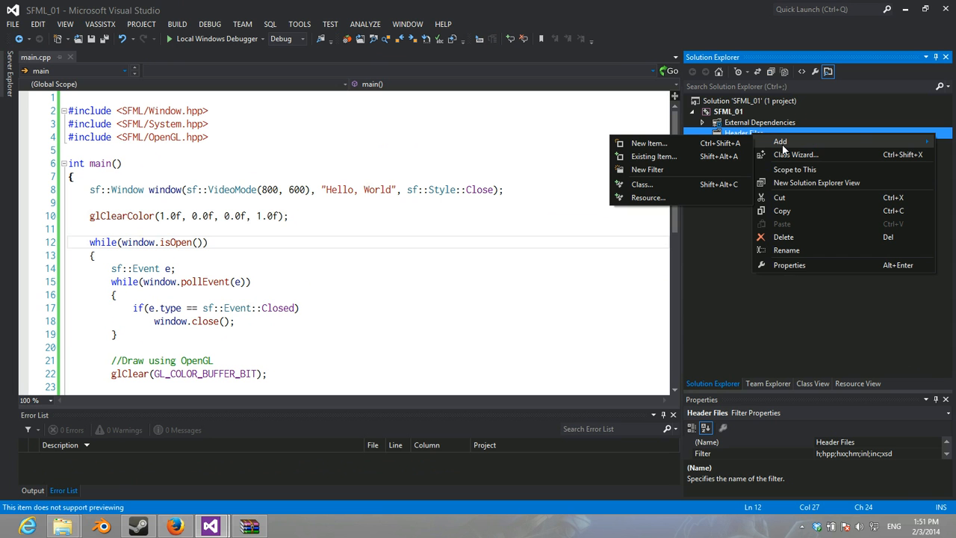
mouse_move(654, 157)
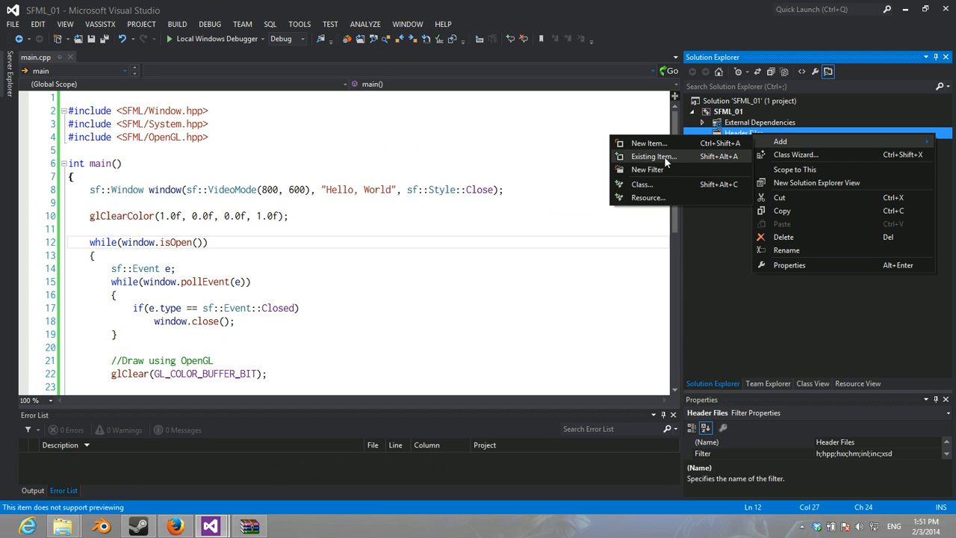
Step: Create a generic C++ class named GameApp through the class wizard, generating GameApp.h and GameApp.cpp
left_click(649, 144)
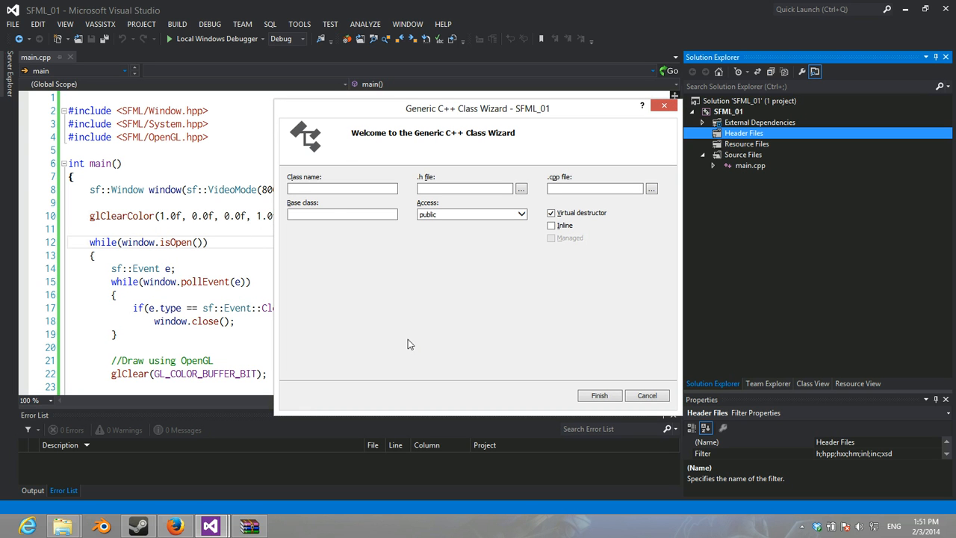
left_click(342, 188)
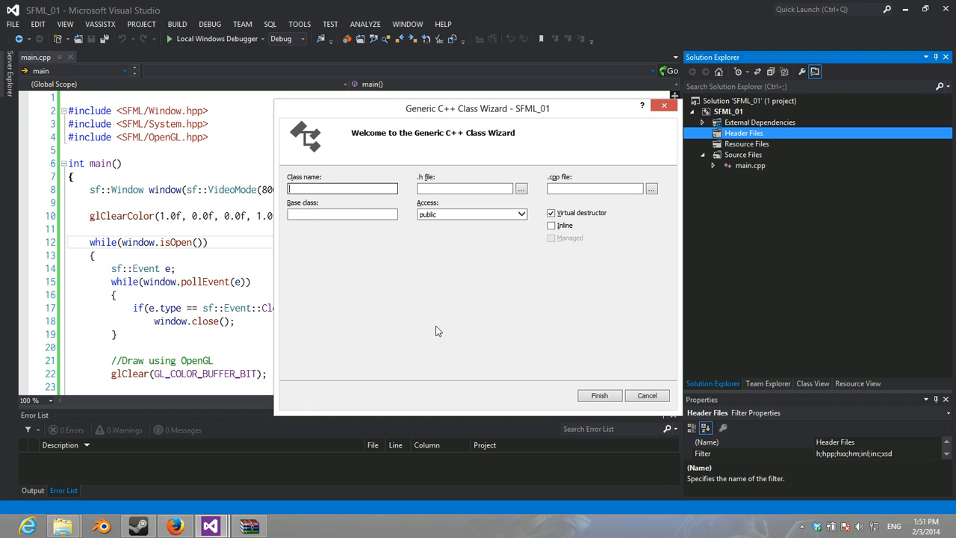
type("GameApp")
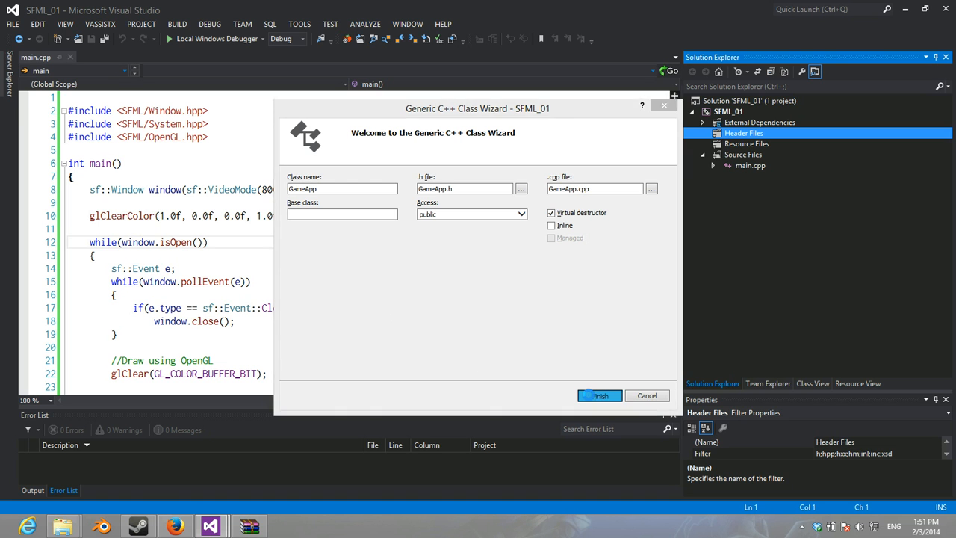
left_click(601, 395)
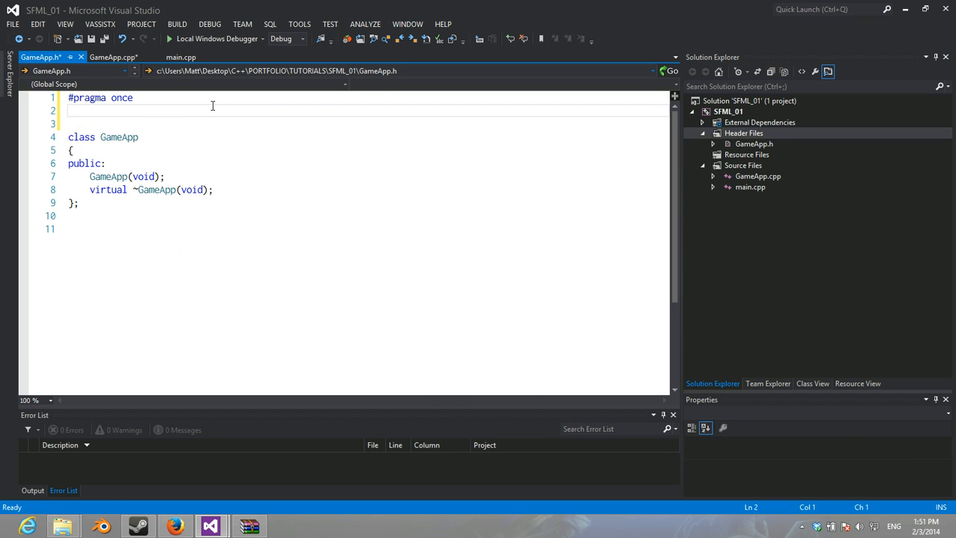
Step: Copy main.cpp's three SFML includes into GameApp.h and replace the default GameApp(void) declaration
left_click(182, 57)
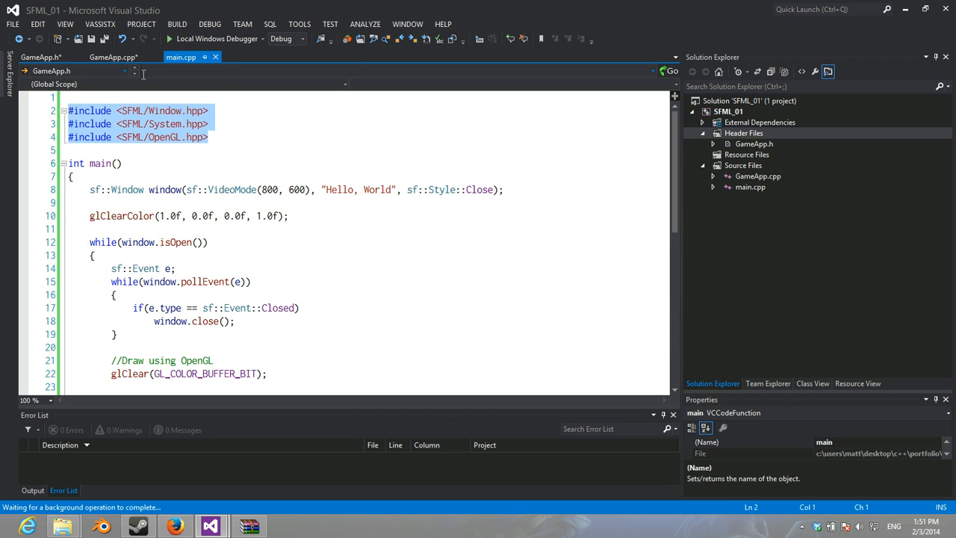
left_click(41, 57)
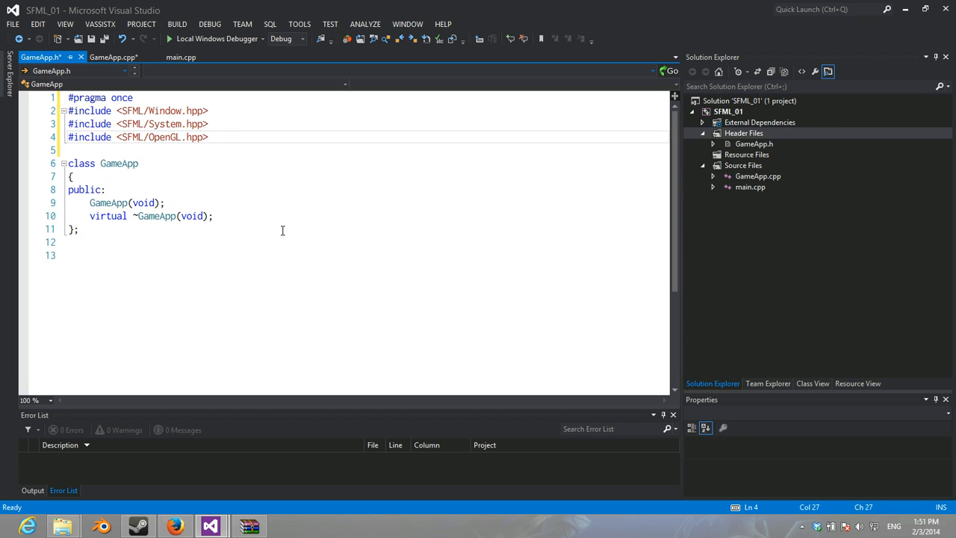
left_click(105, 190)
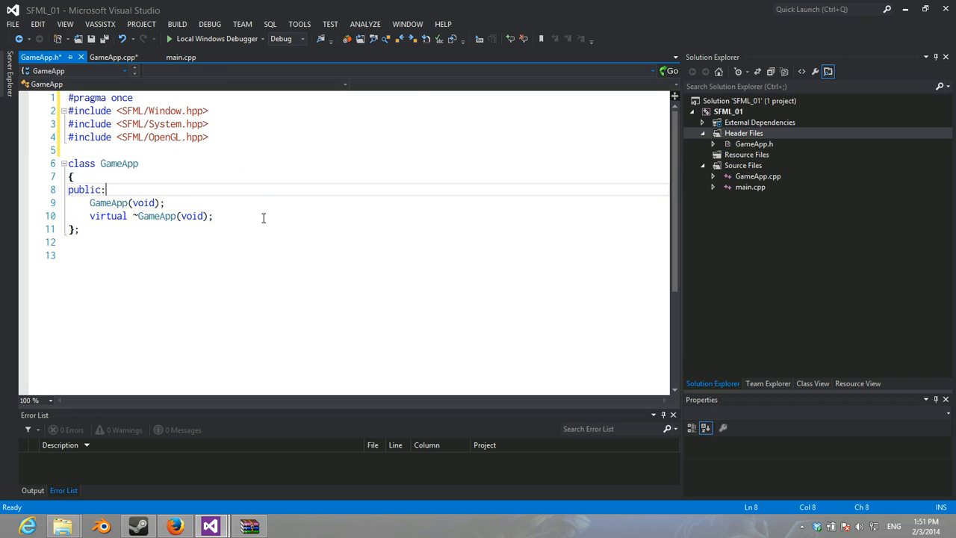
key("enter")
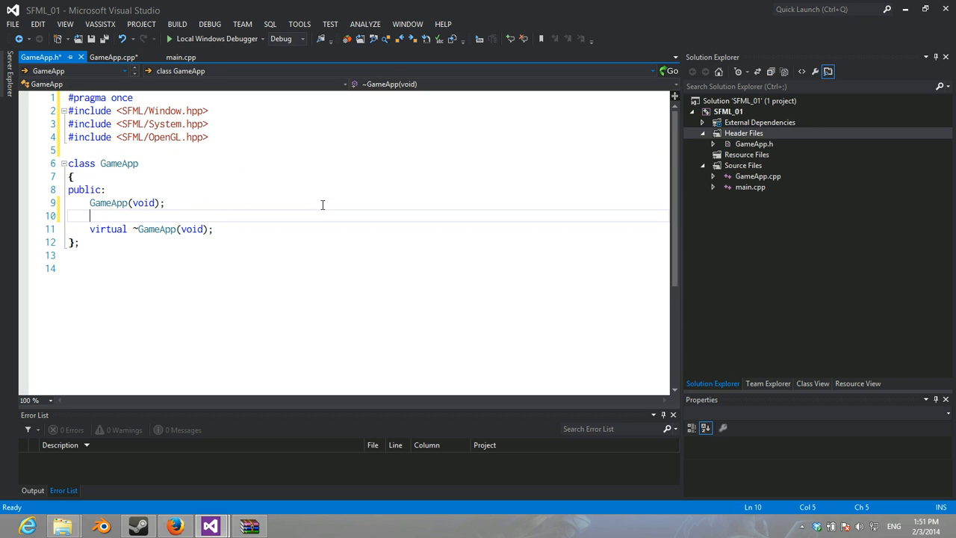
type("GameApp")
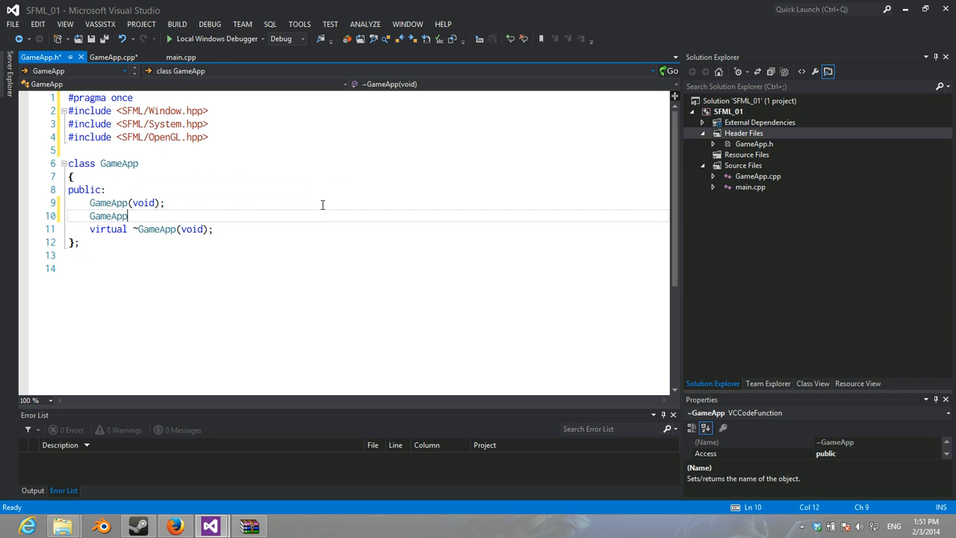
type("()")
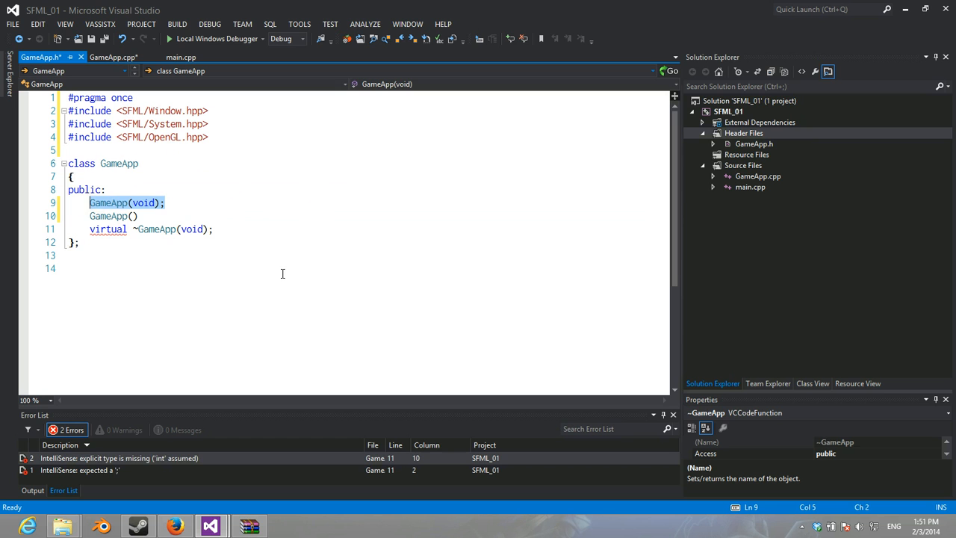
key("Delete")
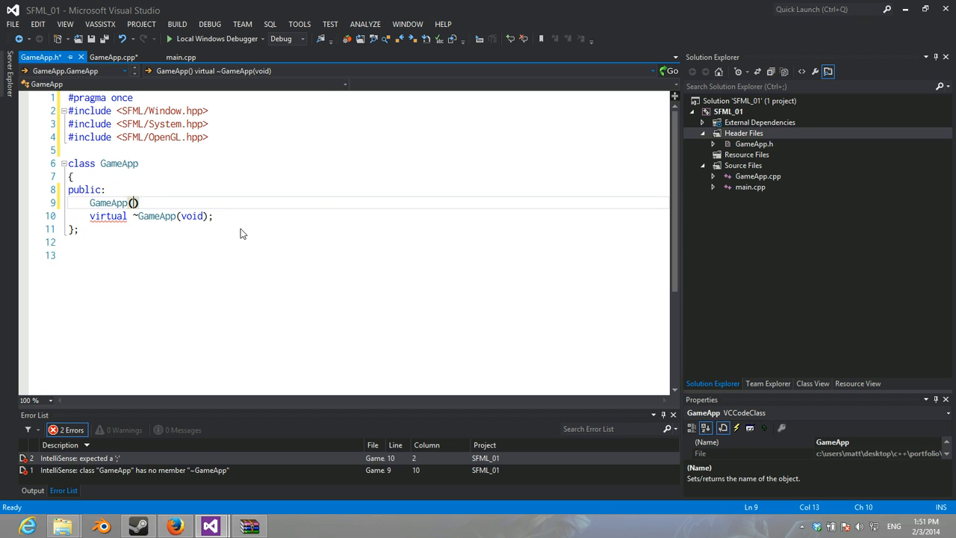
Step: Declare the constructor GameApp(const char* title, unsigned int width, unsigned int height)
type("const char*")
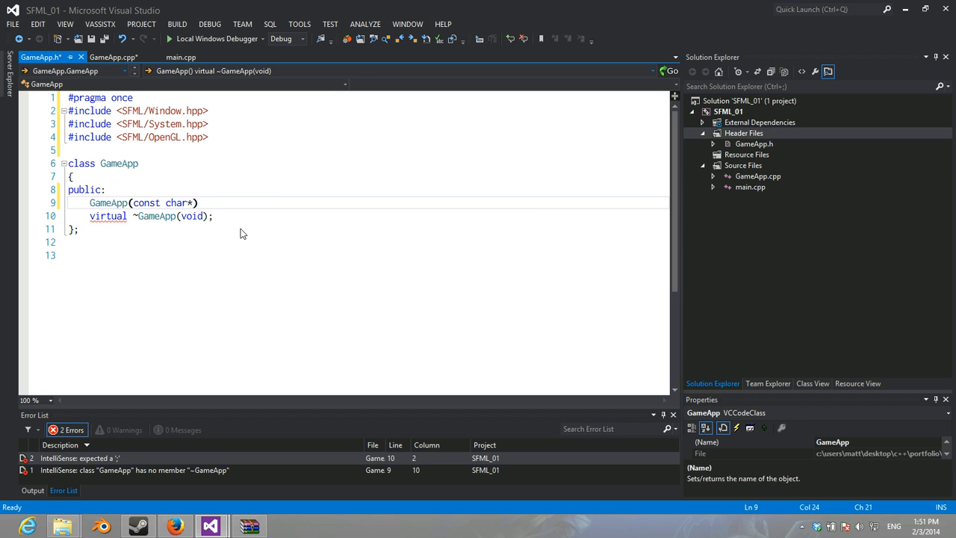
type("title,")
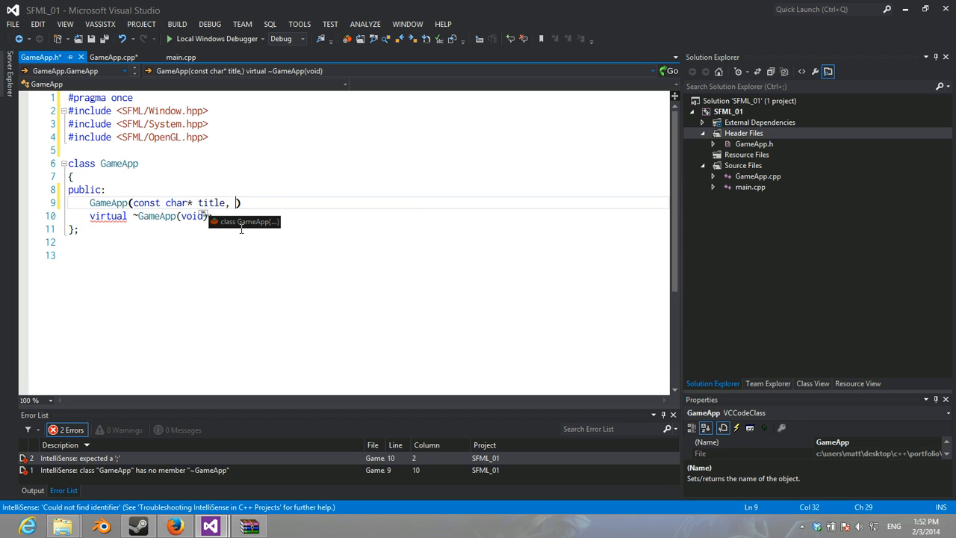
type("unsinge")
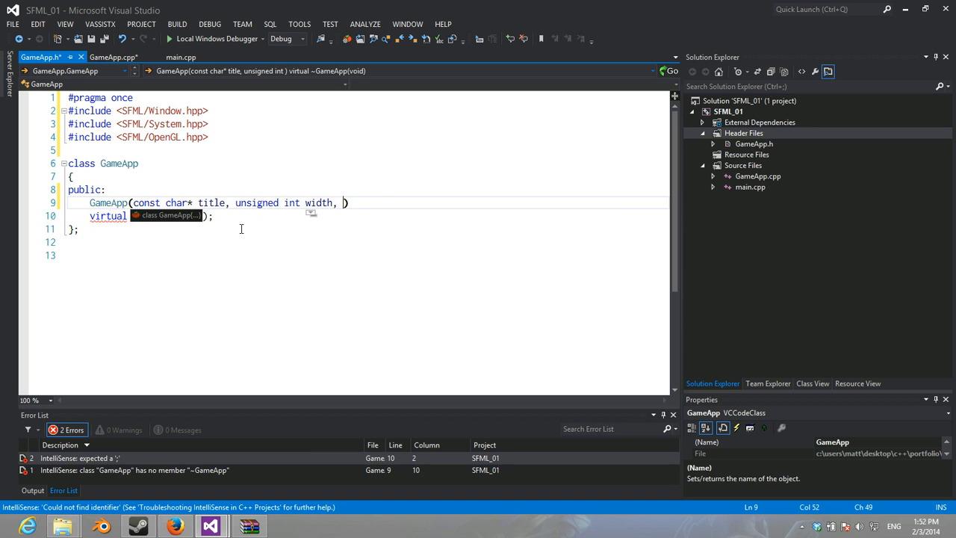
type("unsigned int")
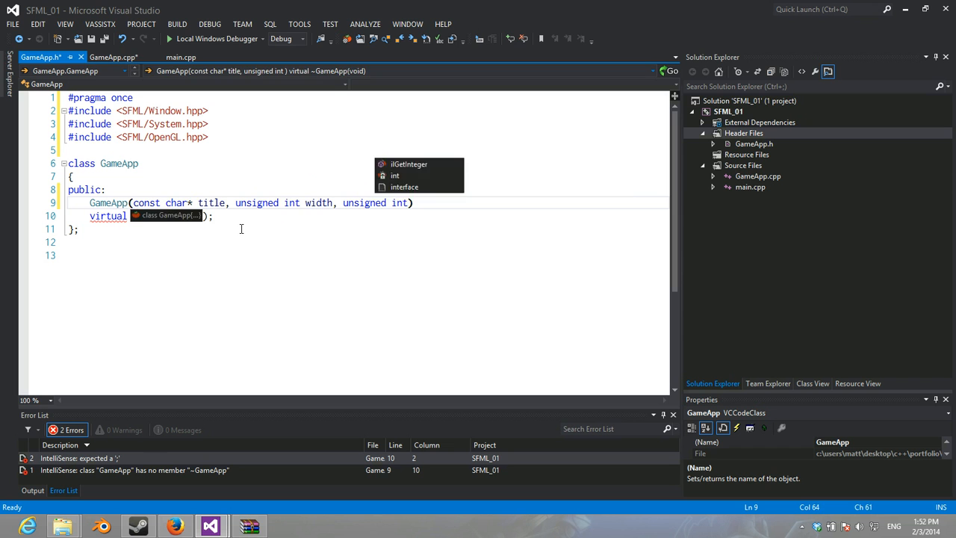
type("height")
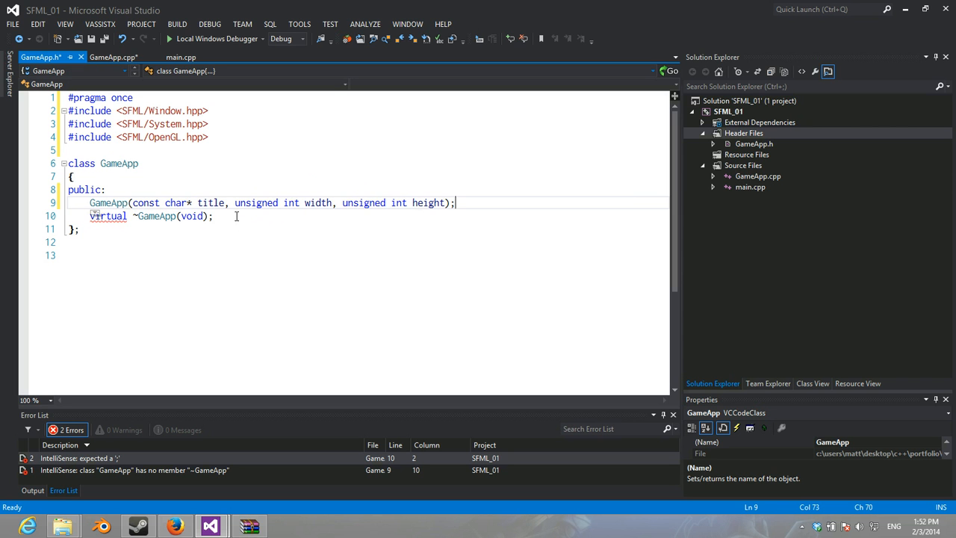
Step: Declare the copy constructor GameApp(const GameApp& other);
double_click(318, 203)
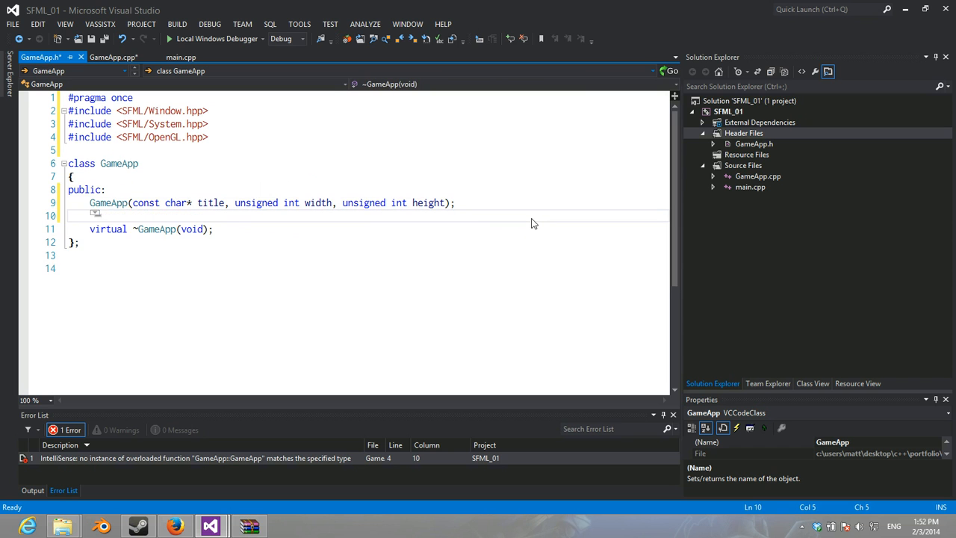
type("GameApp()")
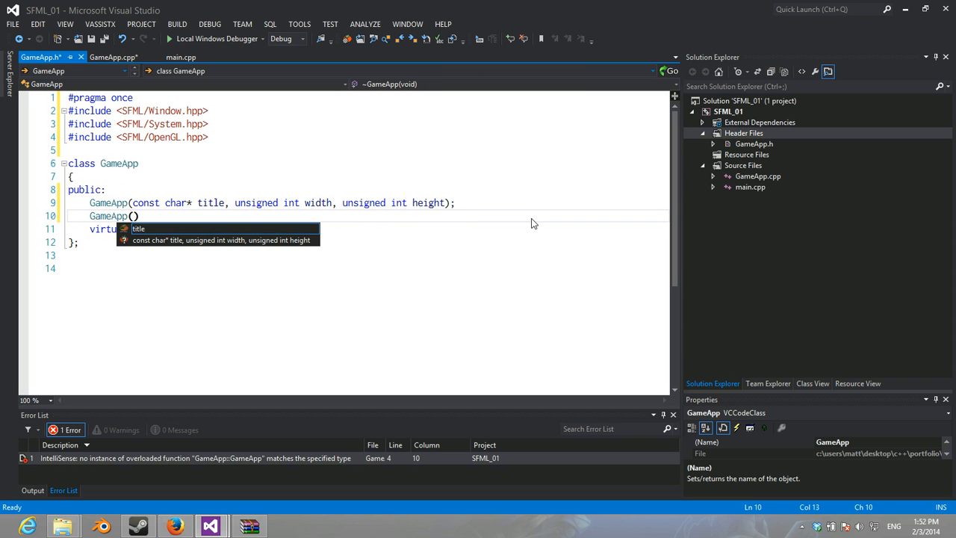
type("const")
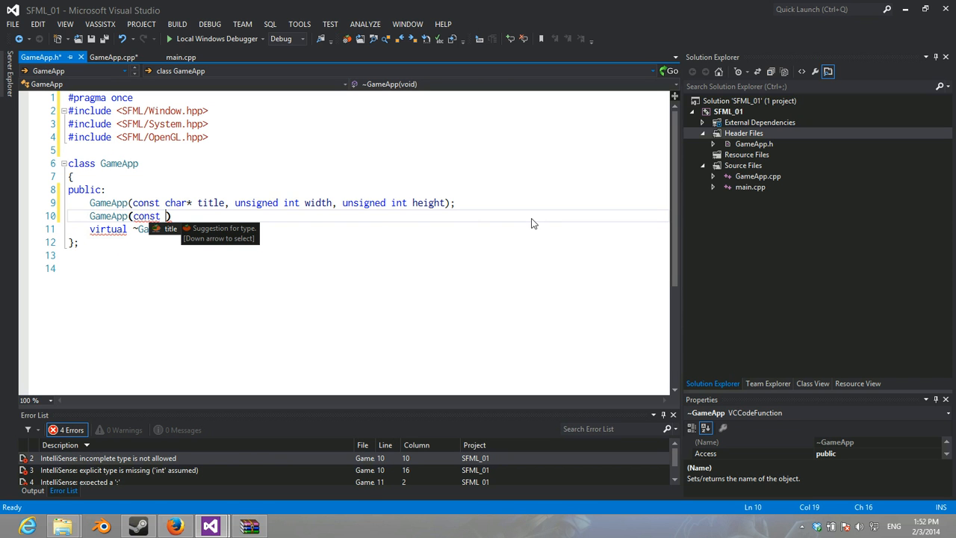
type("GameApp& other")
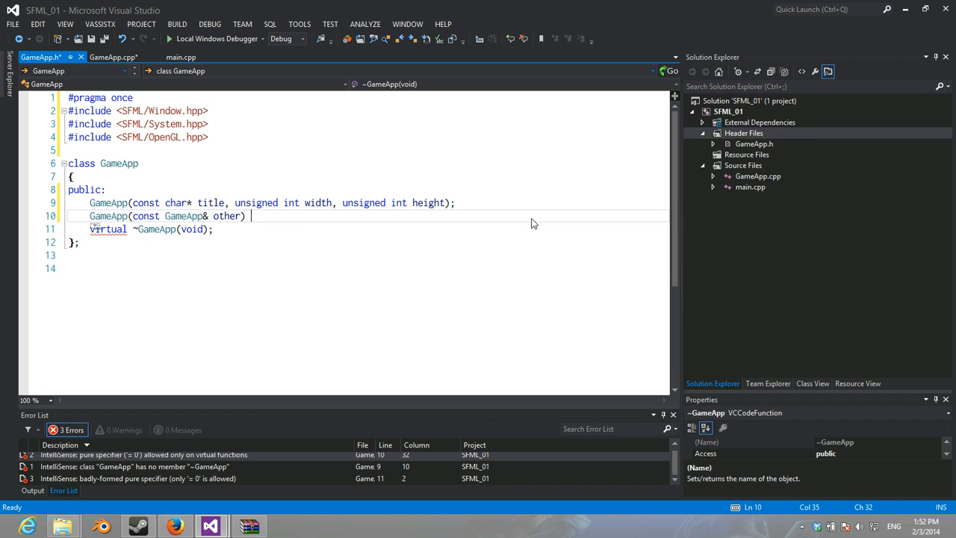
type("= 0;")
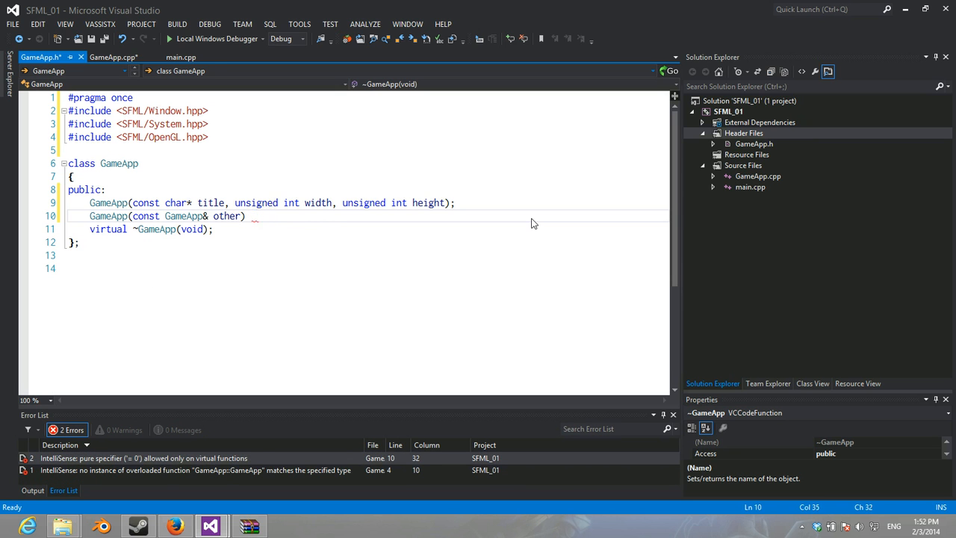
type(";")
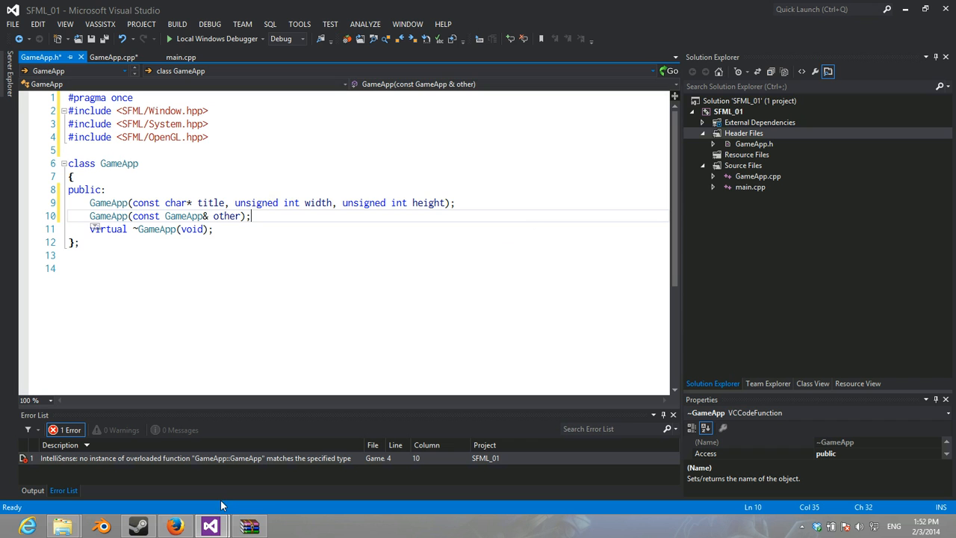
Step: Declare GameApp& operator=(const GameApp&); below the copy constructor and open lines under the destructor
key("enter")
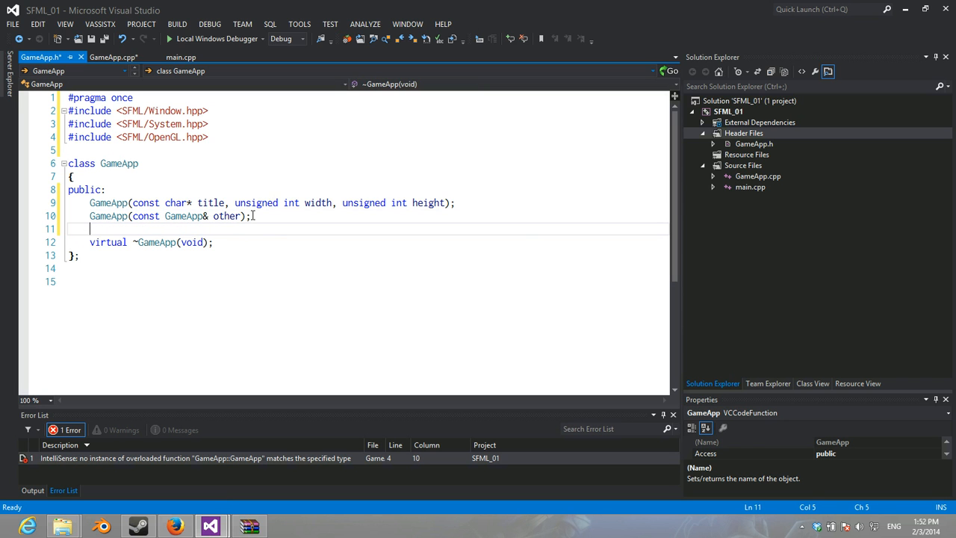
type("const")
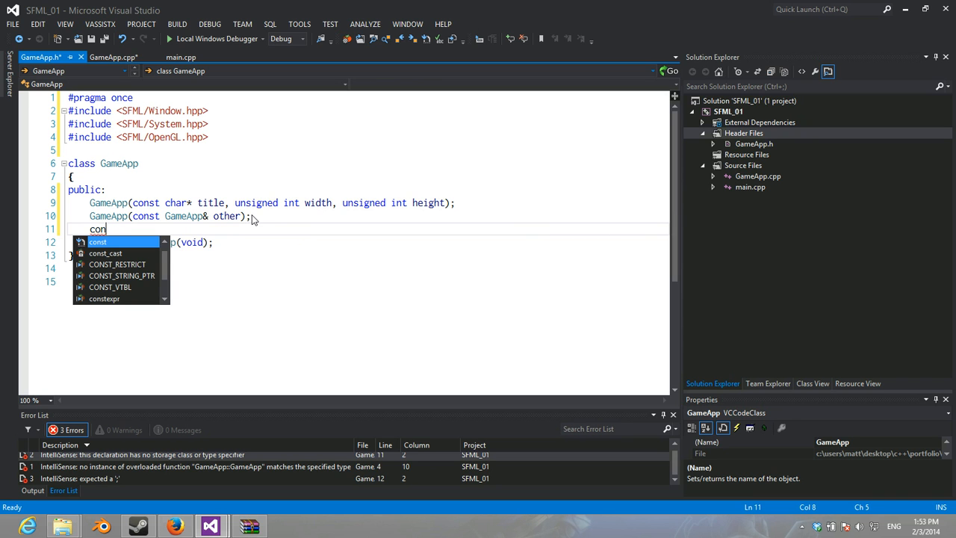
type("GameApp&")
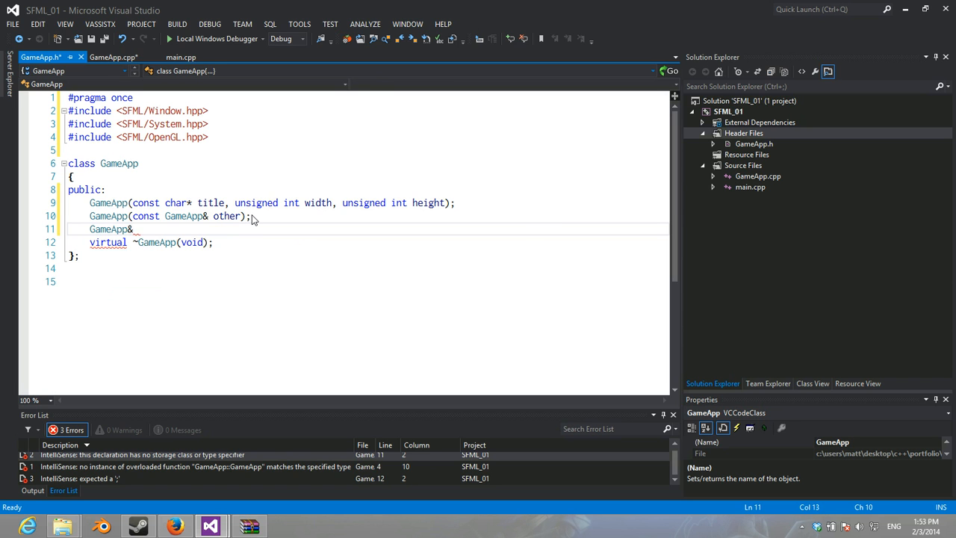
type("operator")
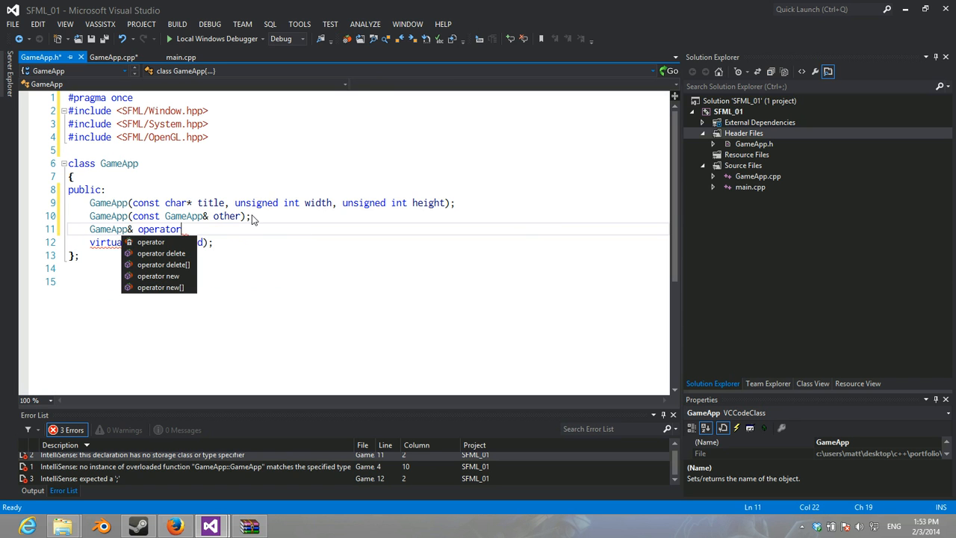
type("=")
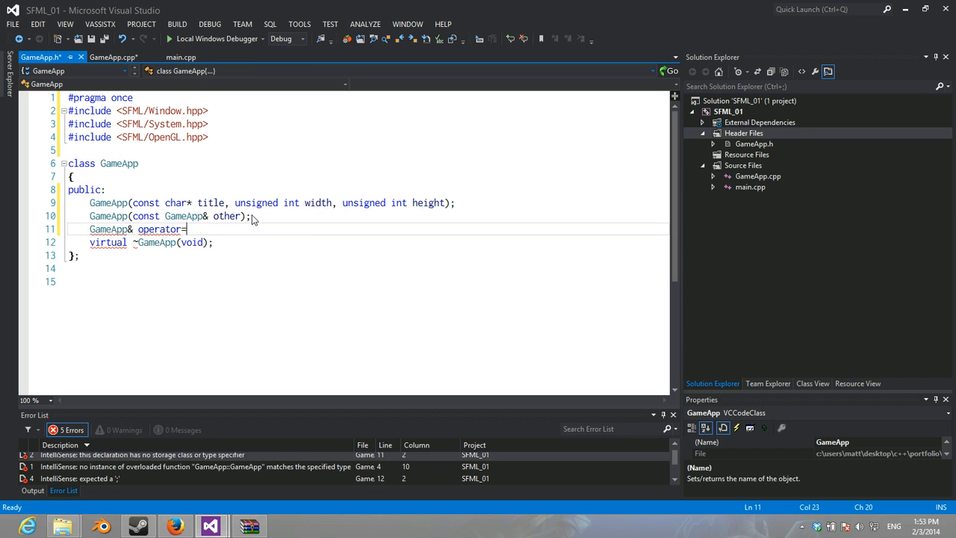
type("(const GameApp&")
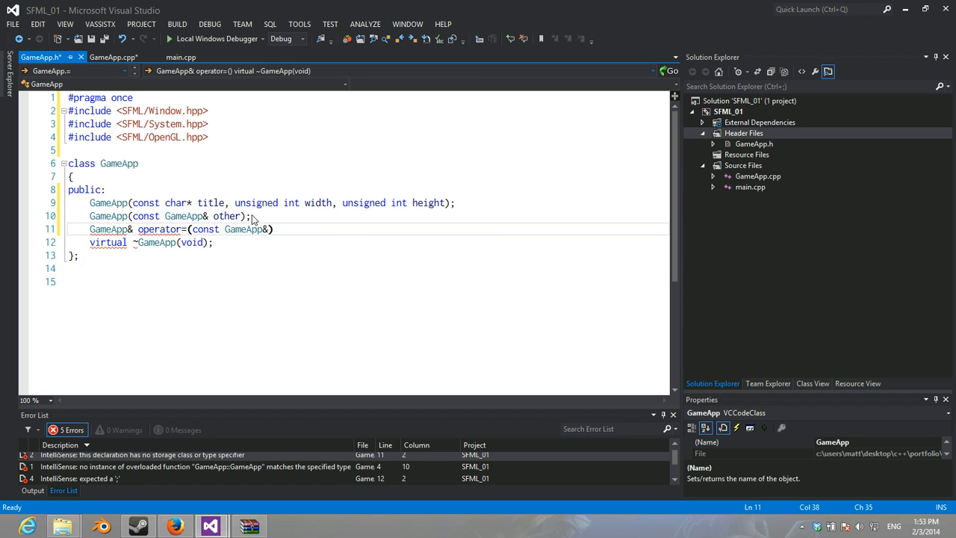
type(");")
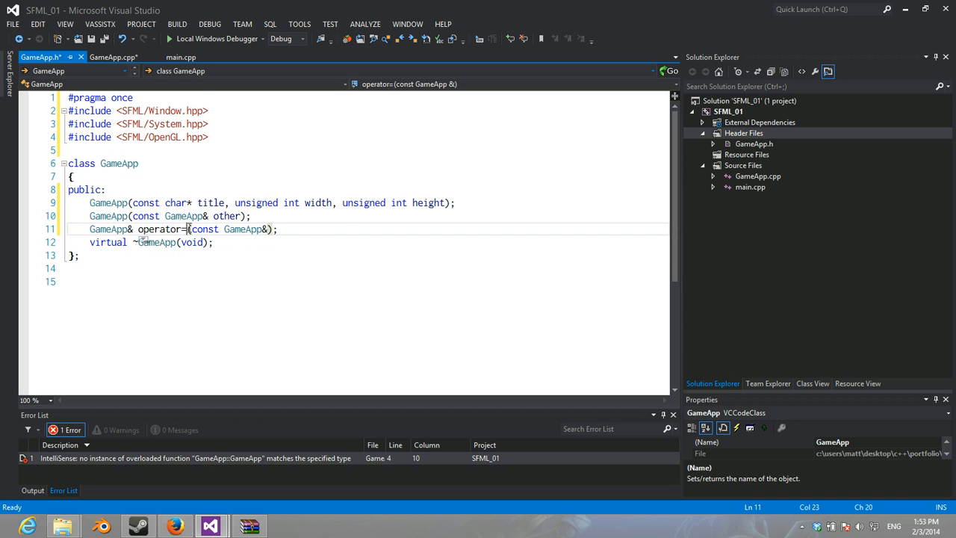
left_click(214, 242)
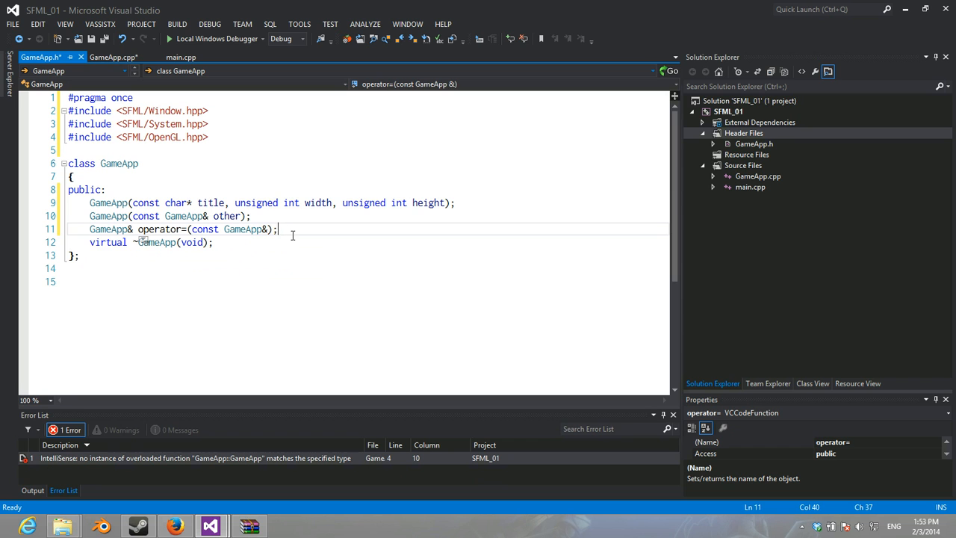
left_click(213, 242)
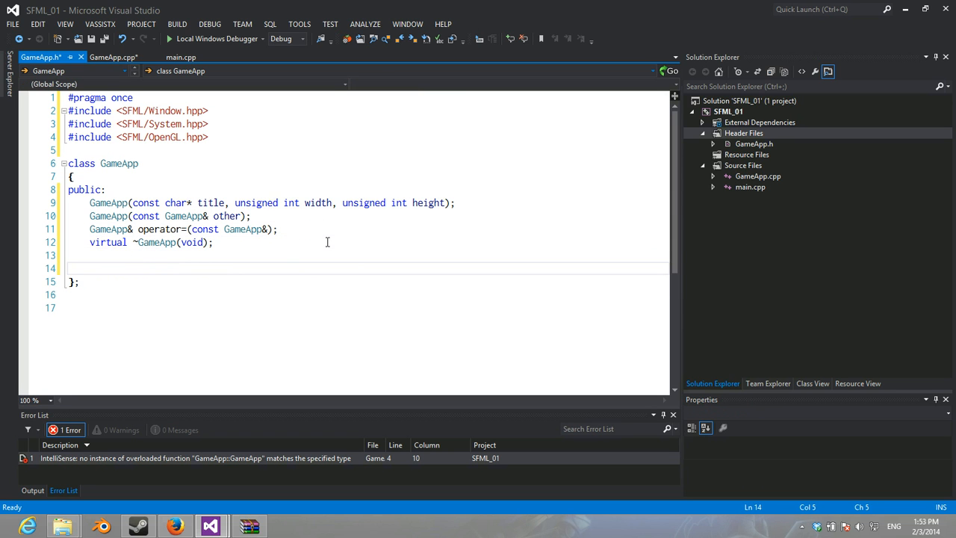
Step: Add the //Main application loop comment with void Run(); and //Framework methods with virtual bool Init() = 0;
type("//")
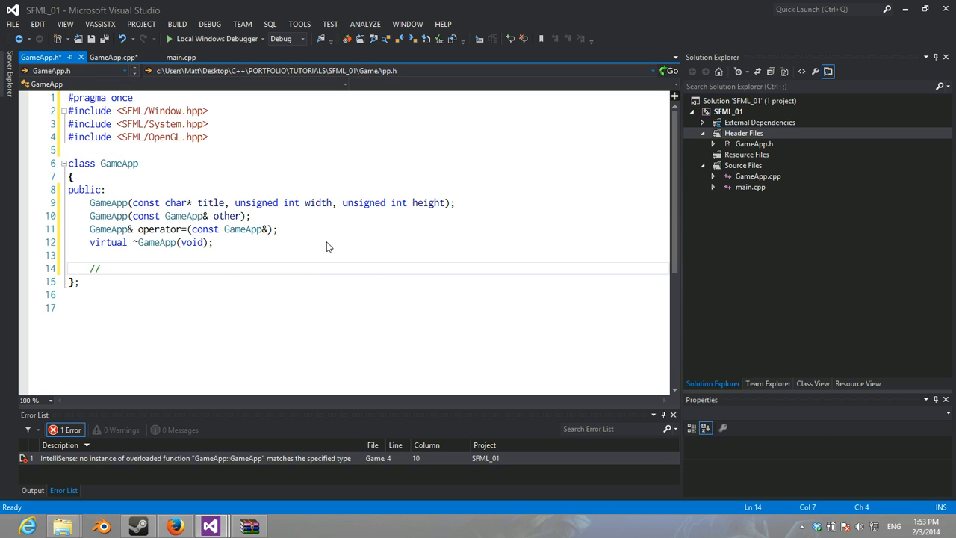
type("Main application loop")
type("void Run(")
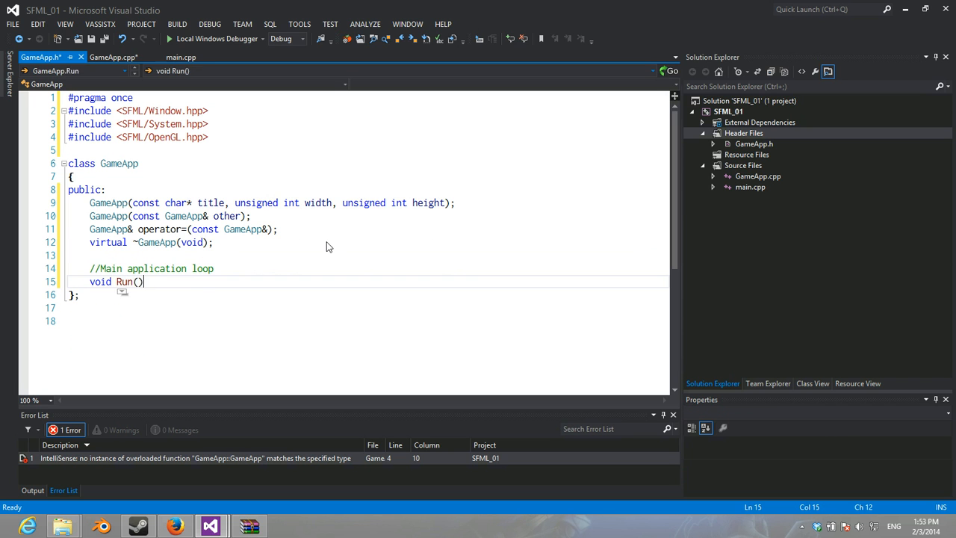
type(";")
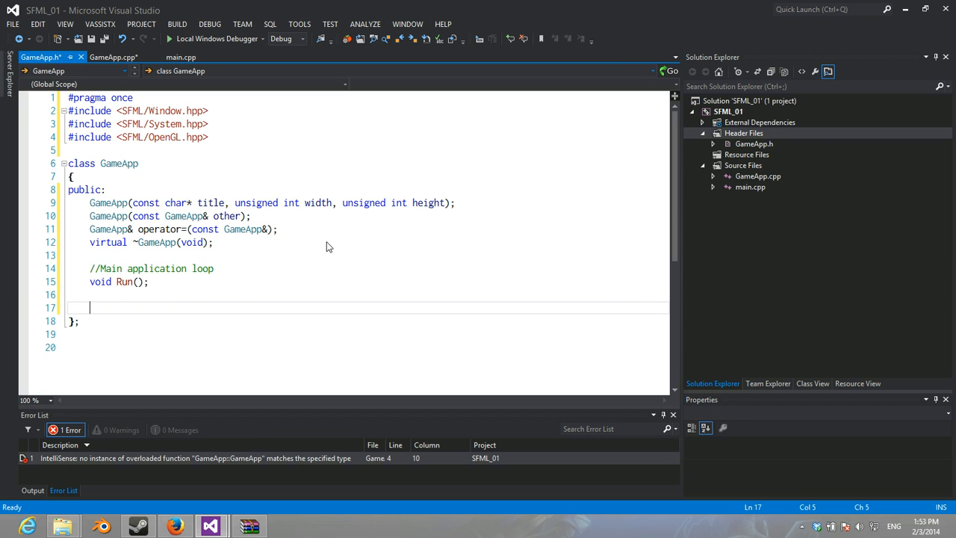
type("//")
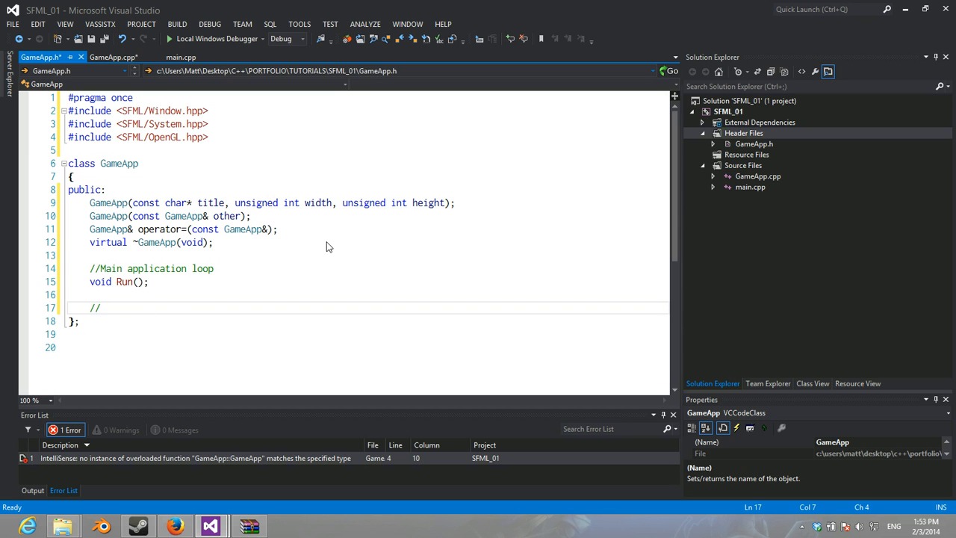
type("Framework methods")
type("virtual void")
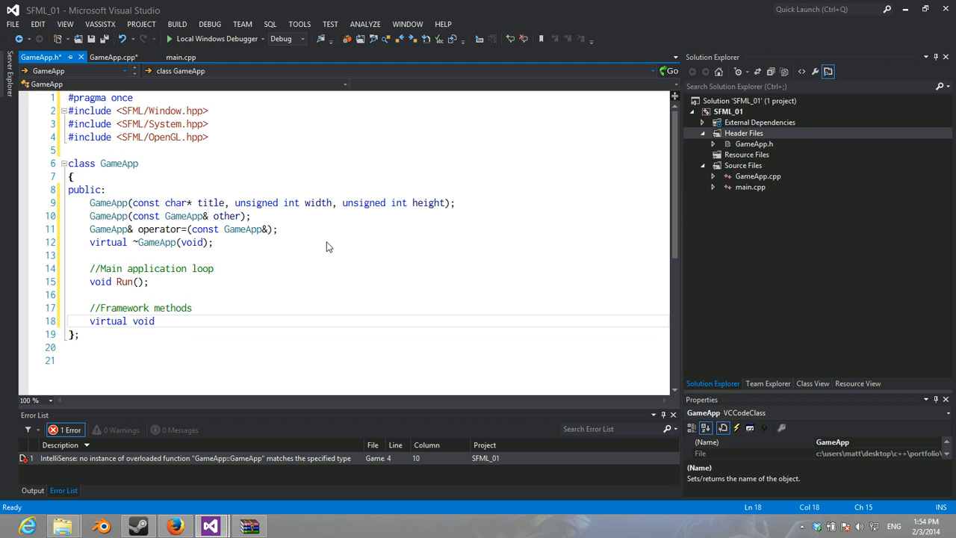
type("Init()")
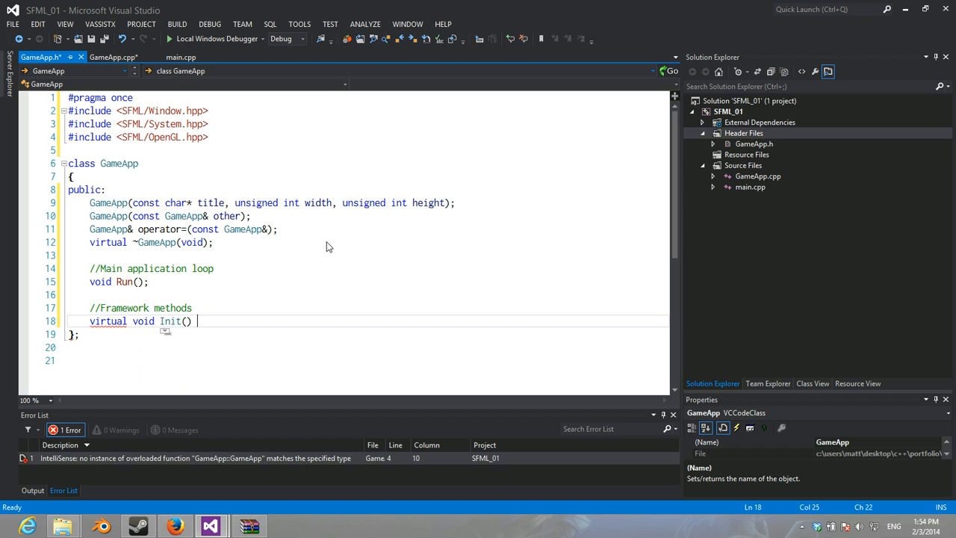
type("= 0;")
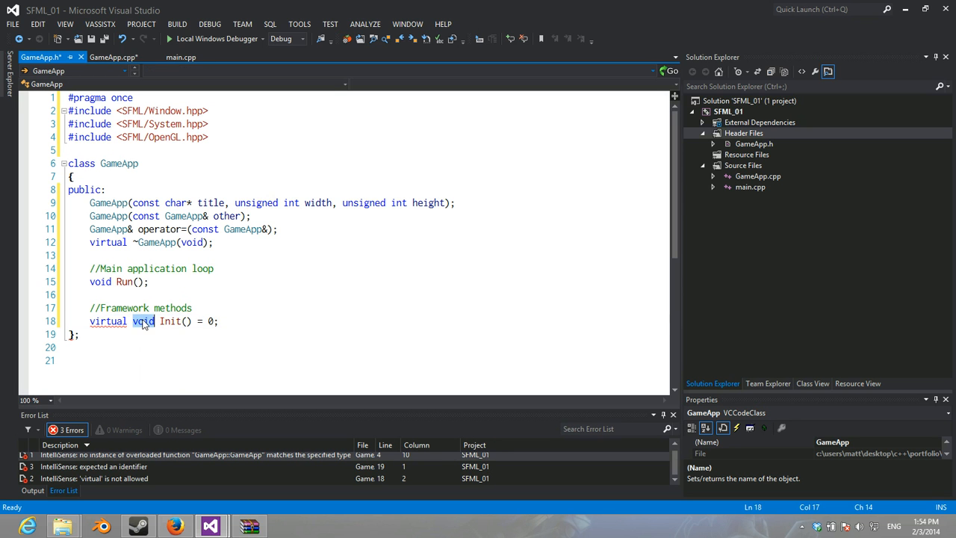
type("bool")
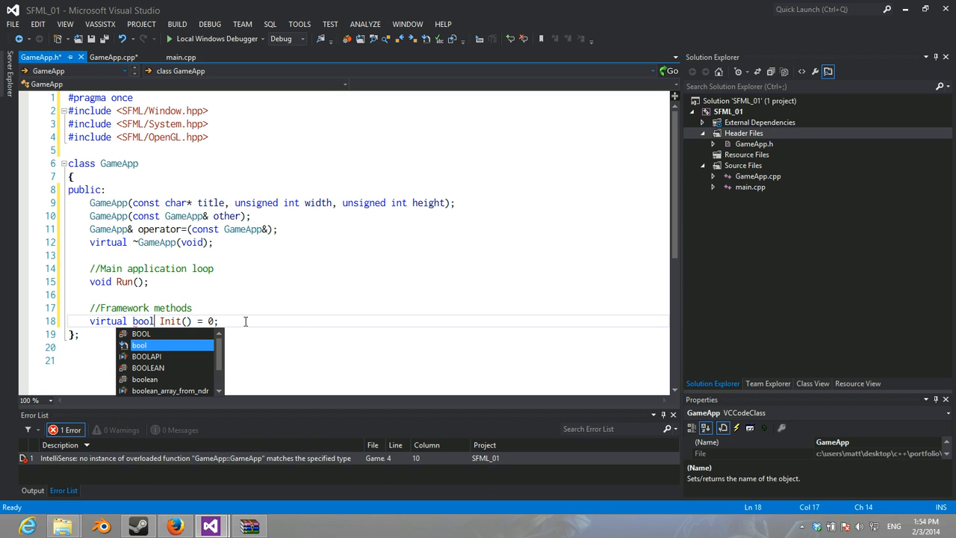
Step: Declare pure virtual Update(sf::Time& time), Render(sf::Time& time) and Cleanup() framework methods
type("virtual v")
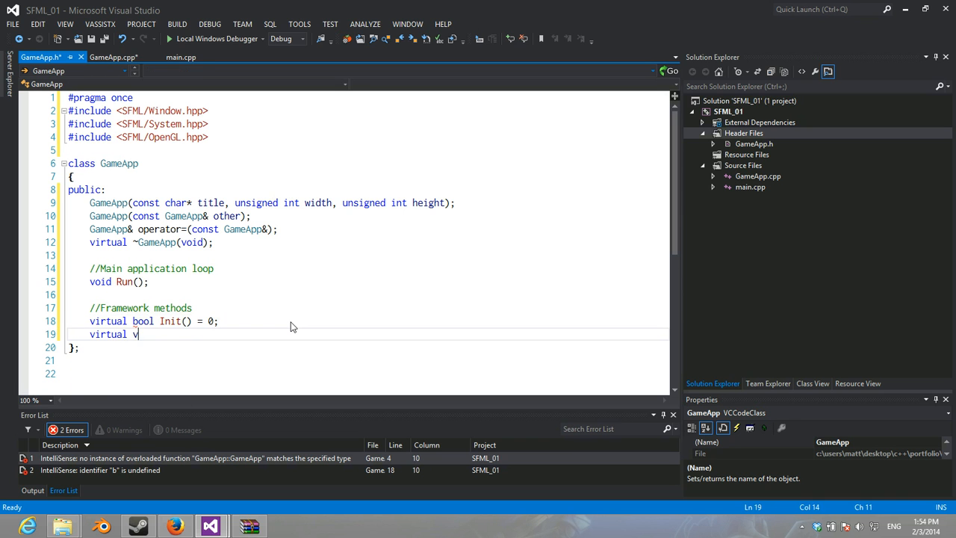
type("oid Update*")
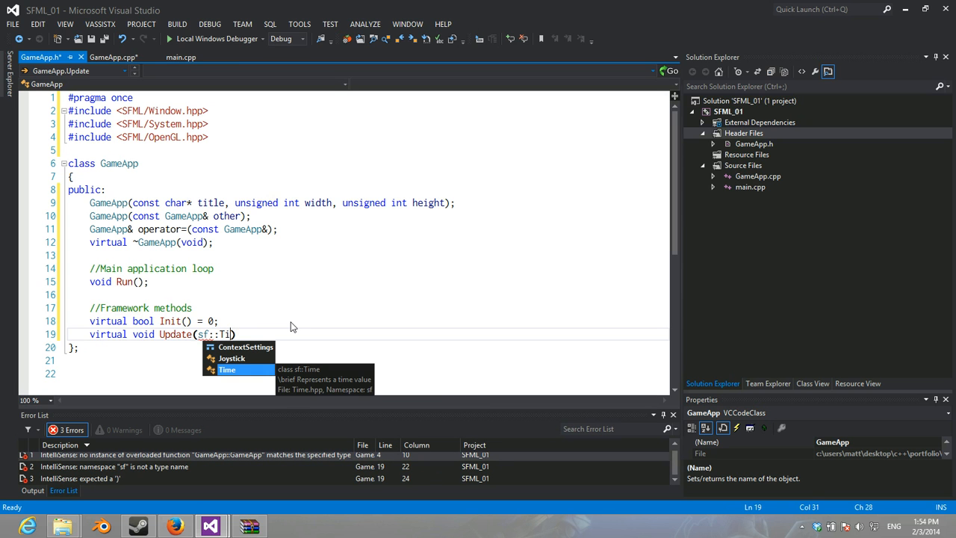
type("Cl")
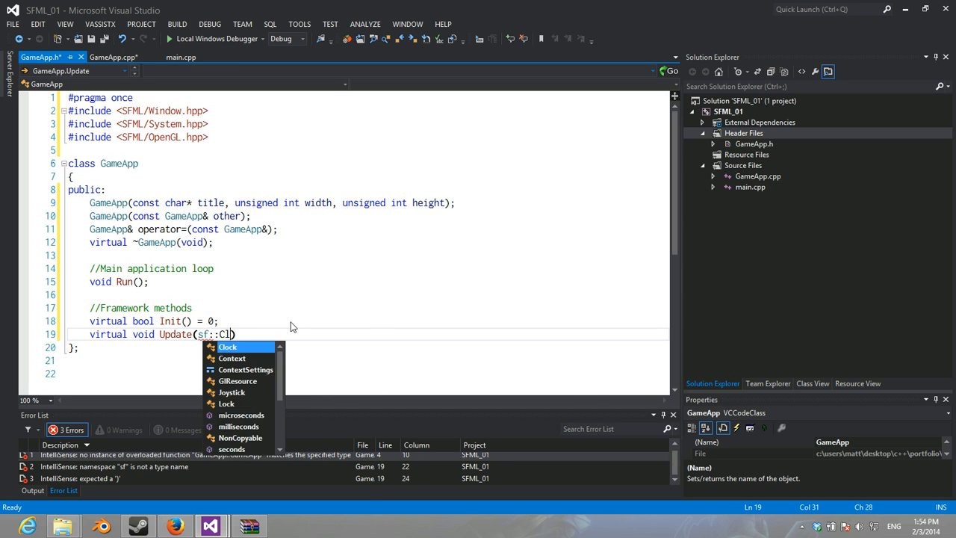
type("Time& time")
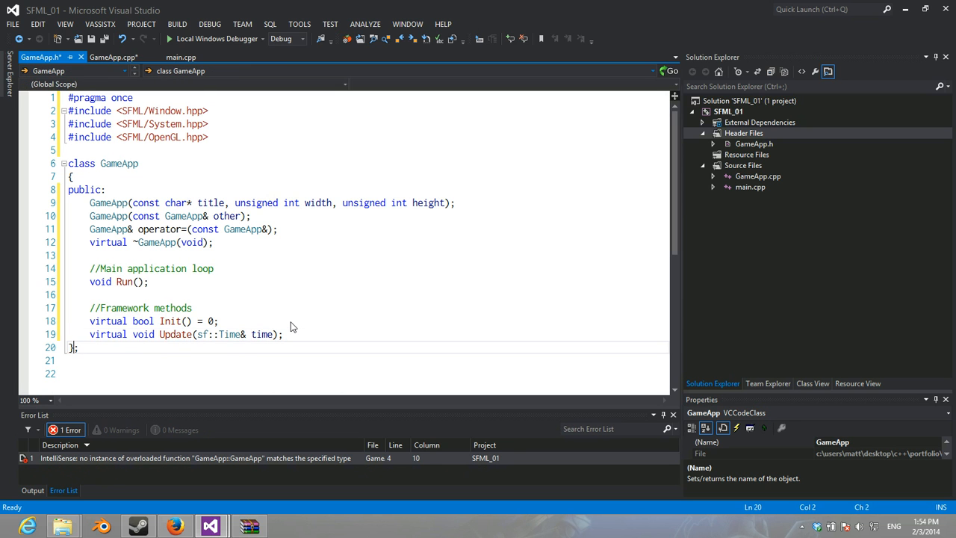
type("virtual void")
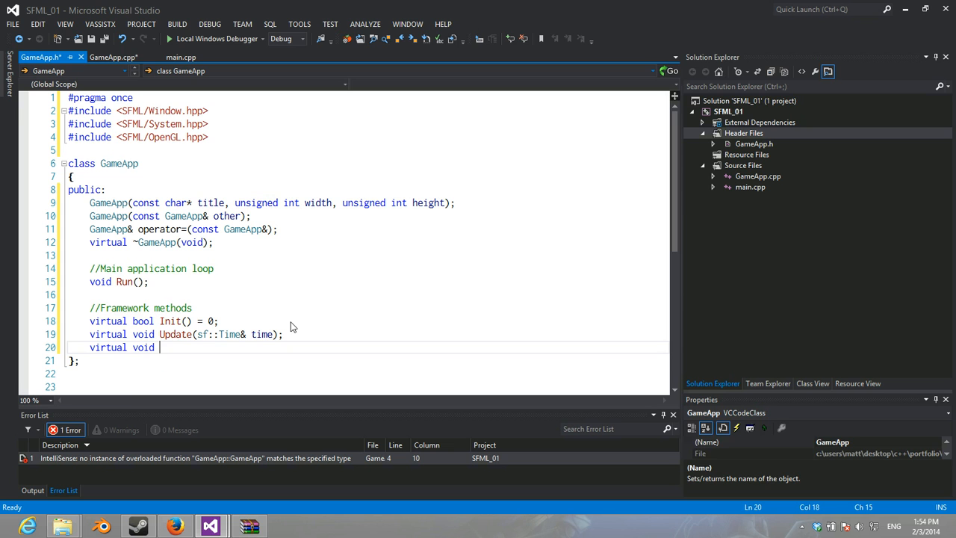
type("Render(sf")
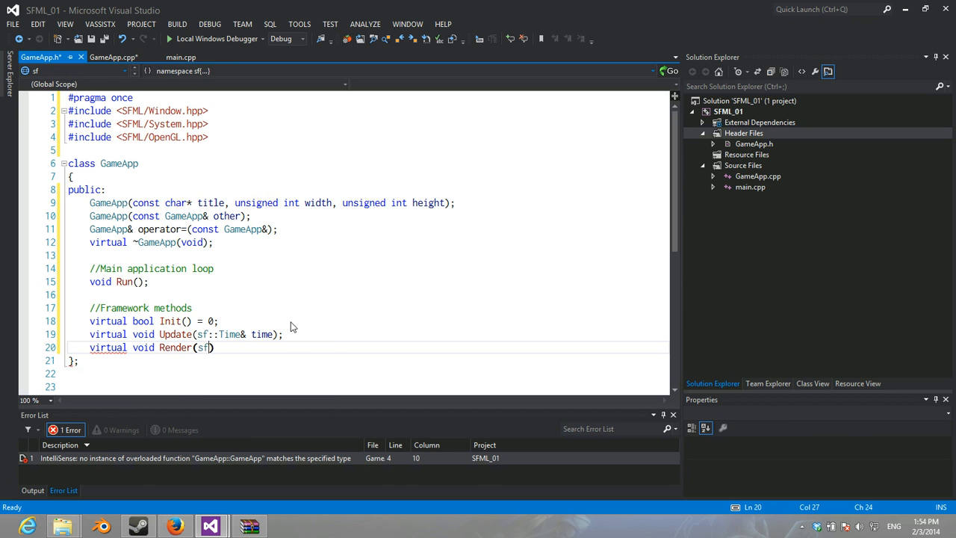
type("::Time& time")
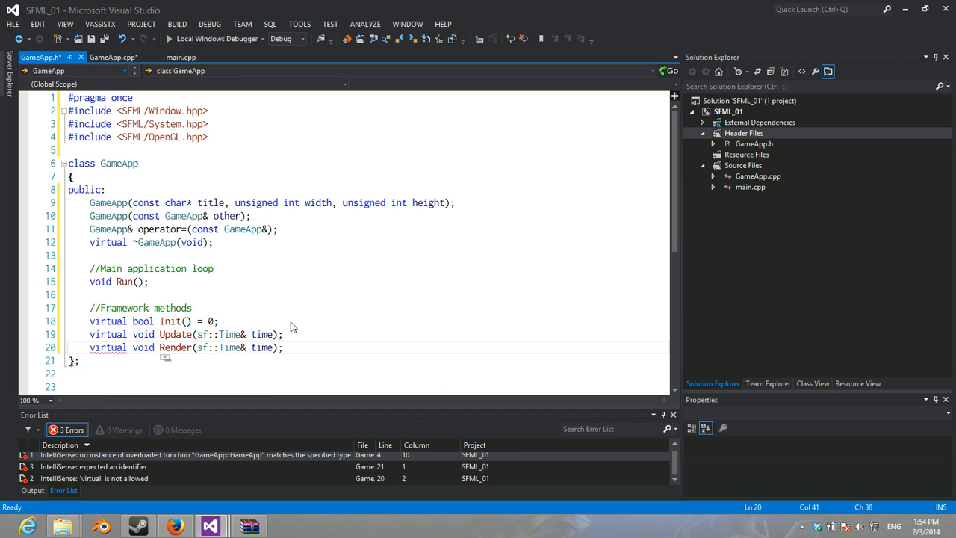
type("virtual void Cleaup")
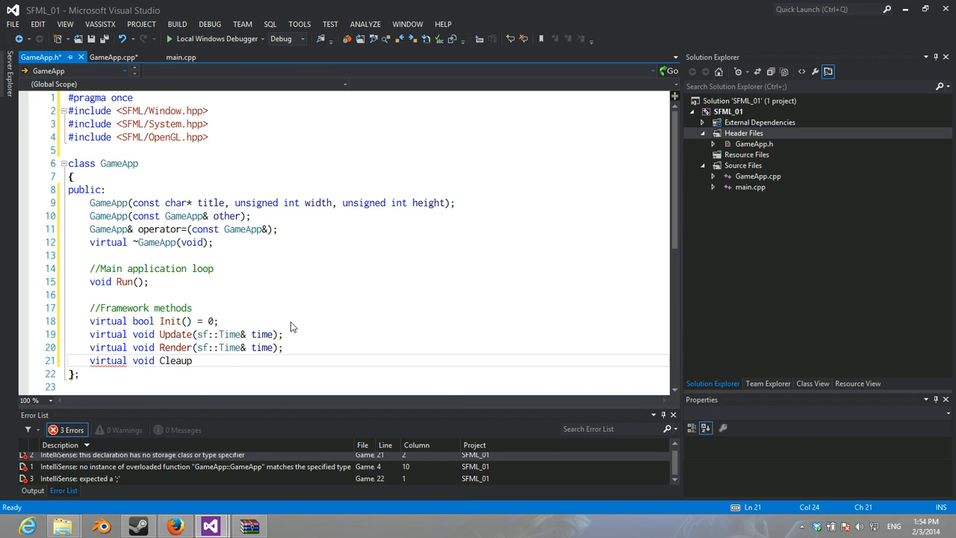
type("() = 0;")
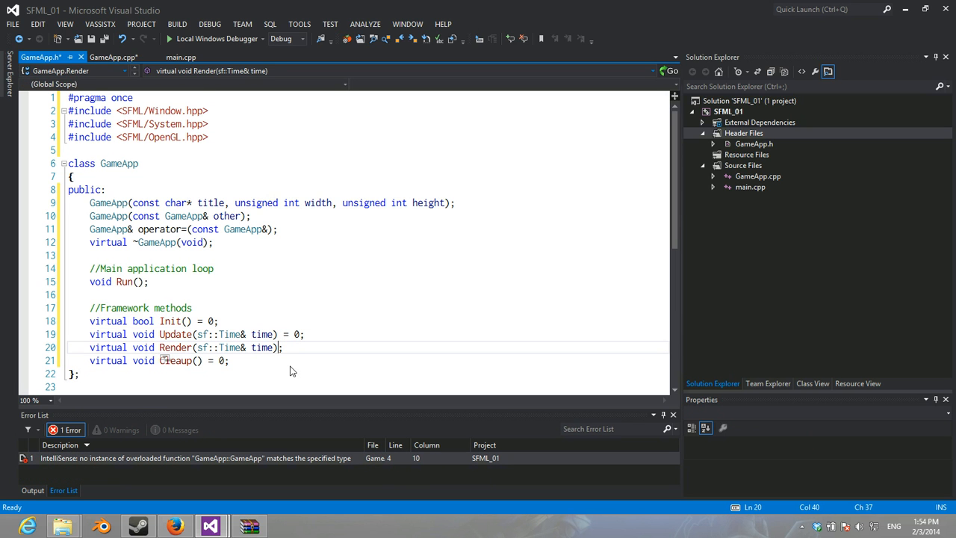
type("= 0")
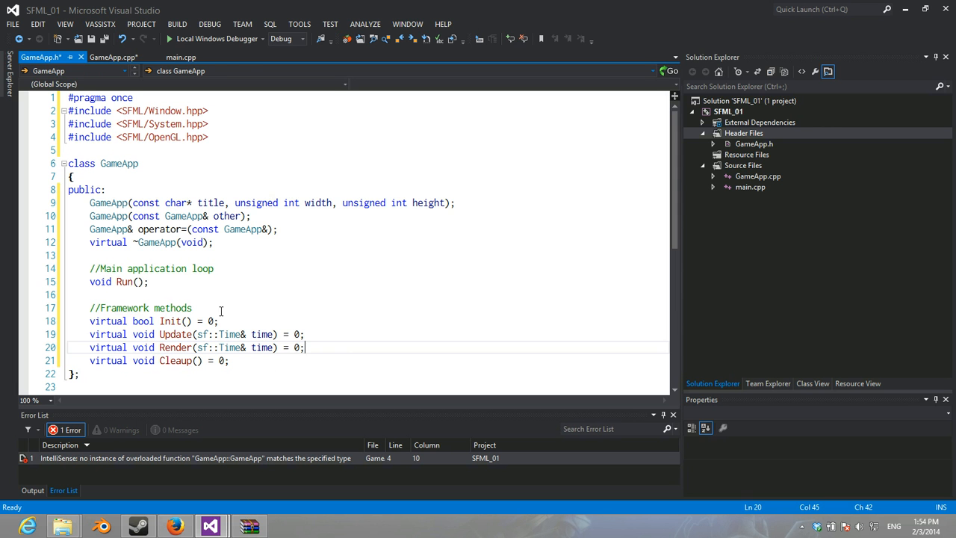
scroll("down", 3)
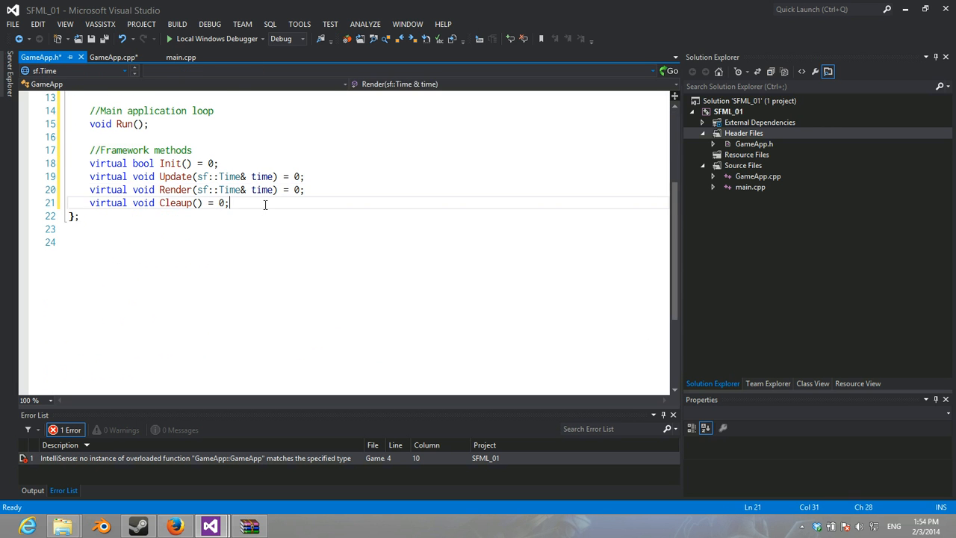
scroll("up", 3)
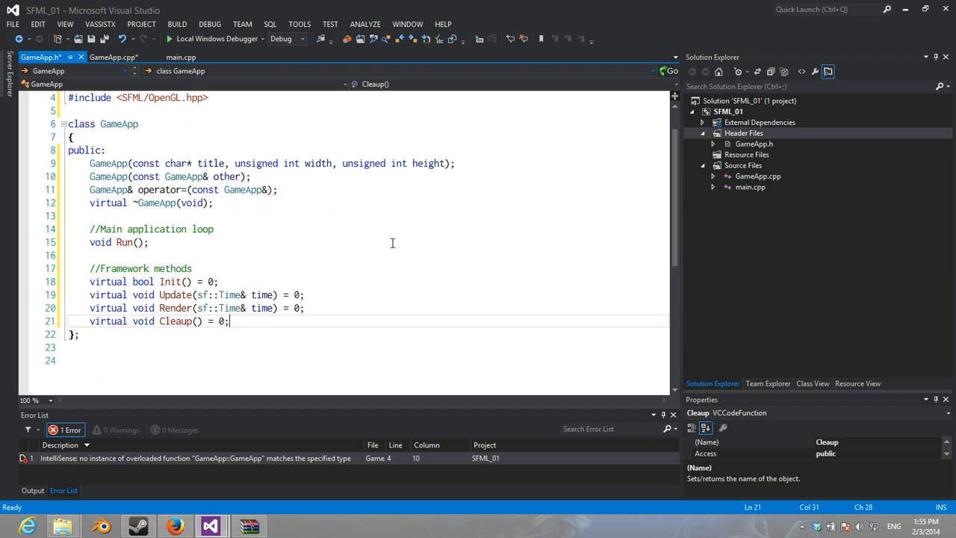
Step: Add a private section with sf::Window m_window; and sf::Clock m_clock; members
type("private:")
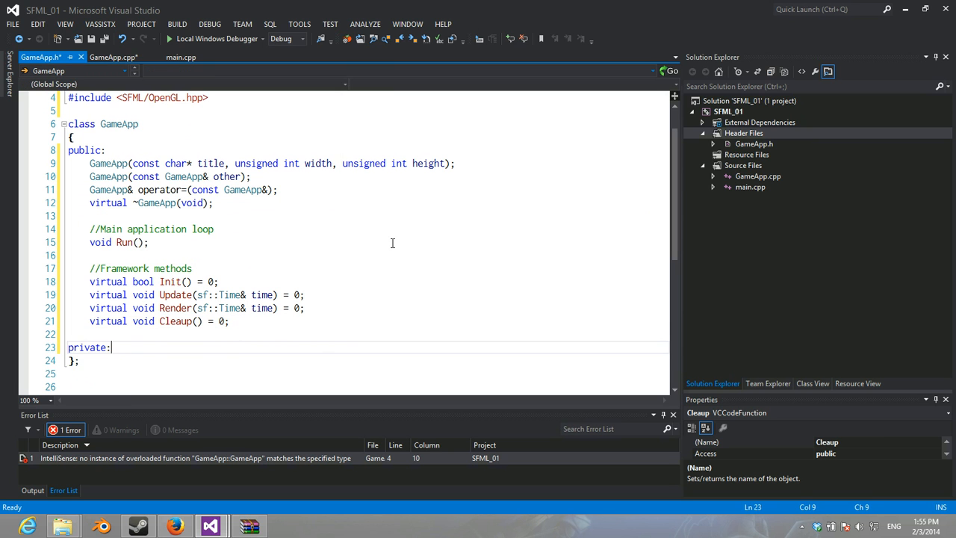
key("enter")
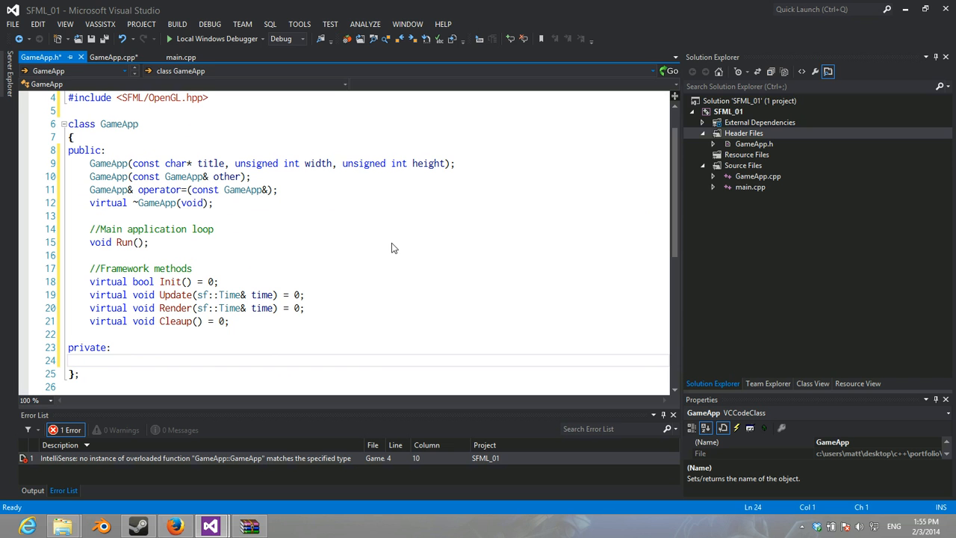
type("sf::Windo")
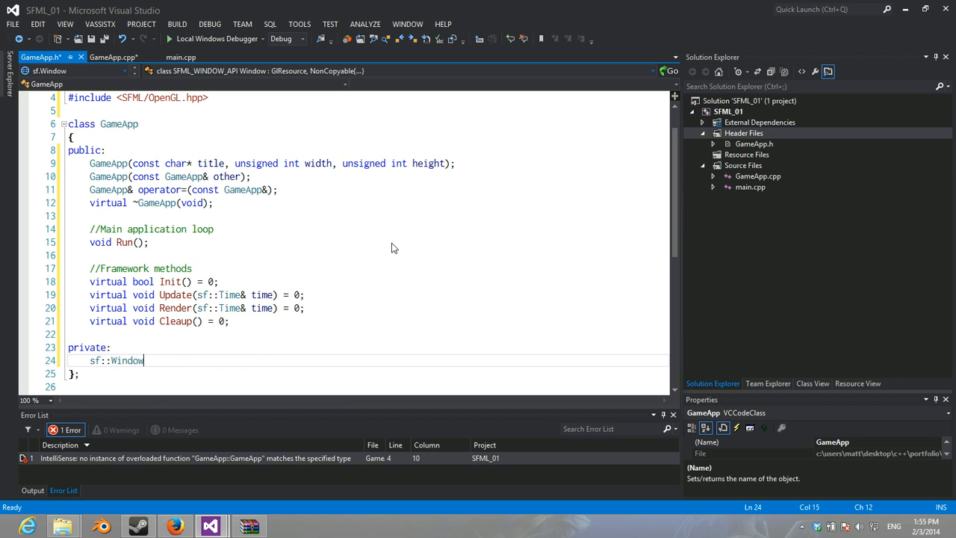
type("window;")
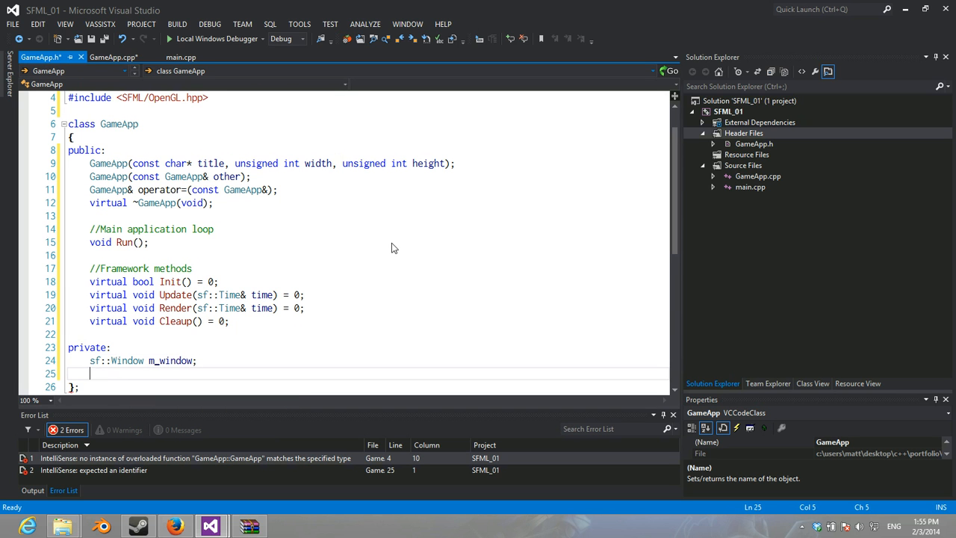
type("sf::Cloc")
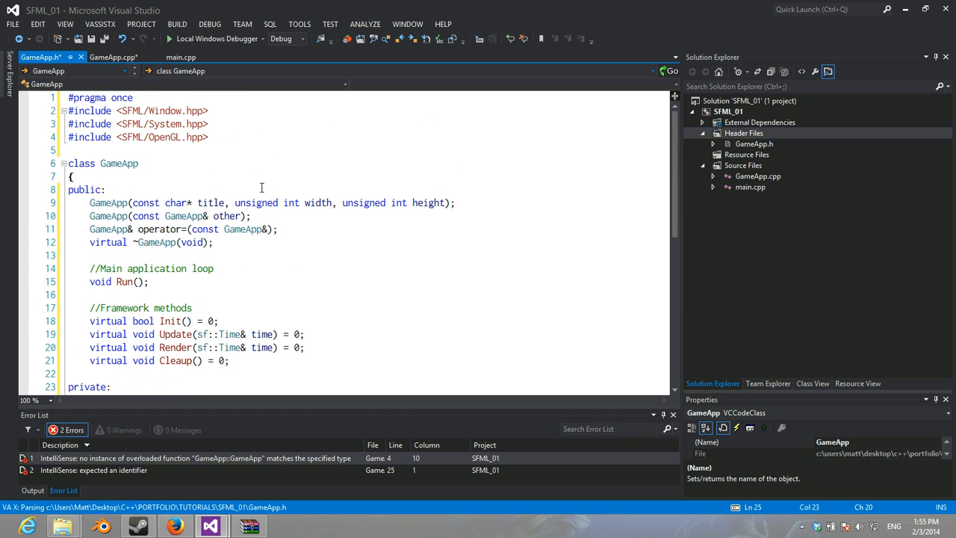
left_click(109, 56)
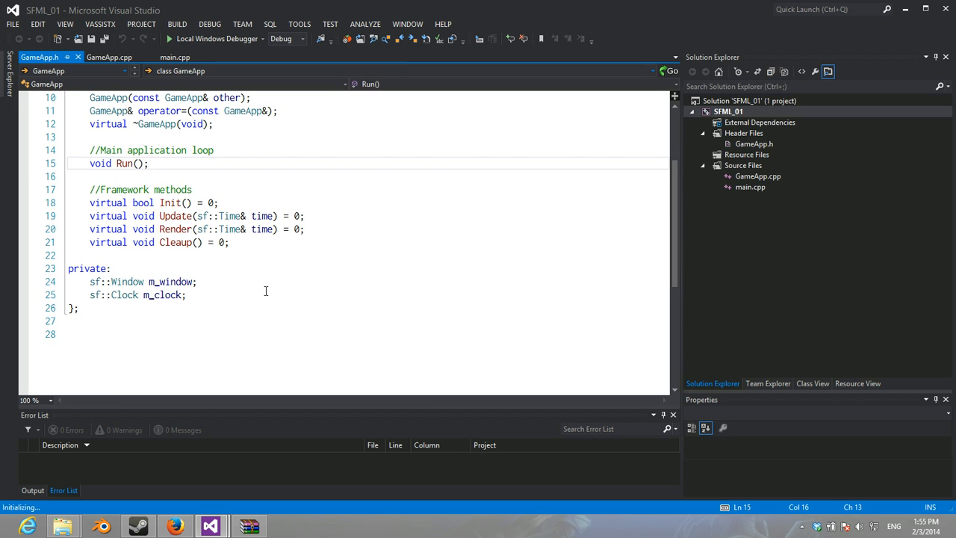
Step: Change the GameApp.cpp constructor parameters to const char* title, unsigned int width, unsigned int height
left_click(109, 57)
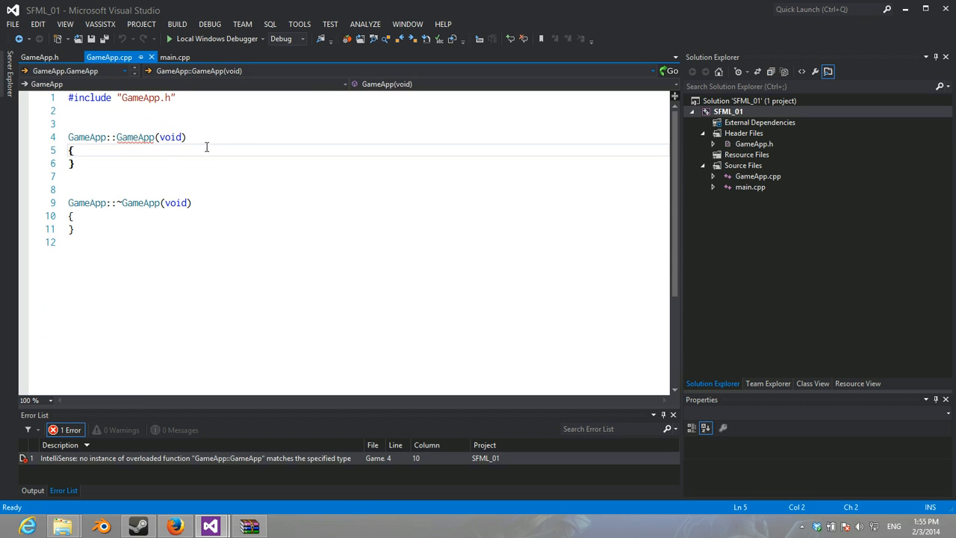
double_click(172, 137)
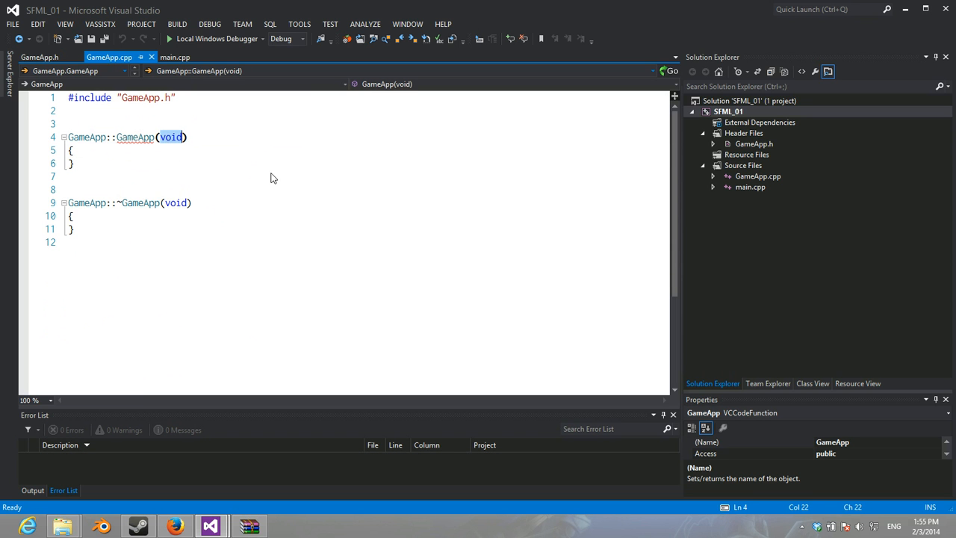
type("c")
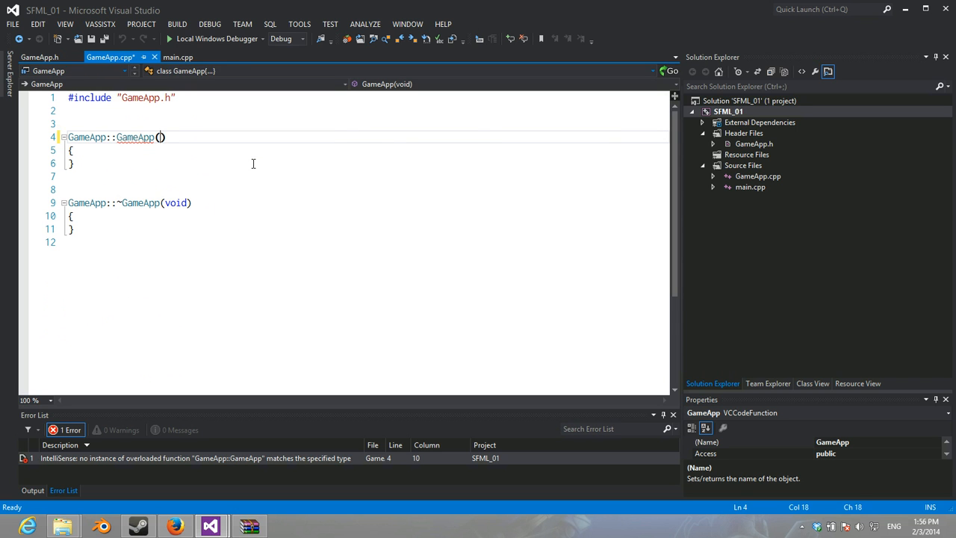
type("const char* title, unsigned int width, unsigned int height")
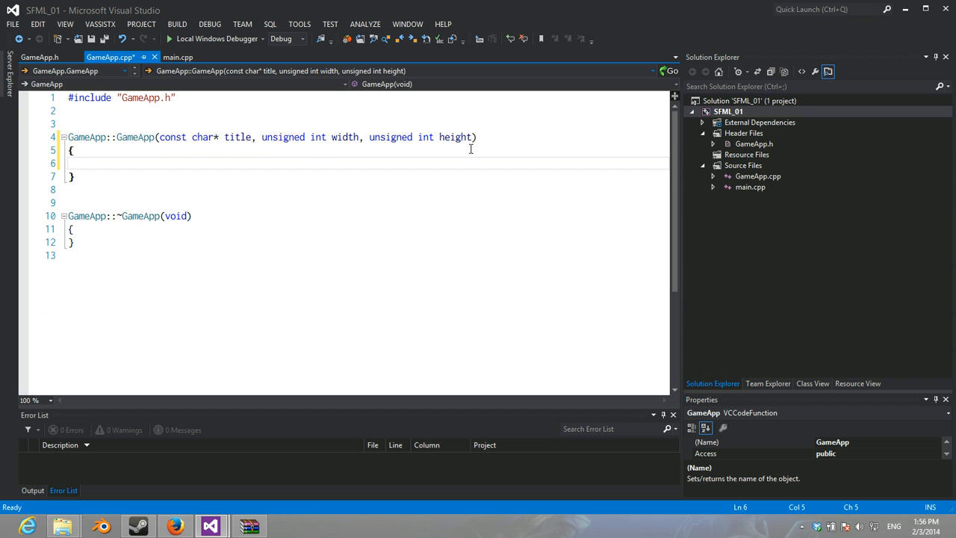
mouse_move(319, 170)
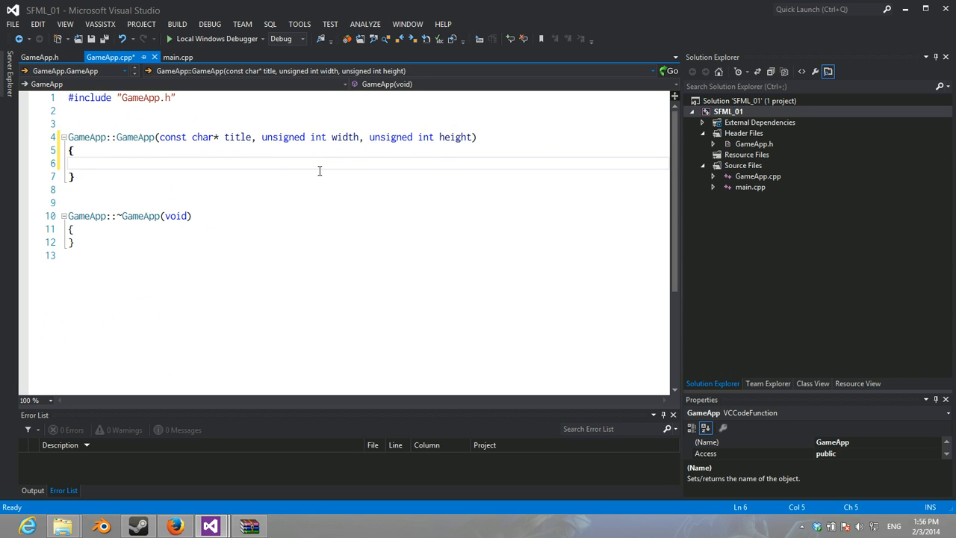
Step: Initialise m_window with : m_window(sf::VideoMode(width, height), title) in the constructor
type("m_window")
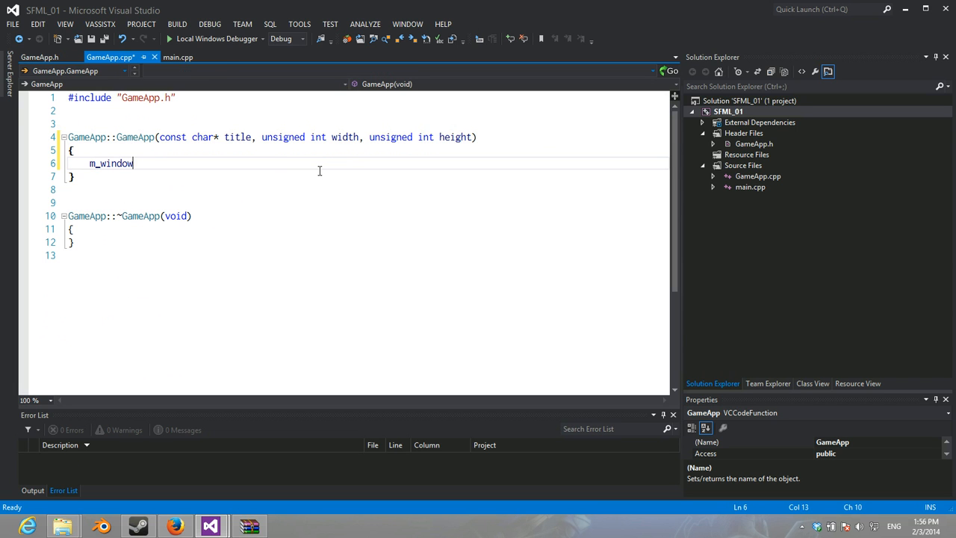
type("= sf::")
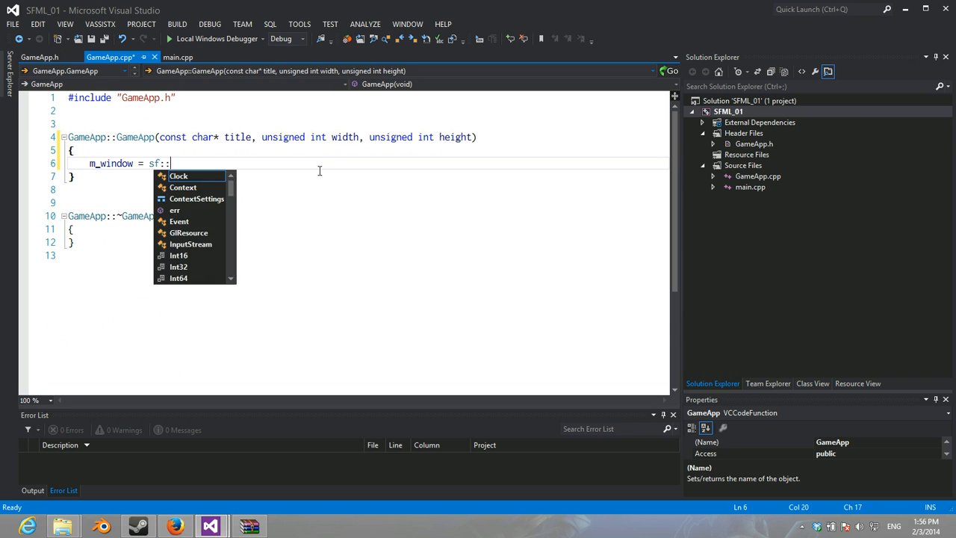
type("Window(")
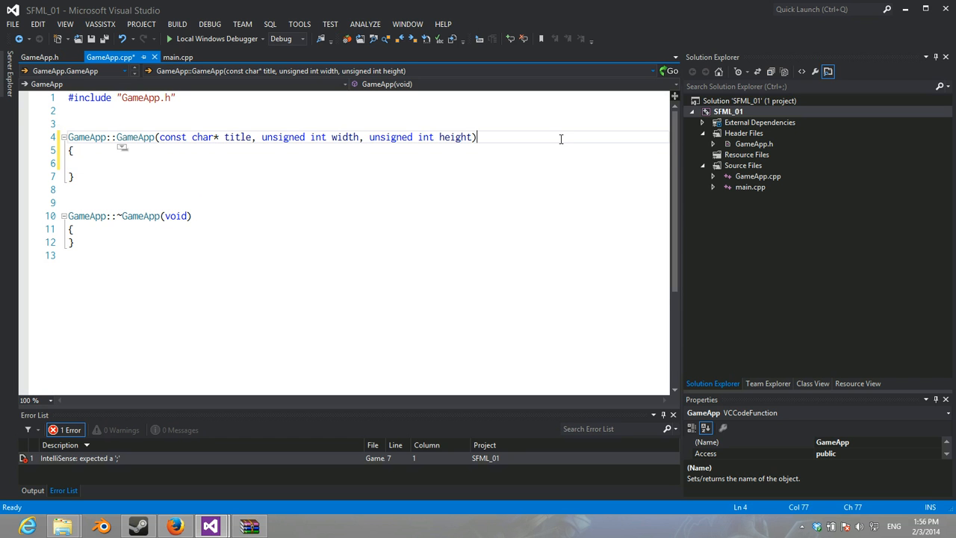
type(": m_window")
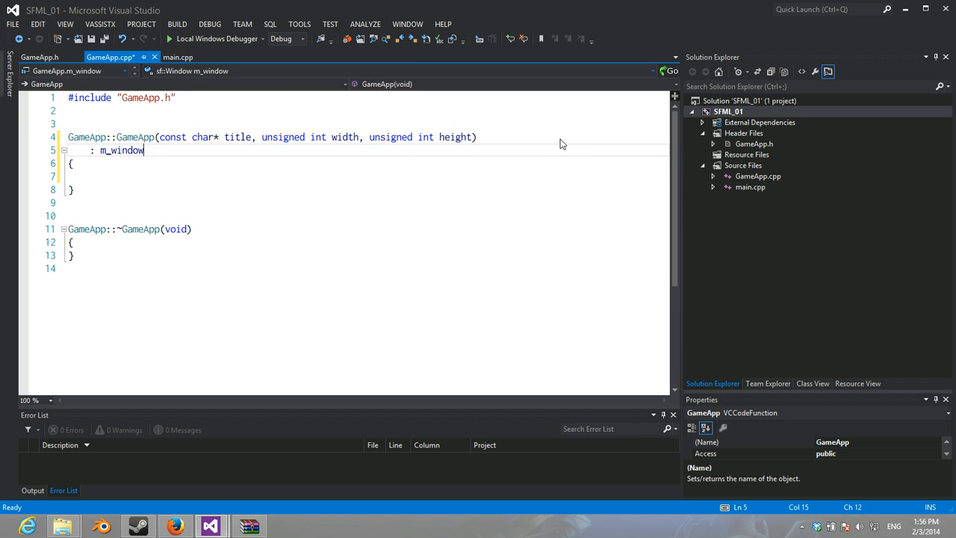
type("(")
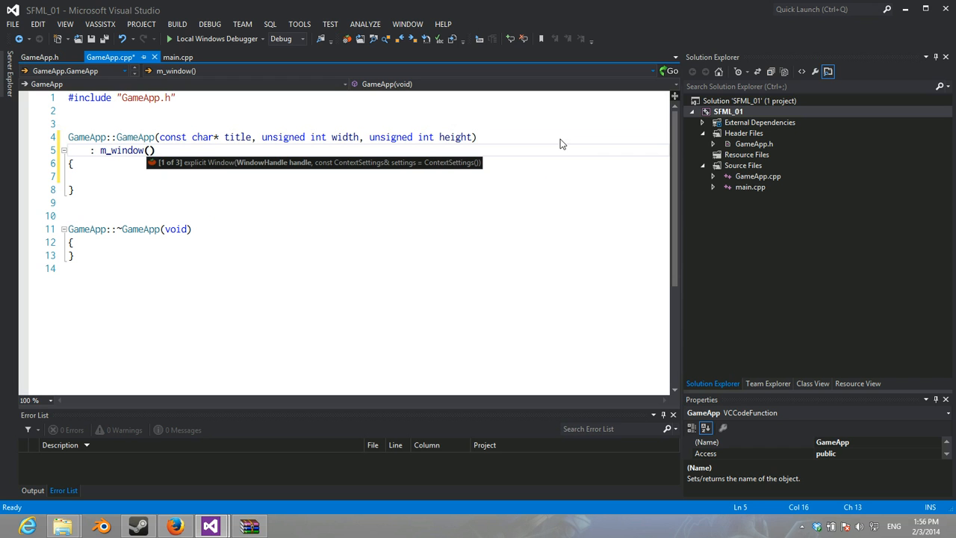
type("sf::VideoMode(")
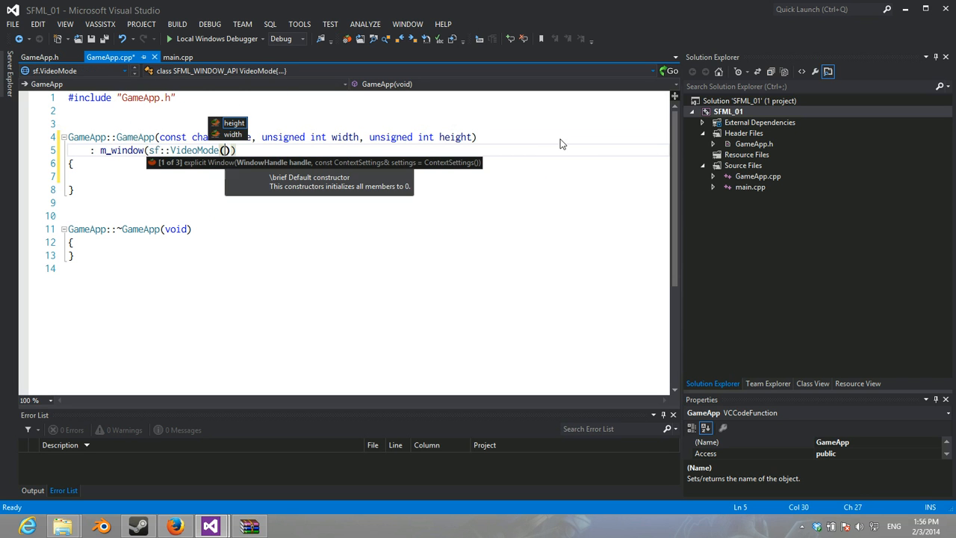
type("width, hiegh")
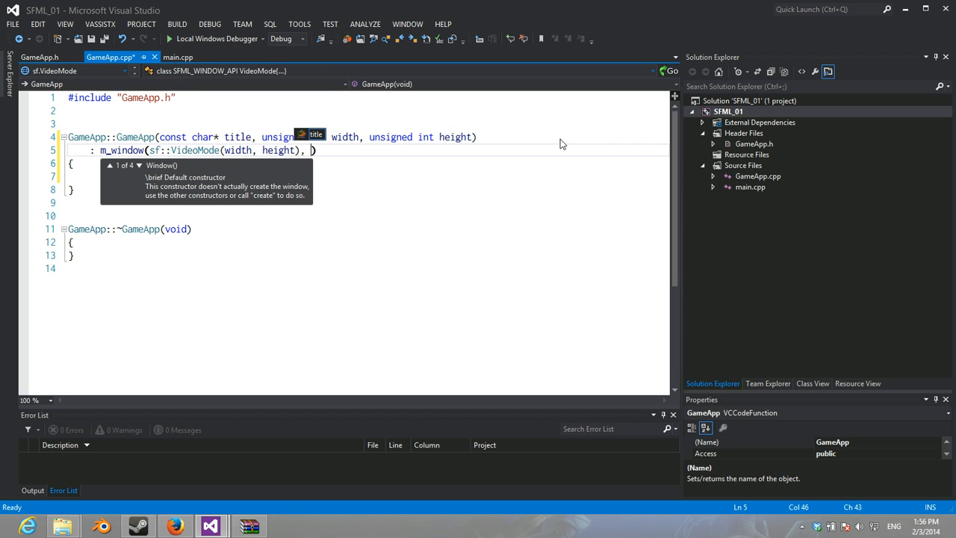
type("title")
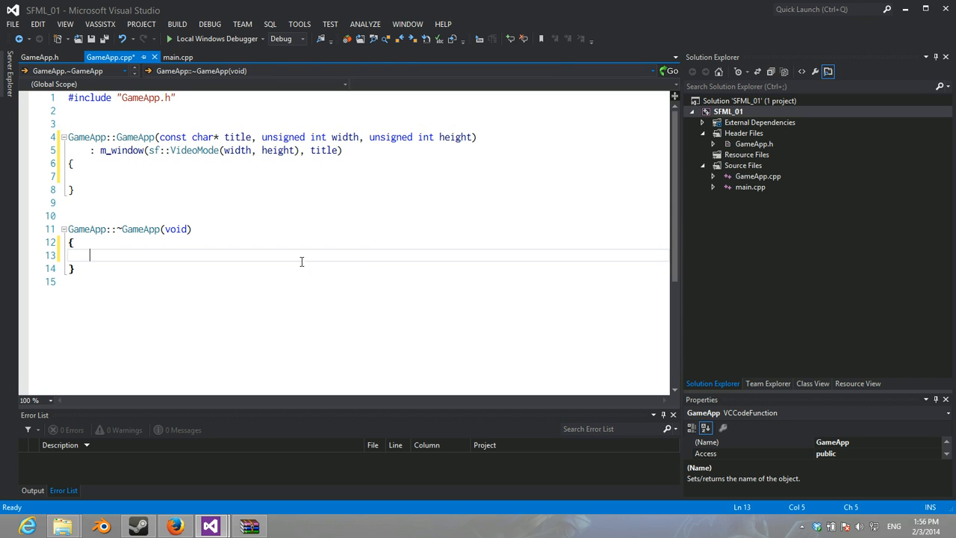
key("enter")
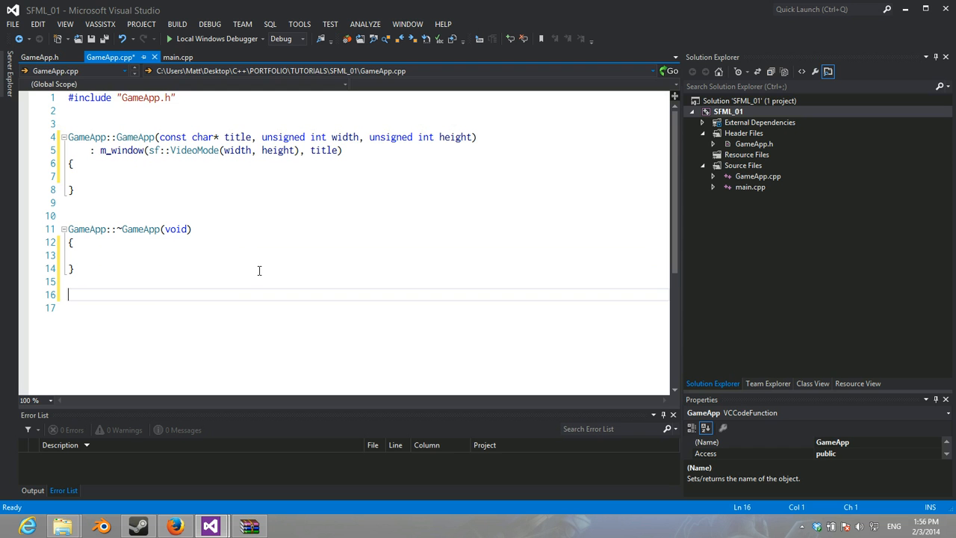
Step: Generate GameApp::Run, paste main.cpp's while(isOpen) event loop renamed to m_window without the glClear lines
left_click(39, 56)
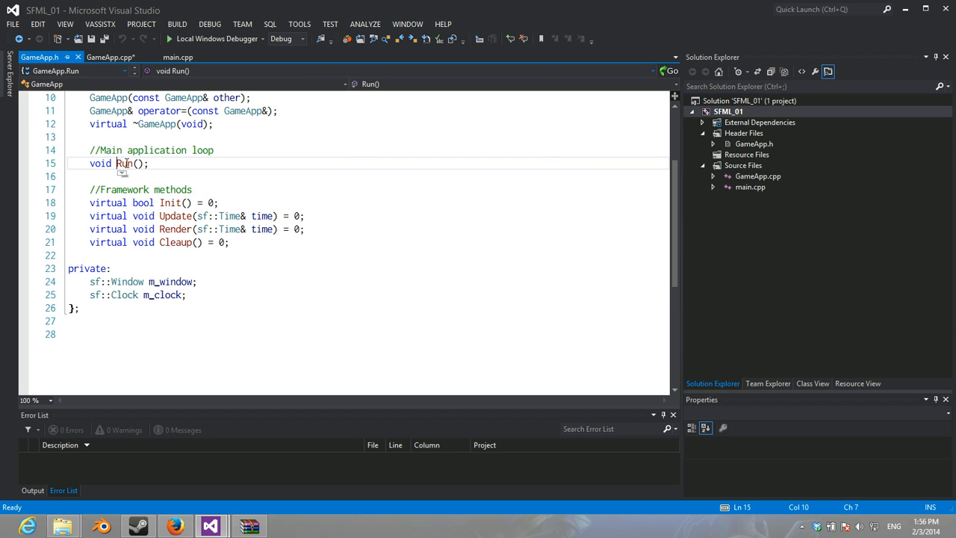
right_click(126, 163)
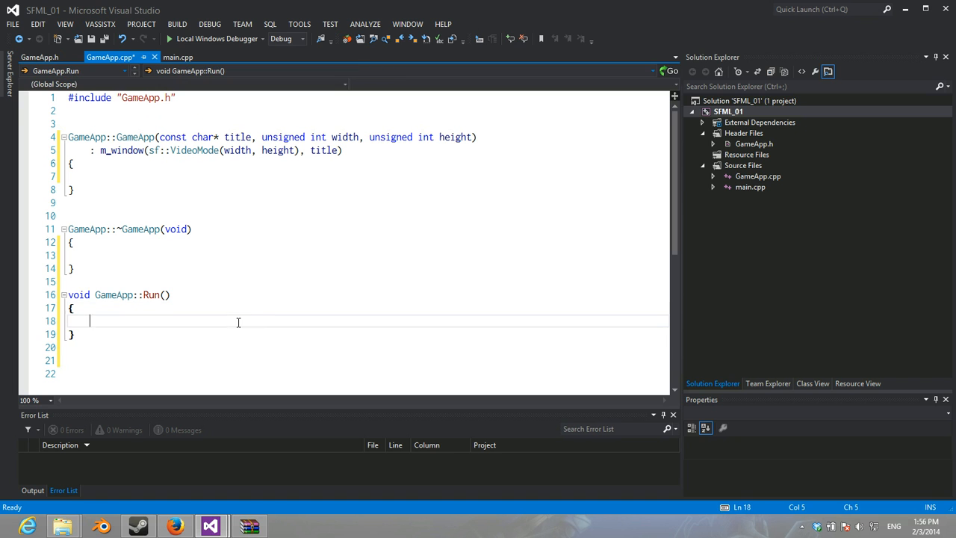
type("while(")
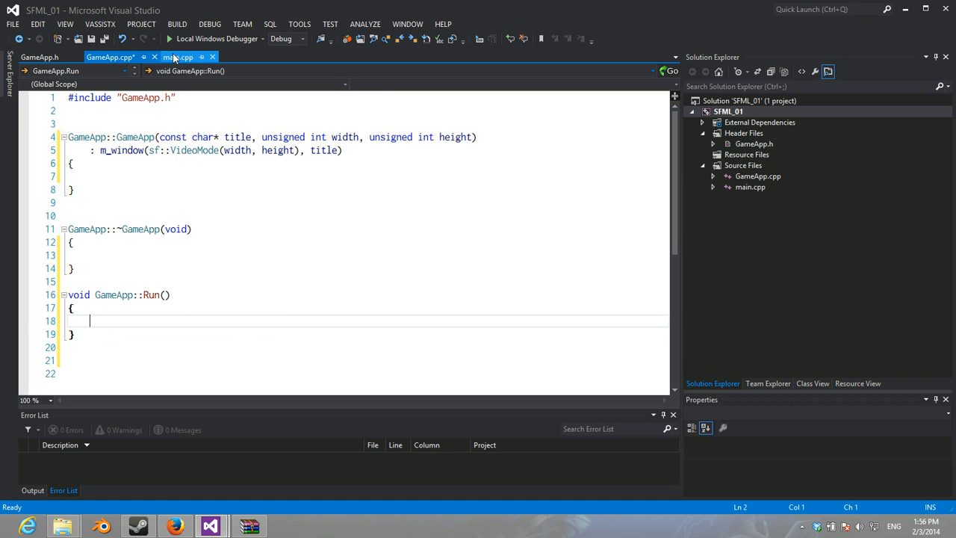
left_click(177, 56)
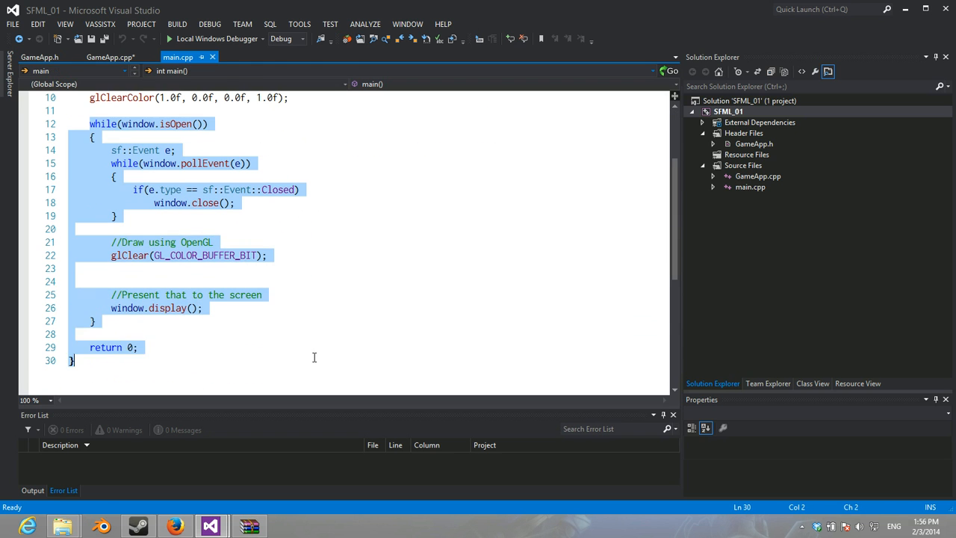
left_click(110, 57)
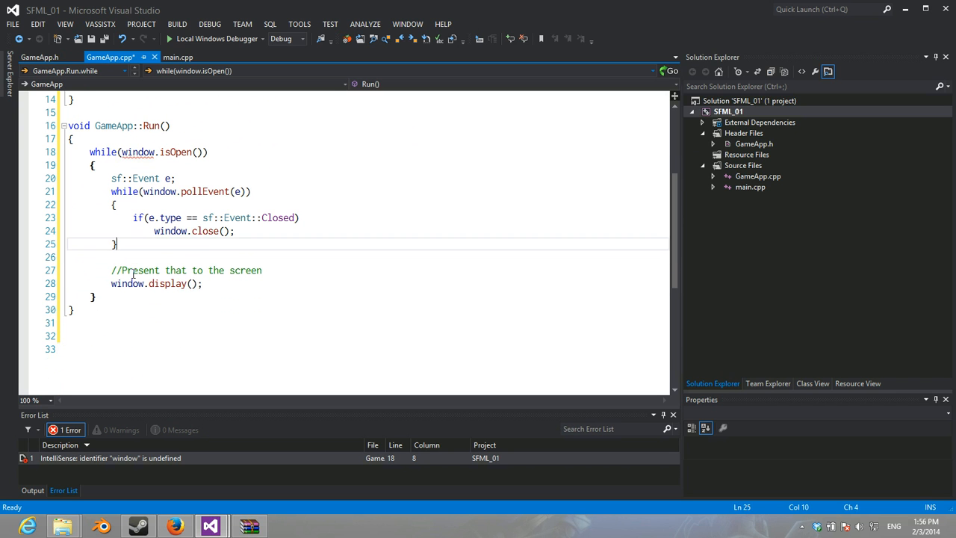
type("m_")
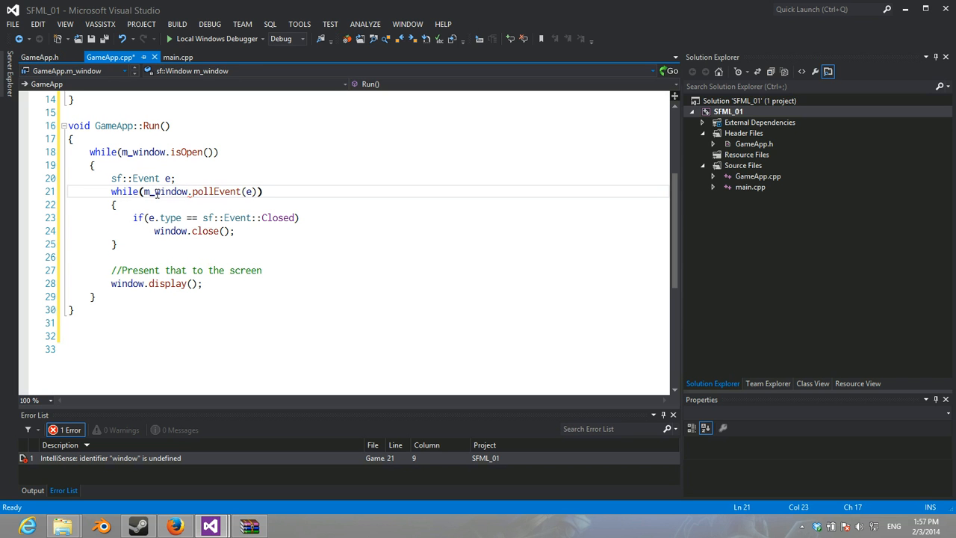
type("m_w")
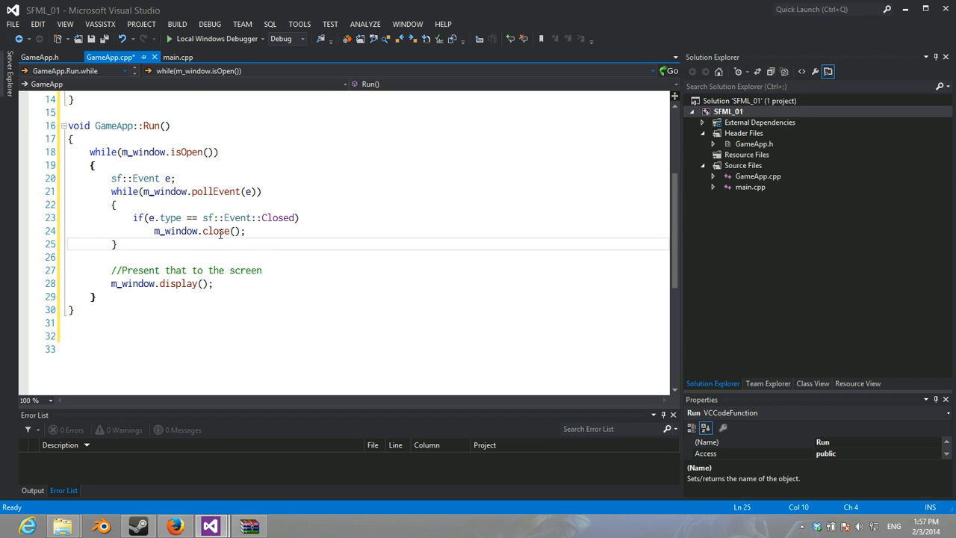
key("Enter")
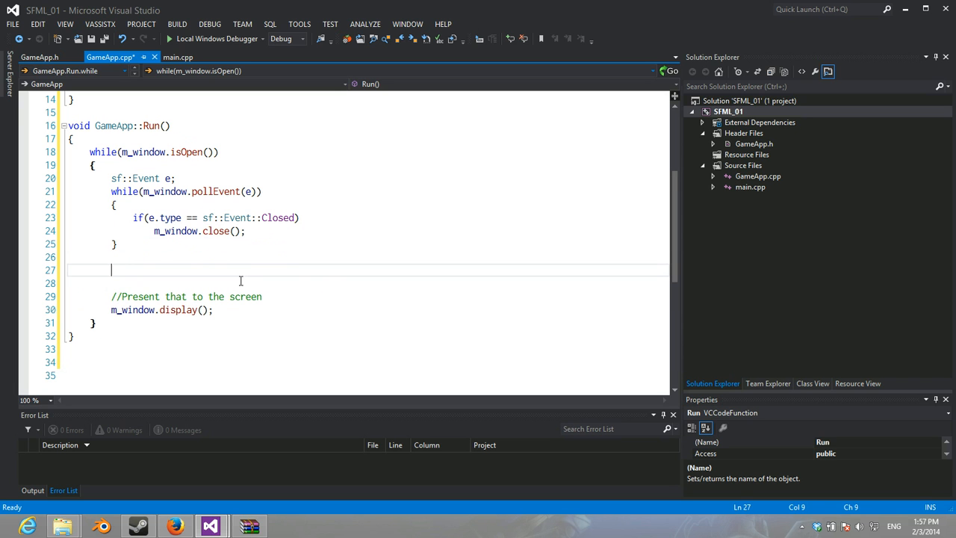
Step: Restart m_clock into an sf::Time each frame and call Update(time) and Render(time) in the loop
type("m")
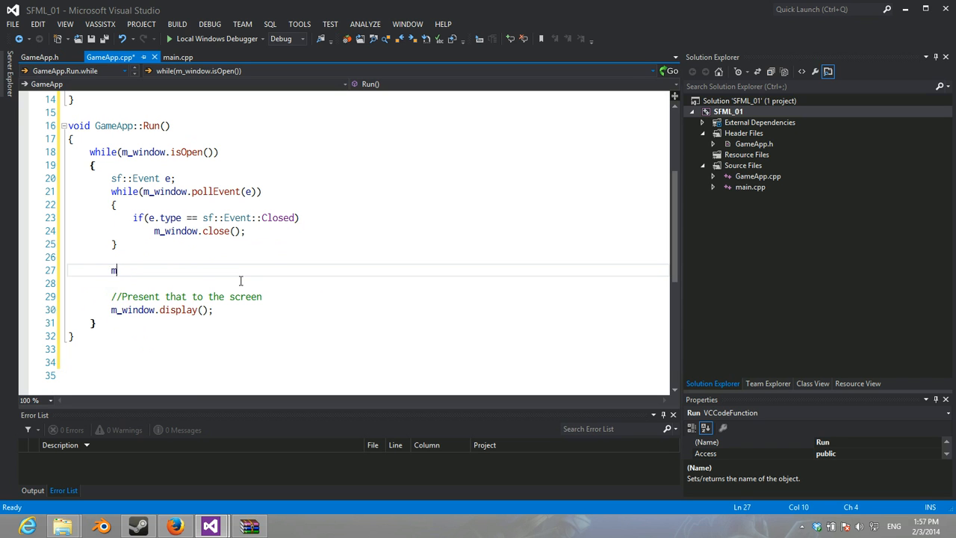
type("s")
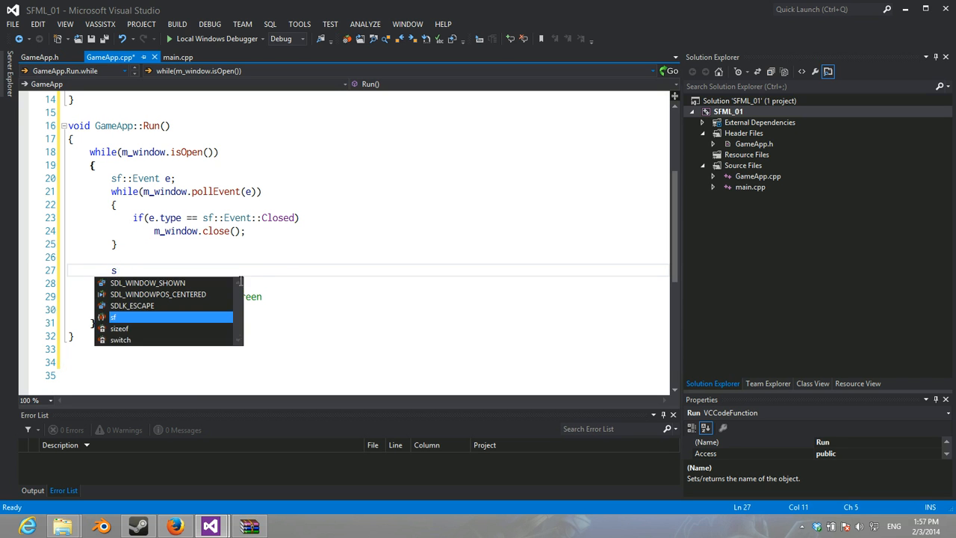
type("f::time time =")
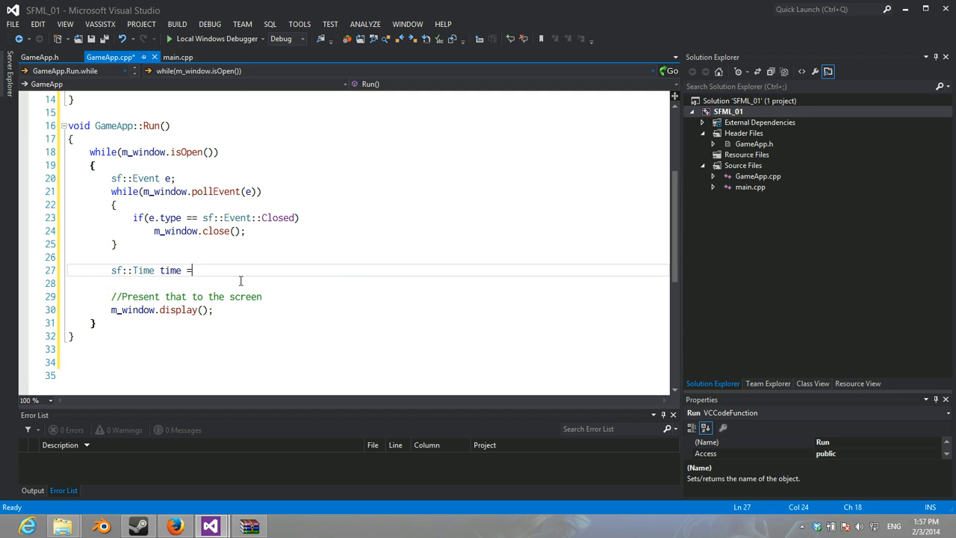
type("m_cloc")
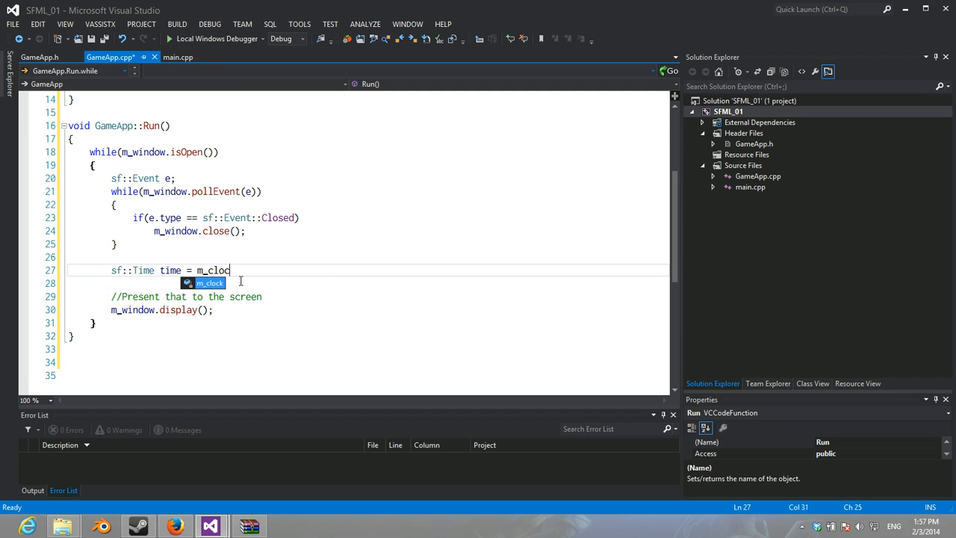
type(".restart();")
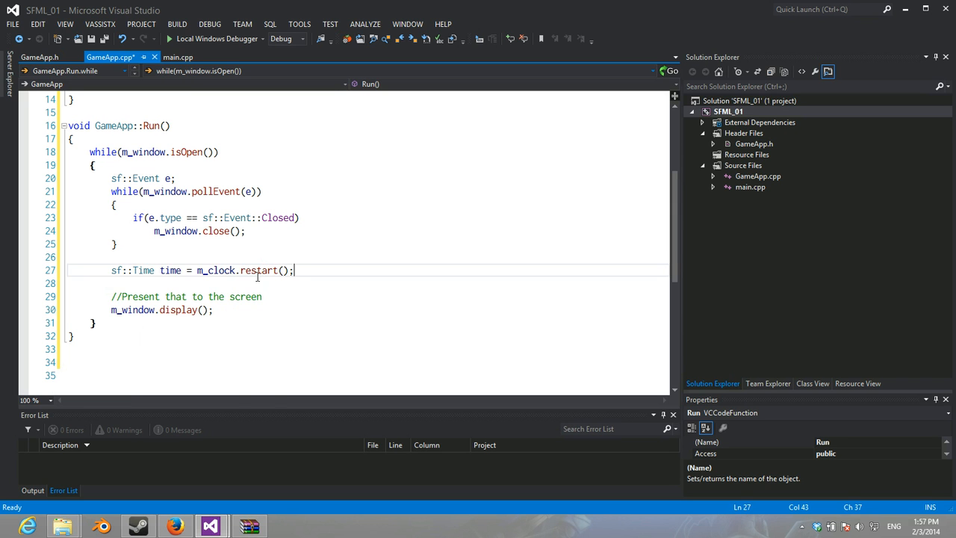
double_click(171, 270)
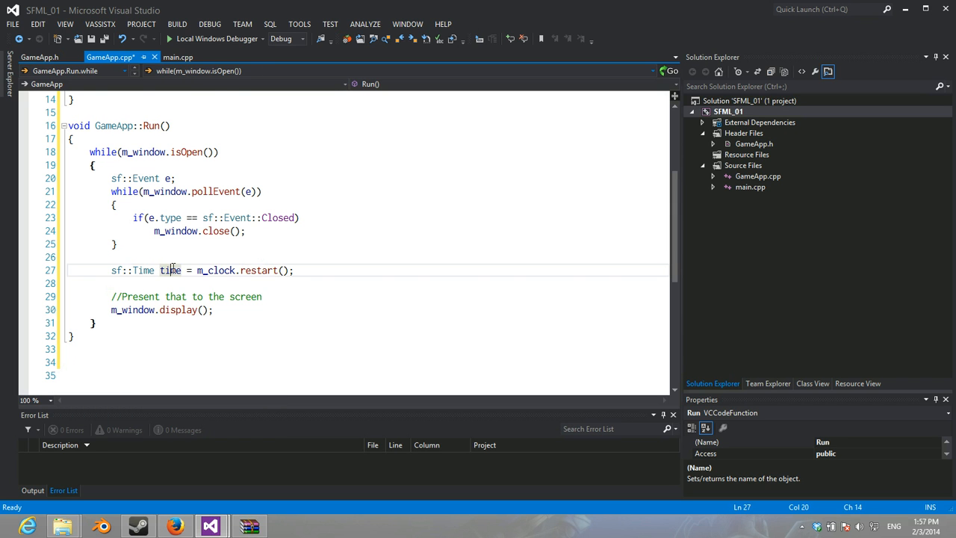
double_click(170, 269)
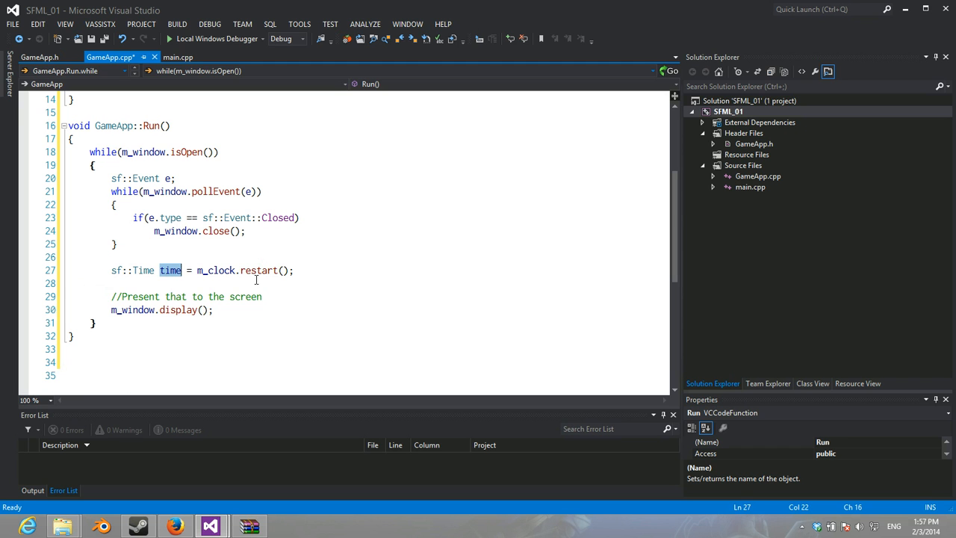
type("//")
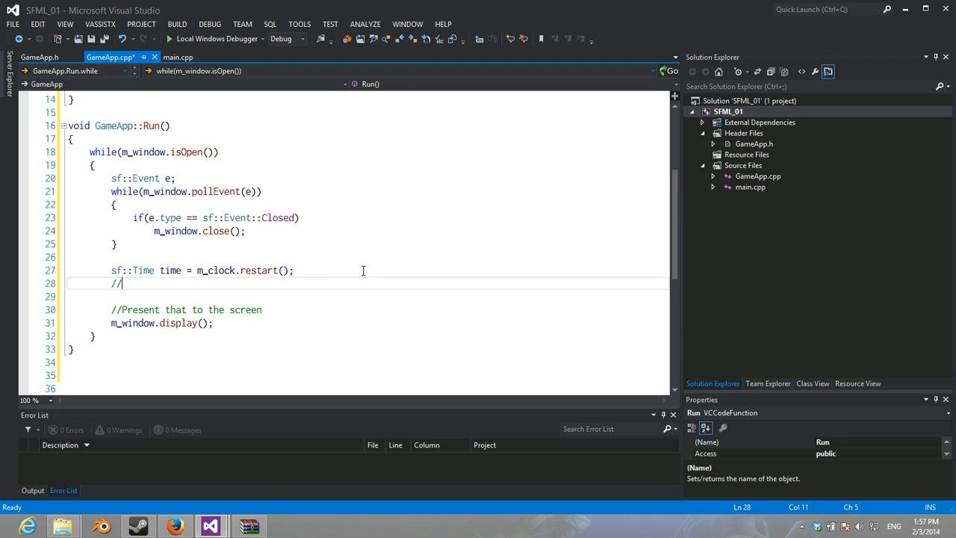
type("Update")
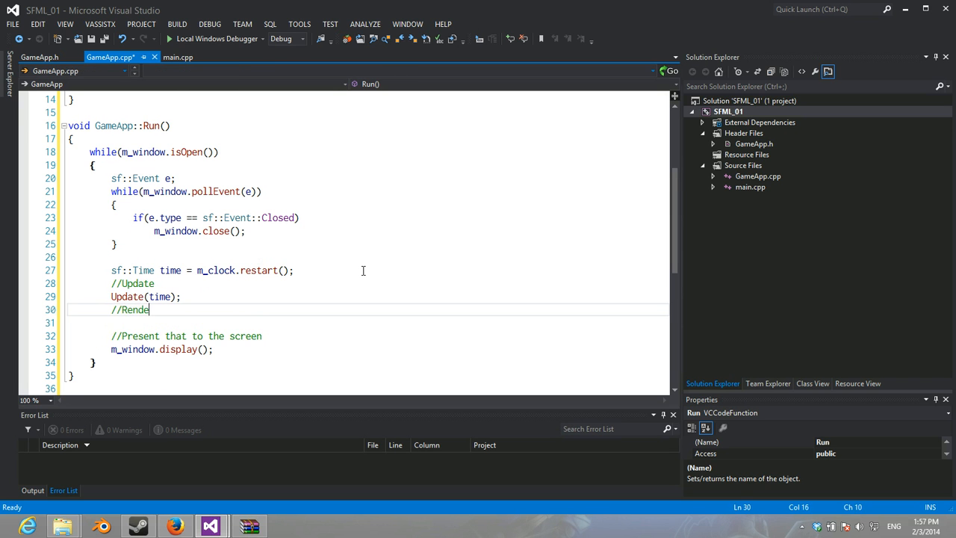
type("Render()")
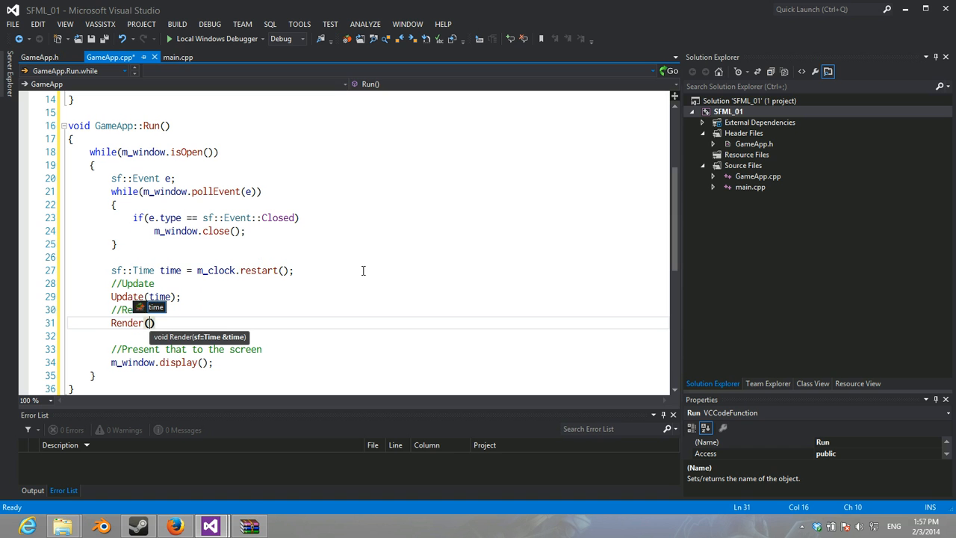
type("time);")
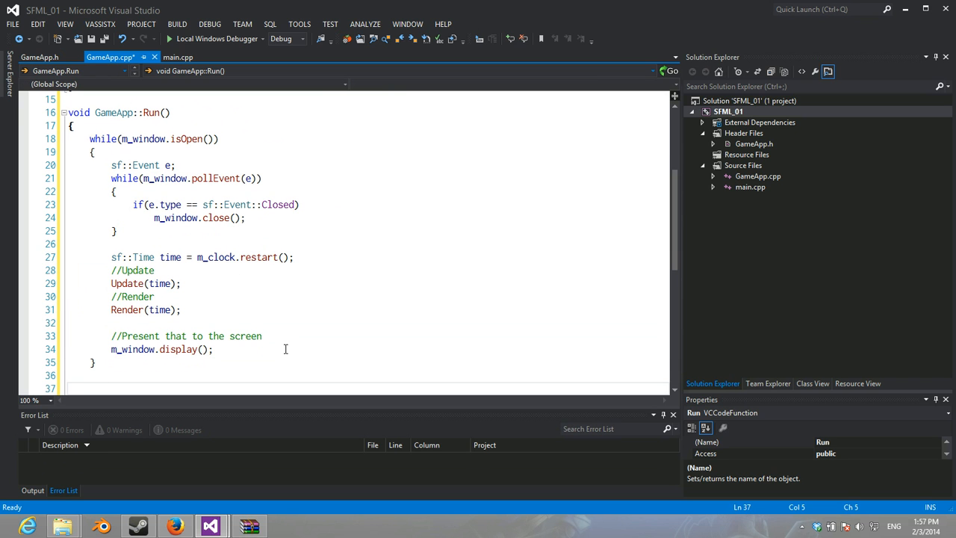
Step: Call Cleanup() after the loop and add //cleanup resources, //main app loop and //HANDLE EVENT MESSAGES FROM OS comments
type("Cl")
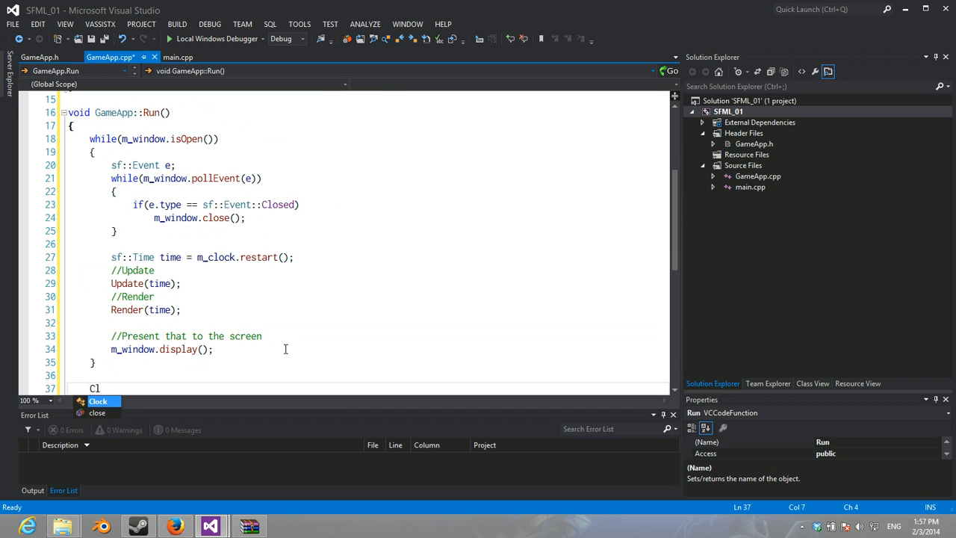
type("e")
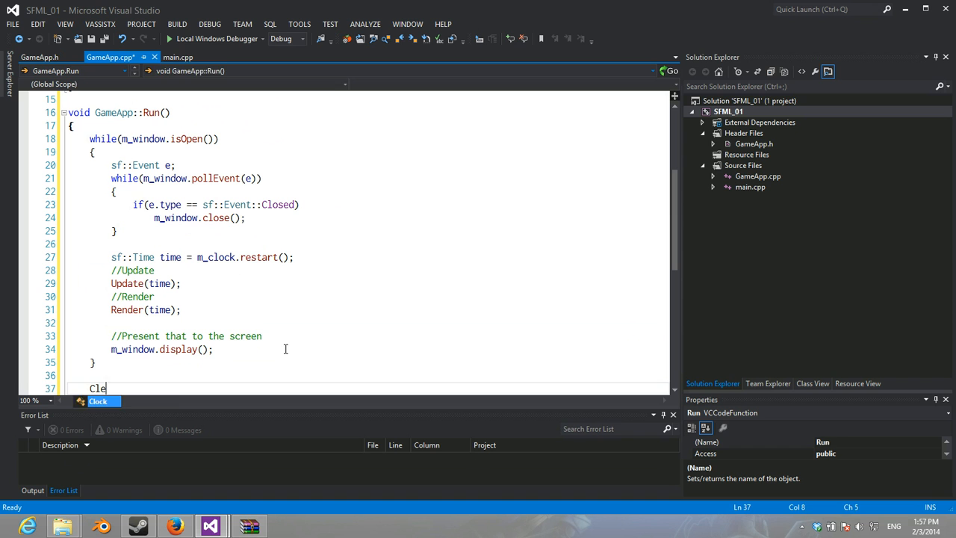
type("anup();")
type("//")
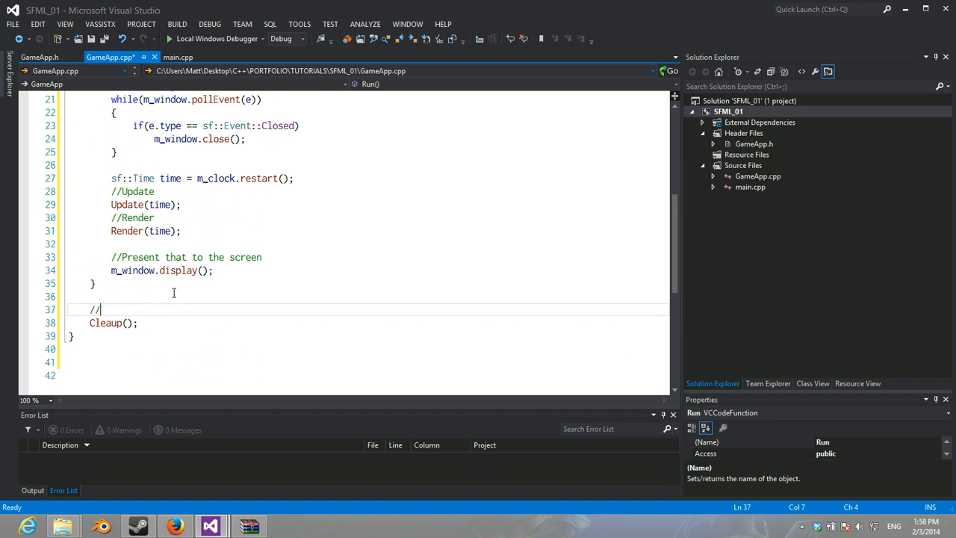
type("cleanup")
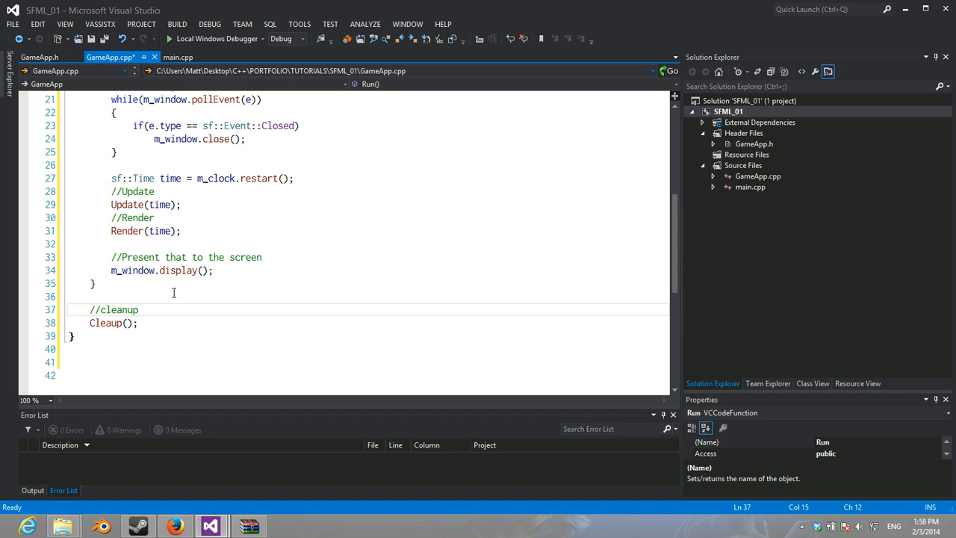
type("resources before")
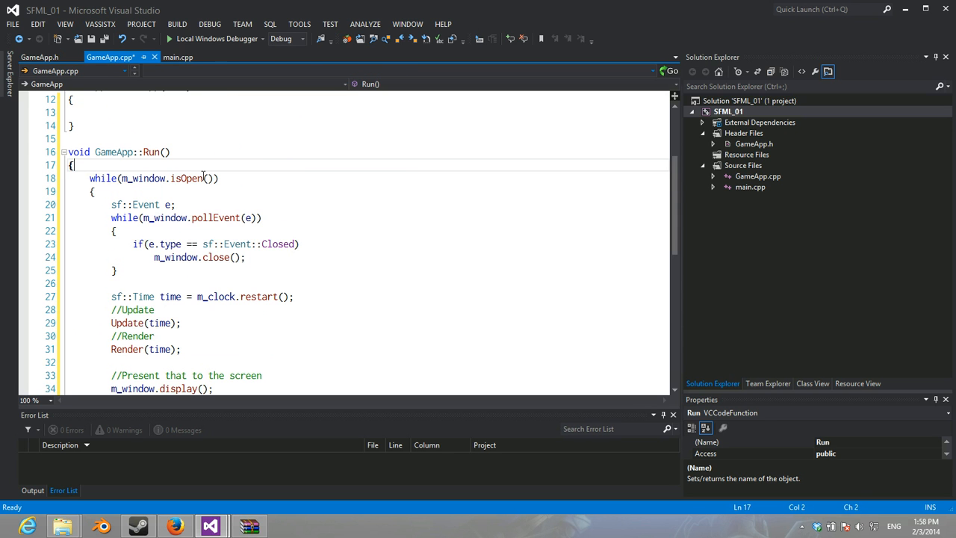
type("//")
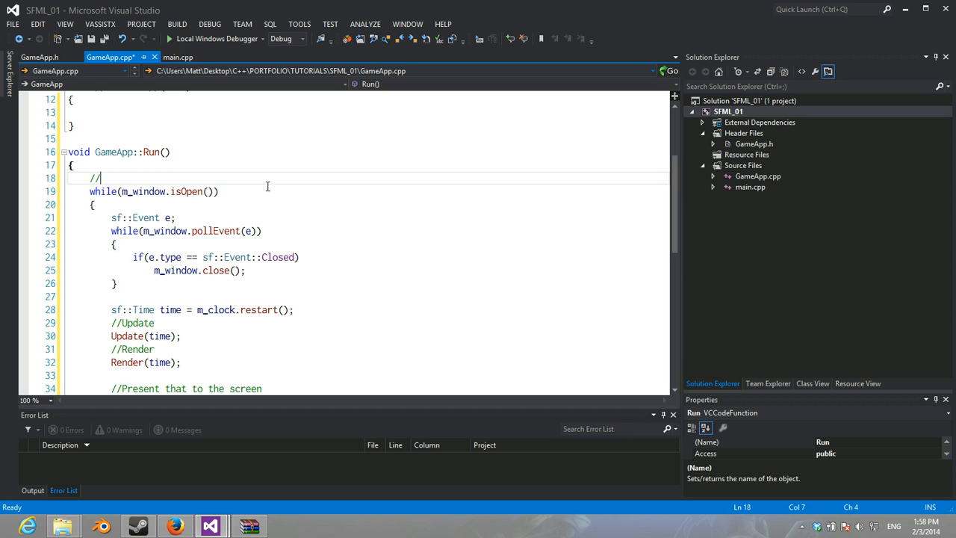
type("main app loop")
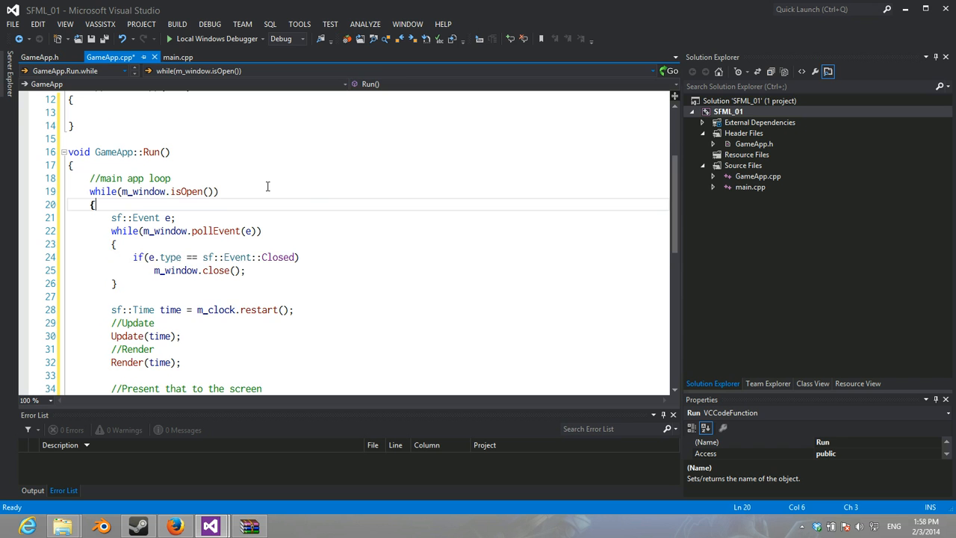
type("//HANDLE EVENT ME")
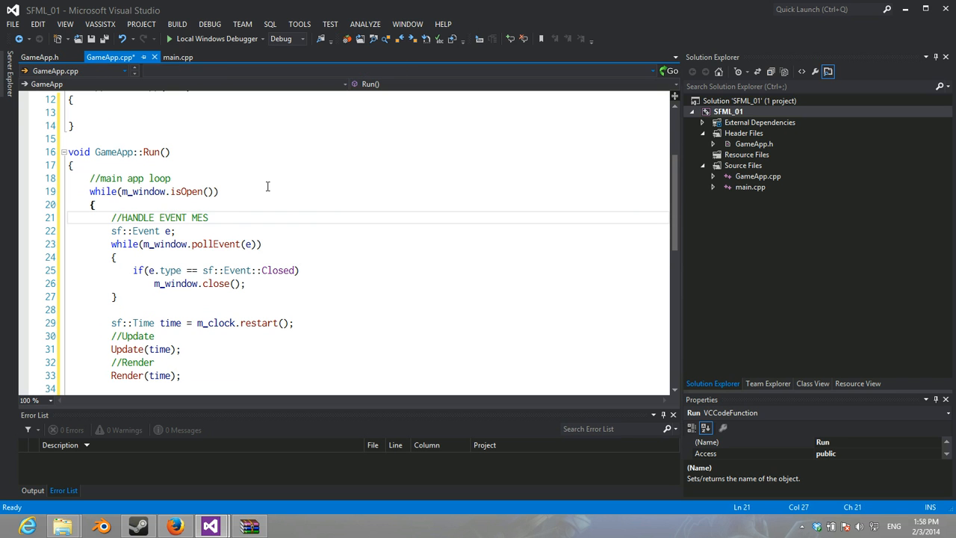
type("SAGES FROM OS")
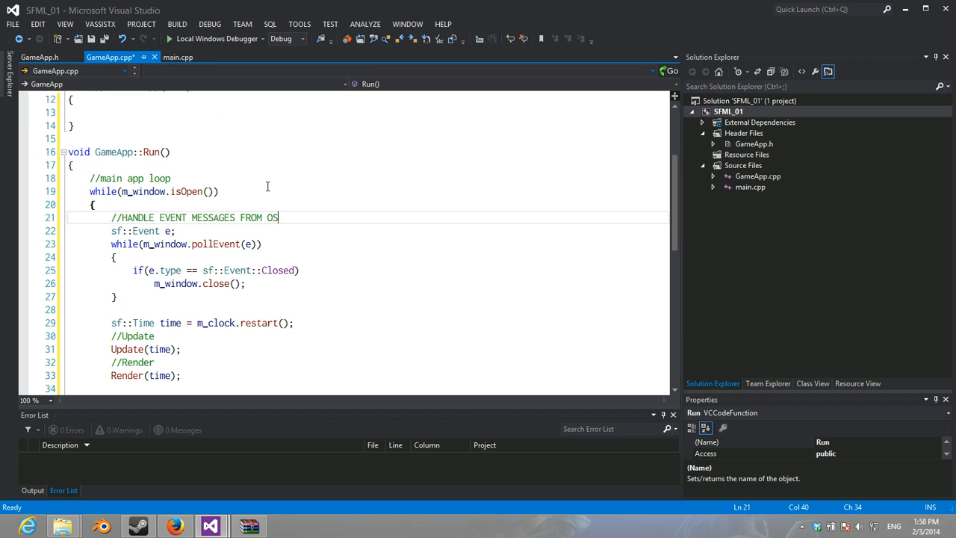
left_click(173, 230)
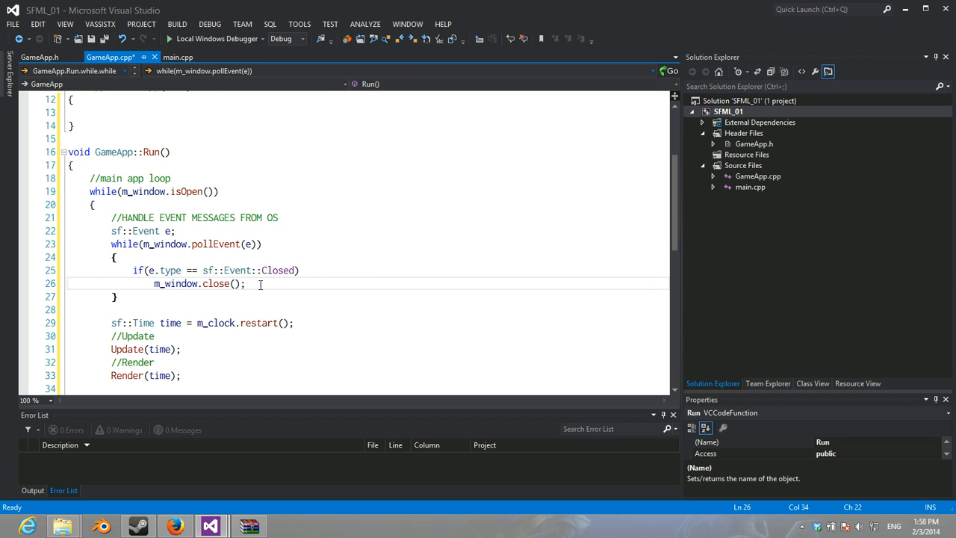
double_click(278, 269)
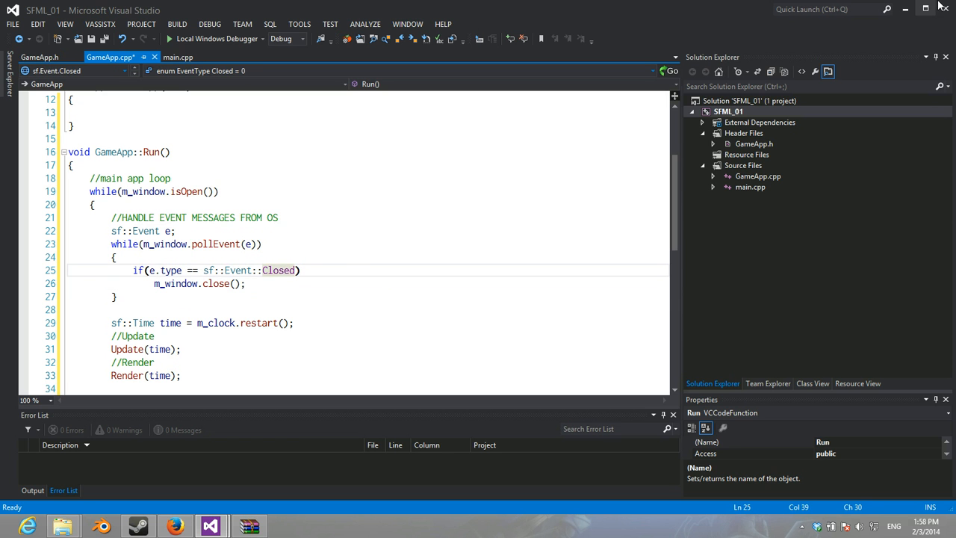
scroll("down", 3)
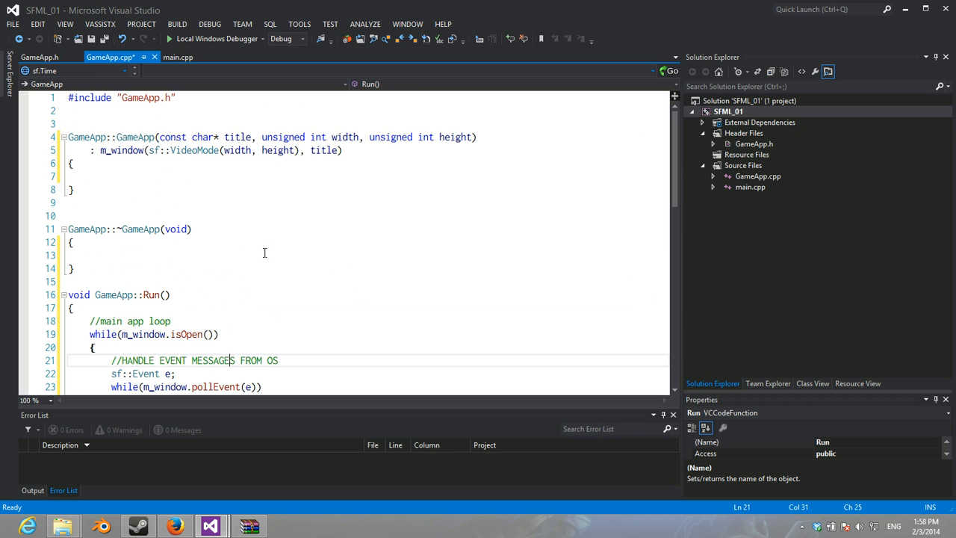
Step: Declare class TestApp : public GameApp in main.cpp with a title, width, height constructor
left_click(178, 57)
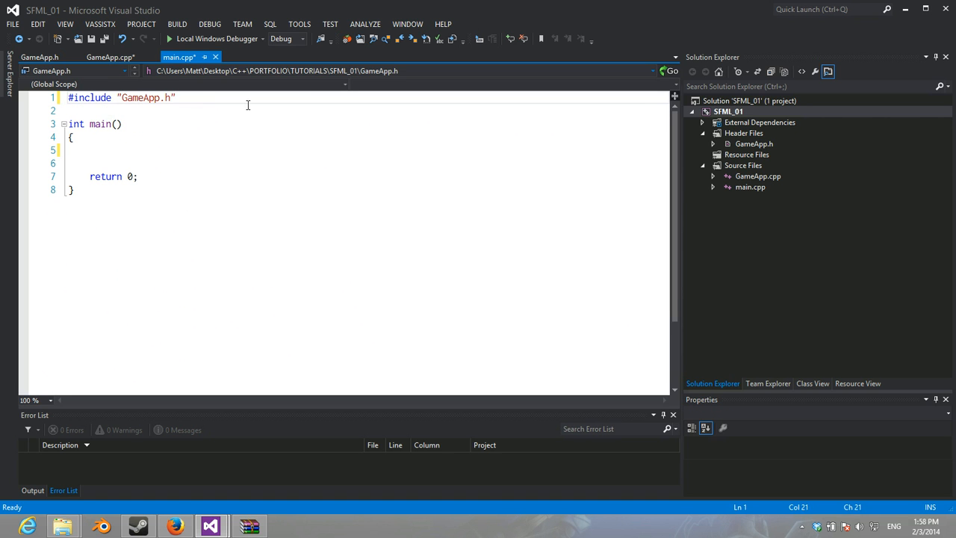
type("class G")
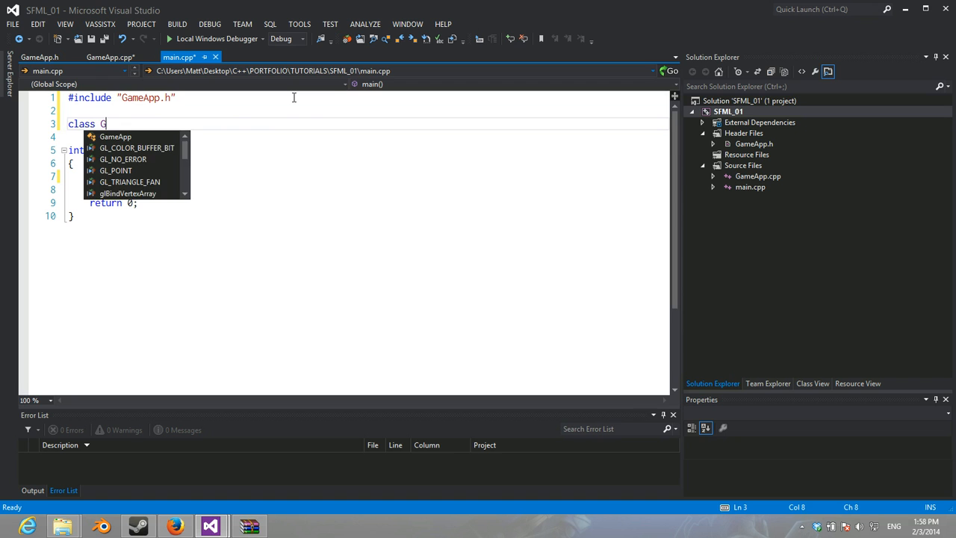
type("TestApp")
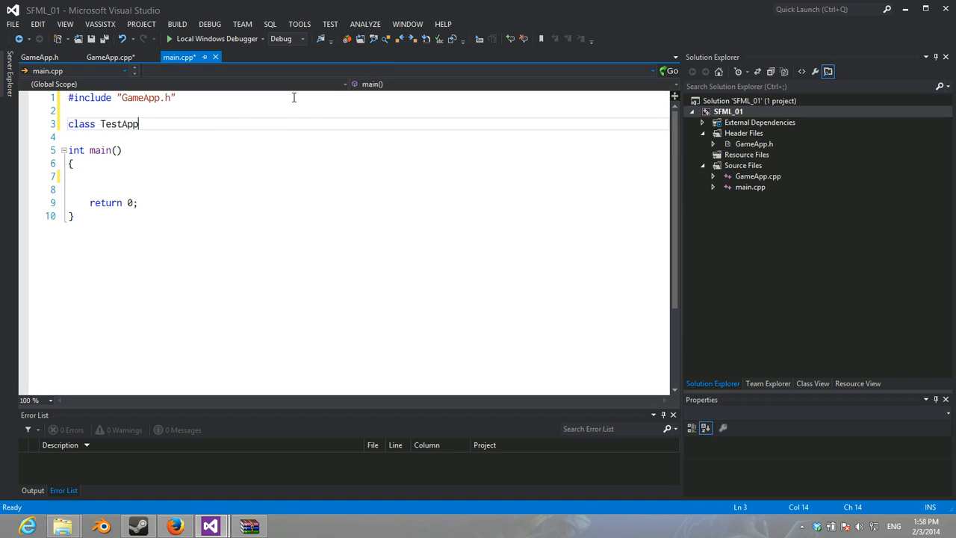
type(": public GameApp")
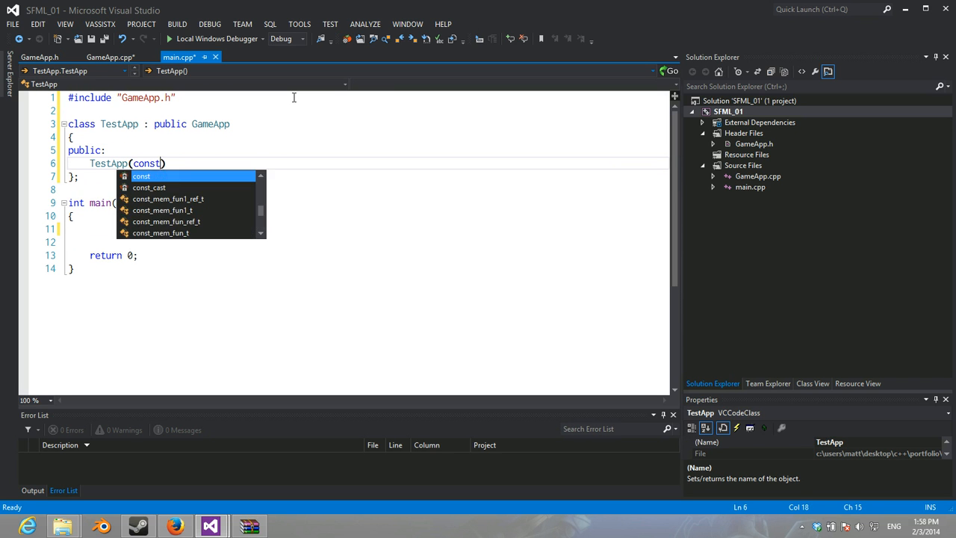
type("char* title,")
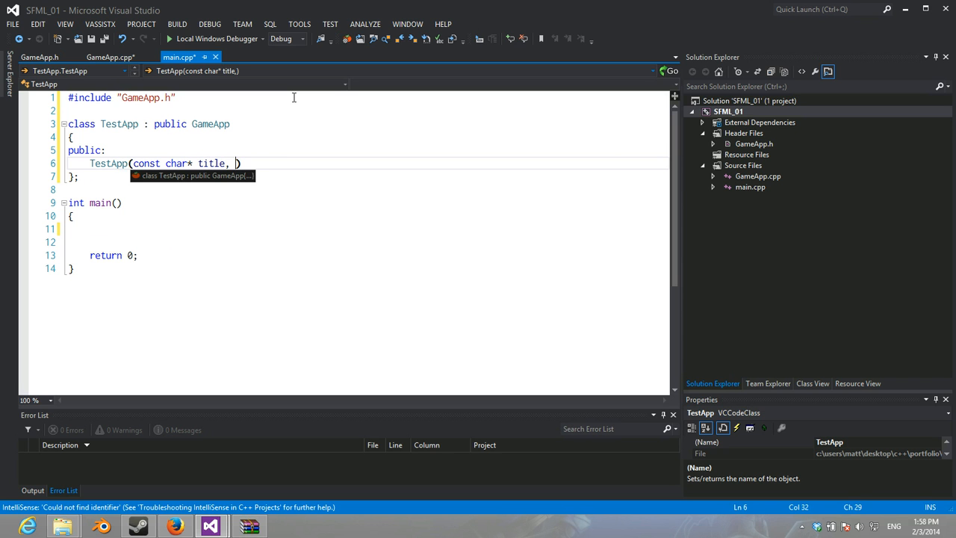
type("unsigned int width, unsigned int height")
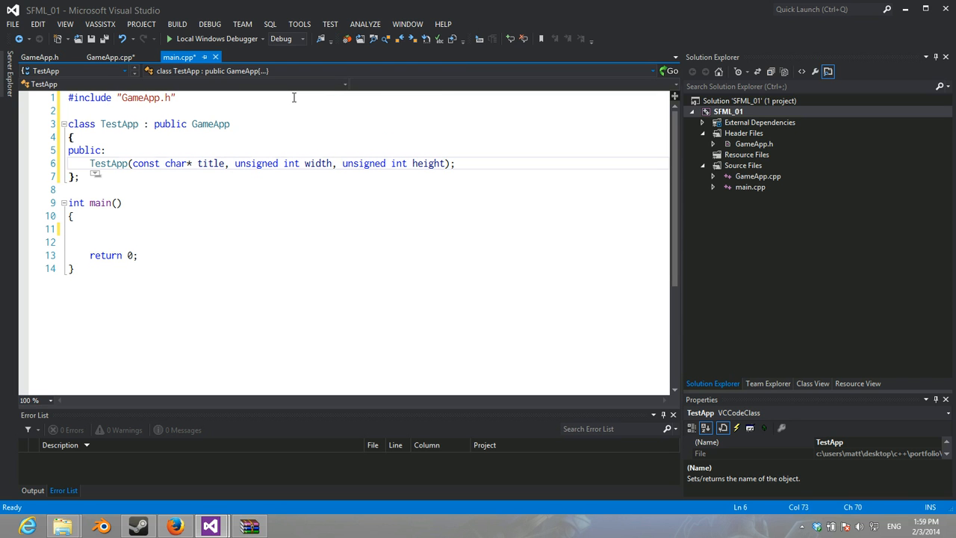
Step: Declare TestApp's copy constructor, TestApp& operator=(const TestApp&) and ~TestApp()
type("TestApp()")
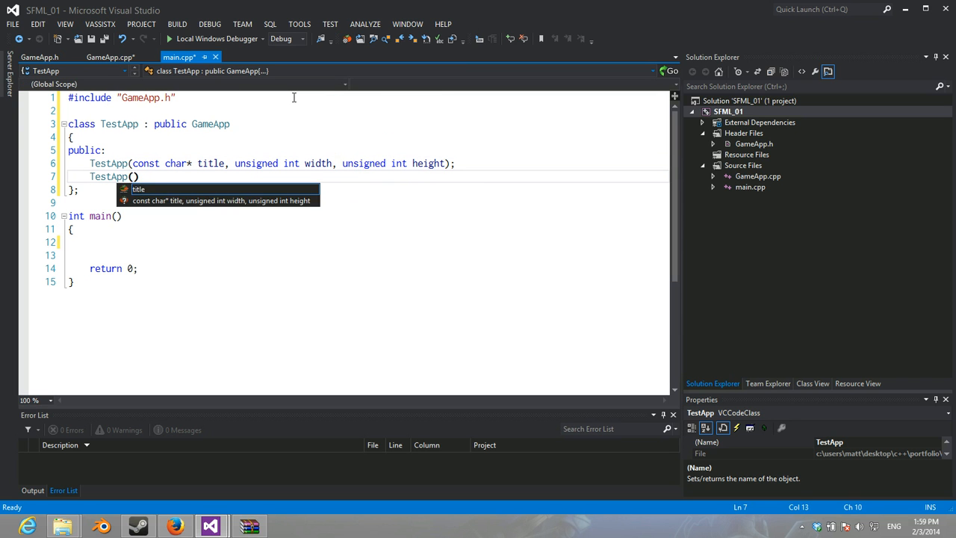
type("const TestApp& other")
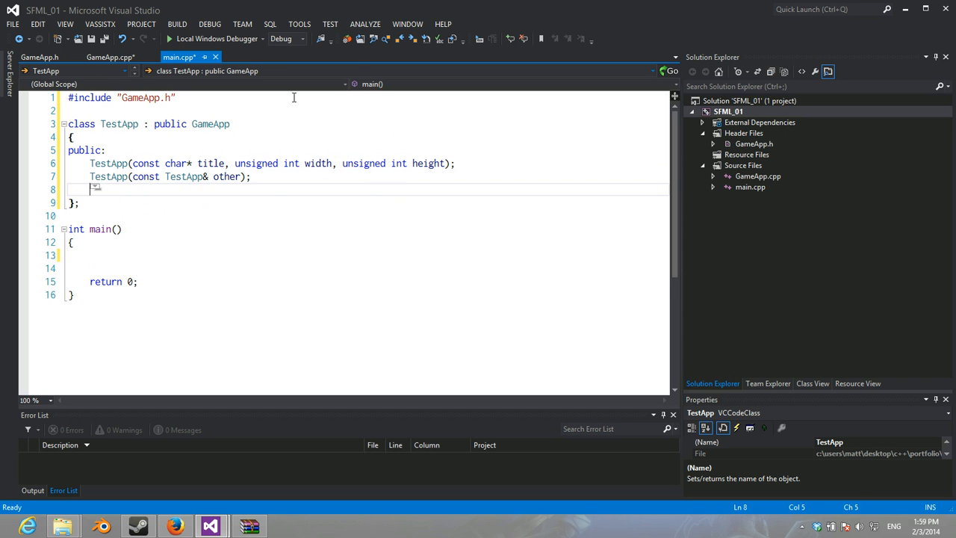
type("TestApp")
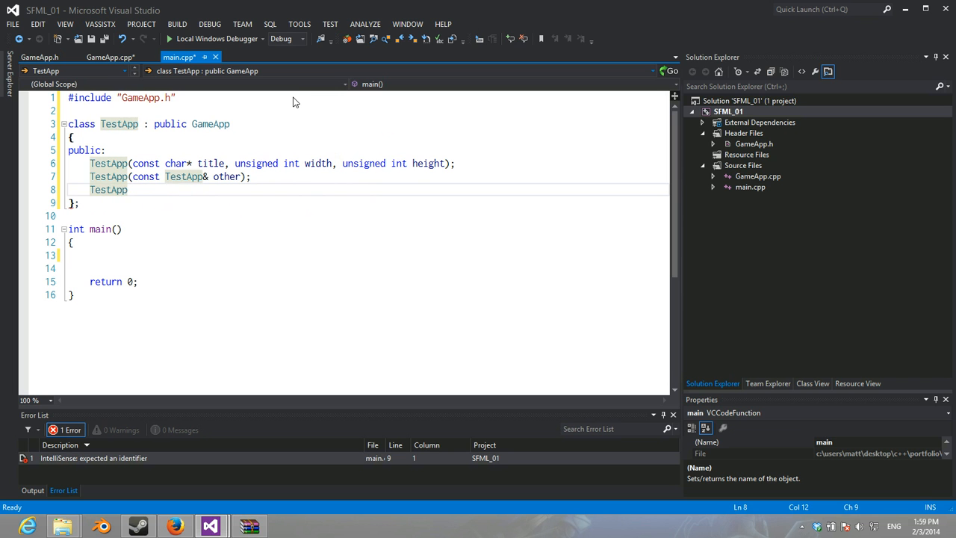
type("& operator=")
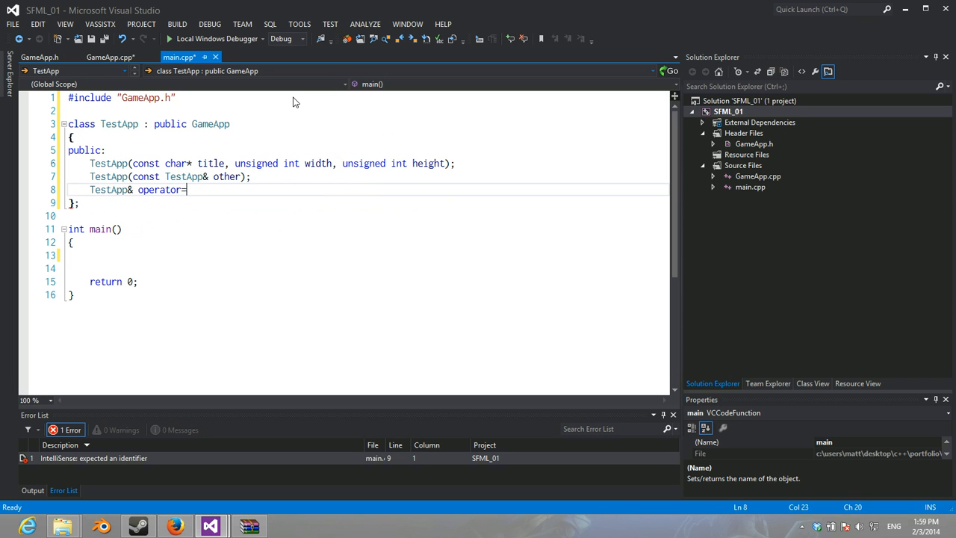
type("(const TestApp&);")
type("~")
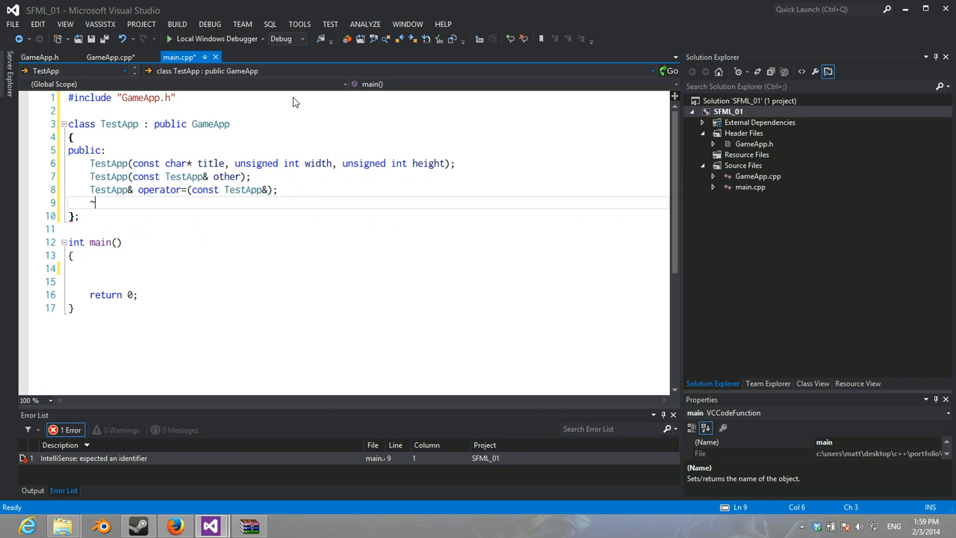
type("TestApp();")
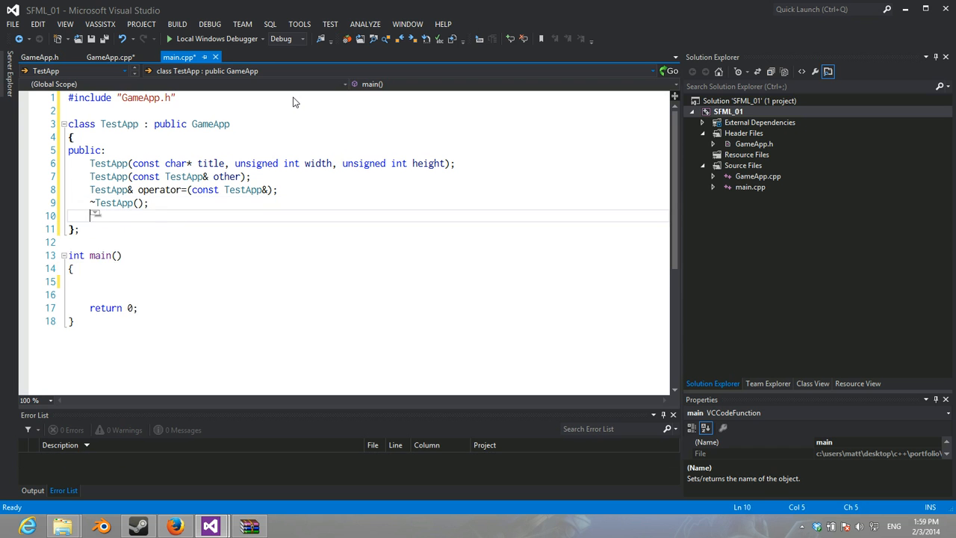
Step: Add the //framework methods comment and declare bool Init() override;
type("//framework overloads")
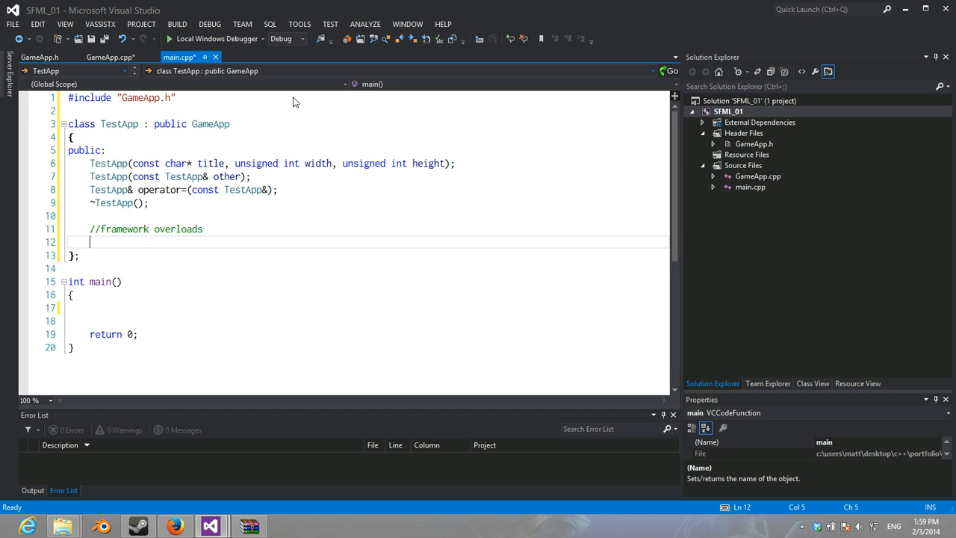
type("bool Init()")
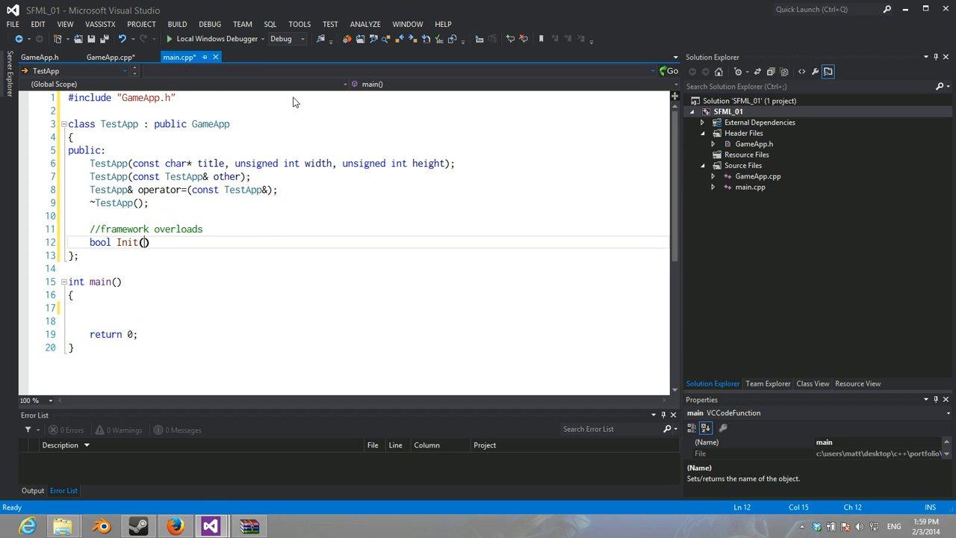
type("override;")
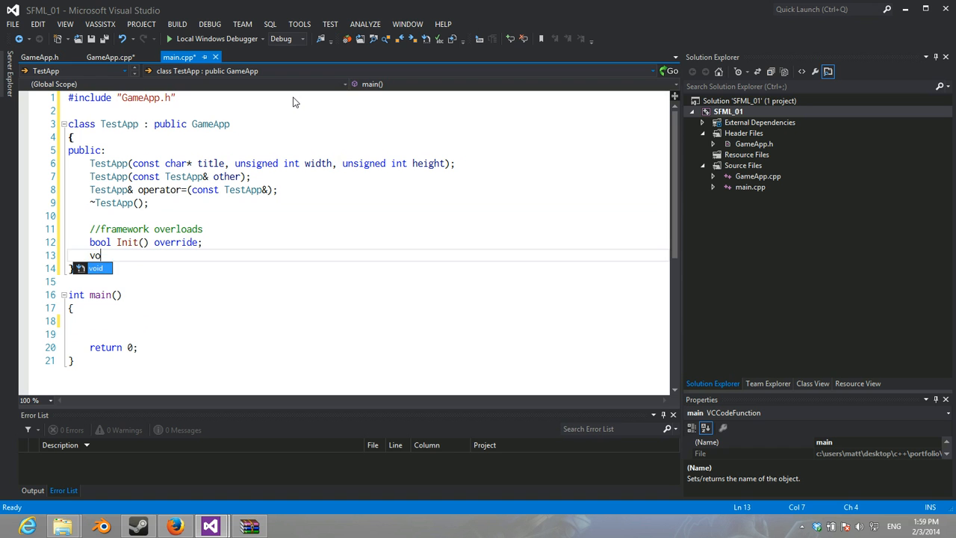
type("id")
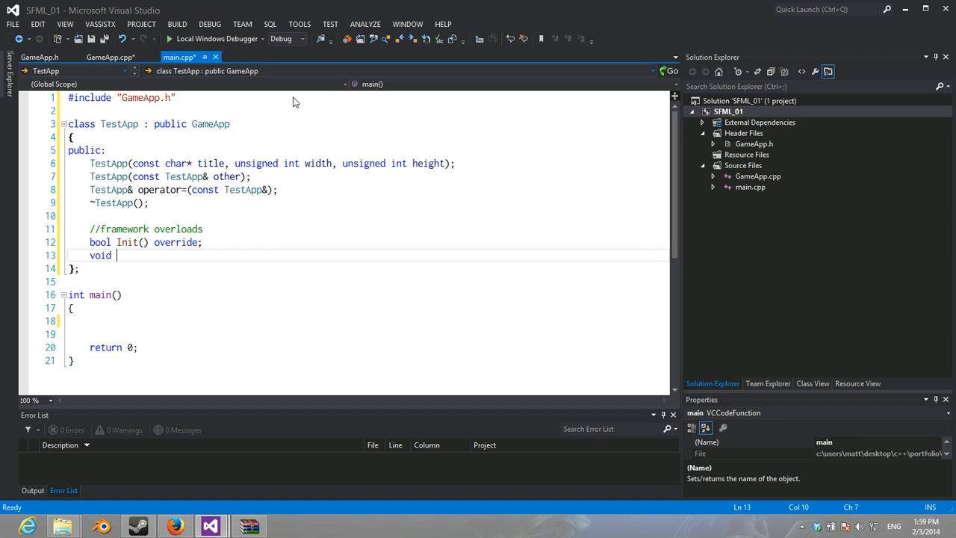
Step: Add an "//Initialize app" comment above the Init() call in GameApp::Run
left_click(111, 56)
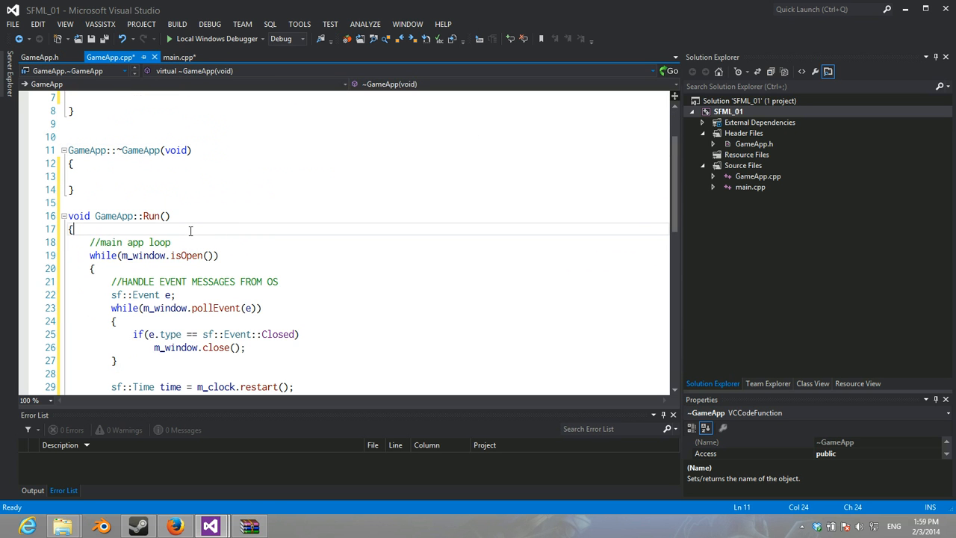
type("Init();")
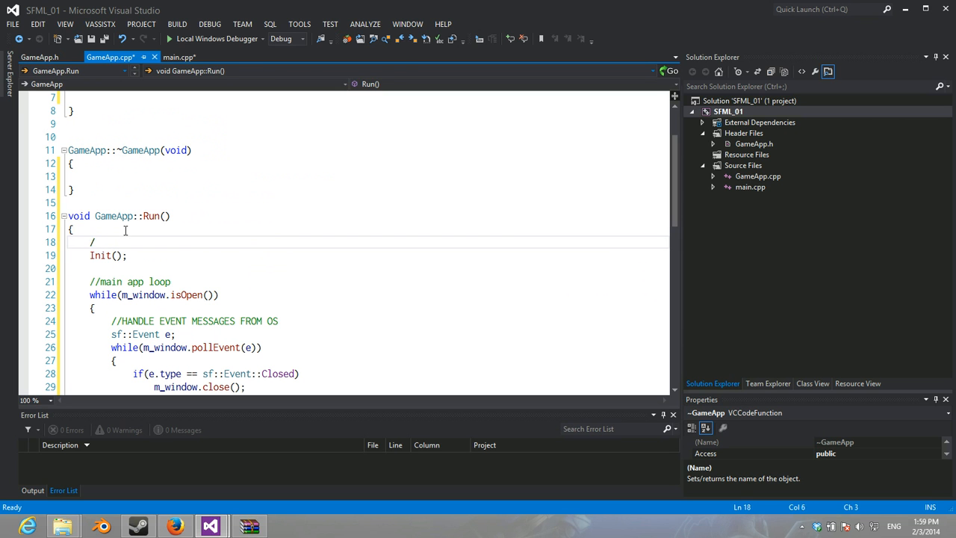
type("/Initialize befo")
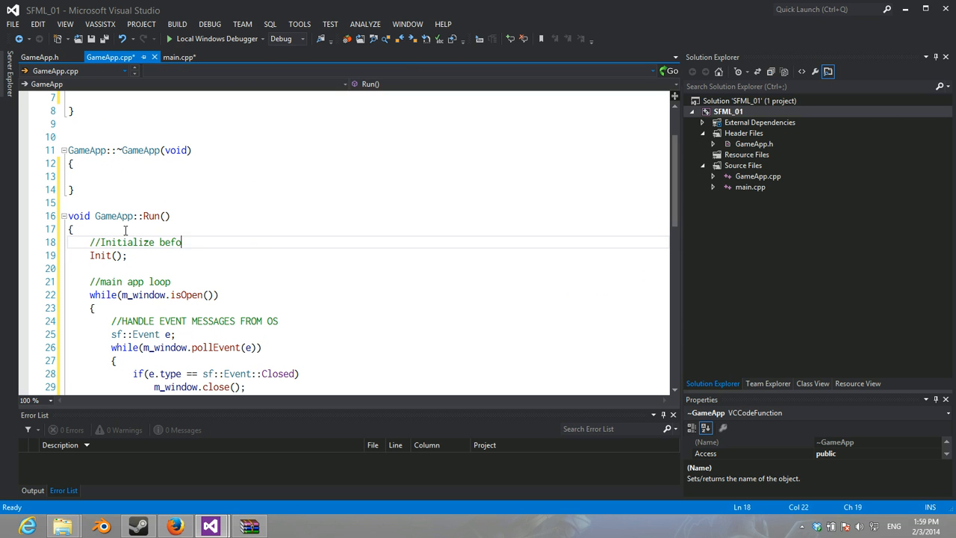
key("BackSpace")
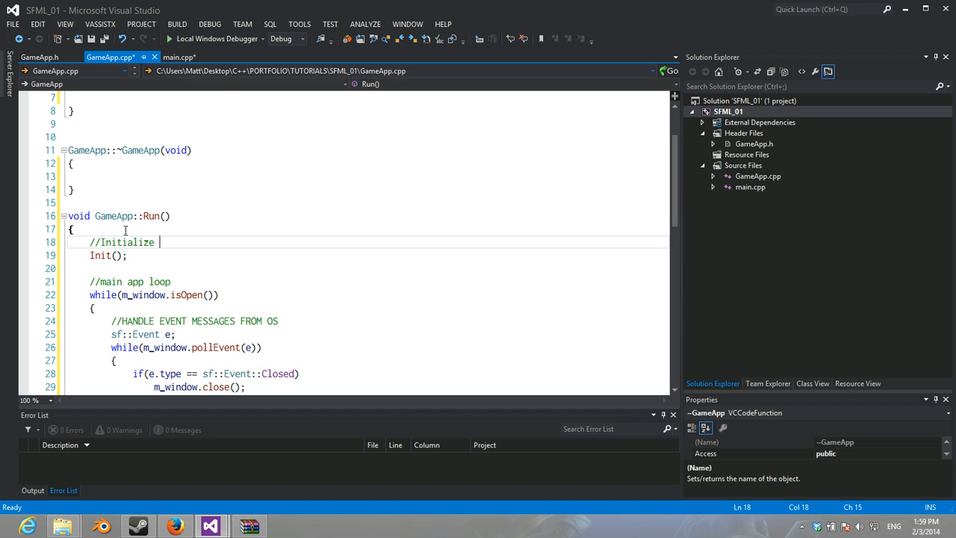
type("app")
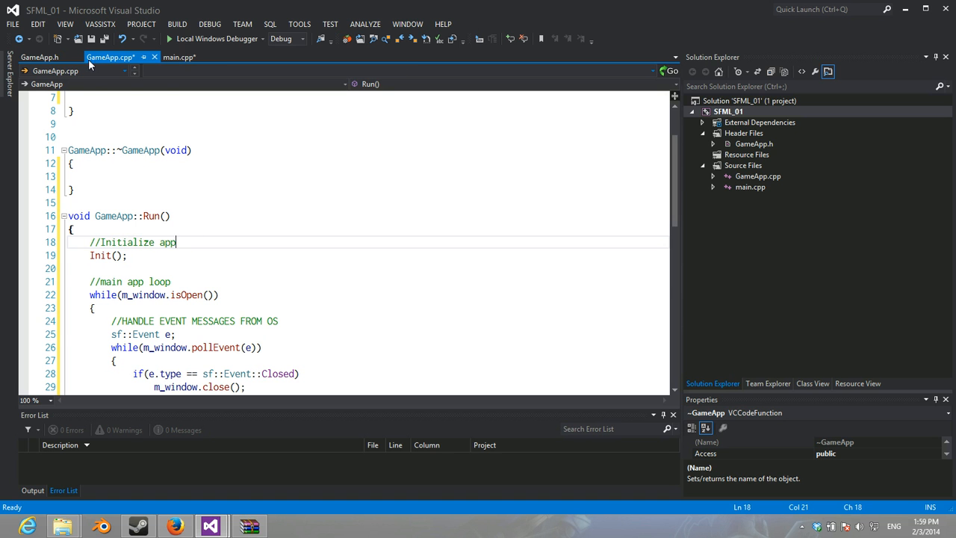
left_click(179, 57)
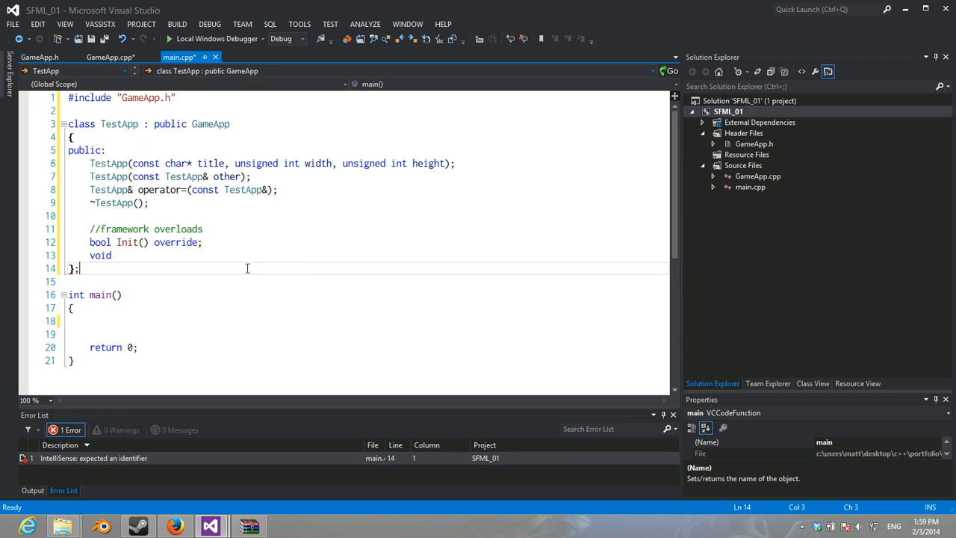
Step: Declare Update(sf::Time& time) and Render(sf::Time& time) overrides in TestApp
type("i")
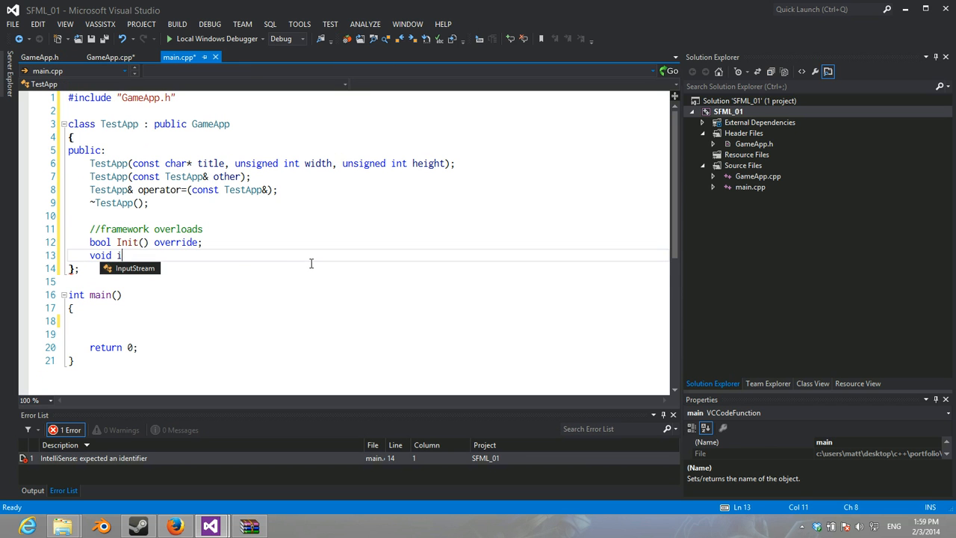
type("Update(sf::Time& time) override")
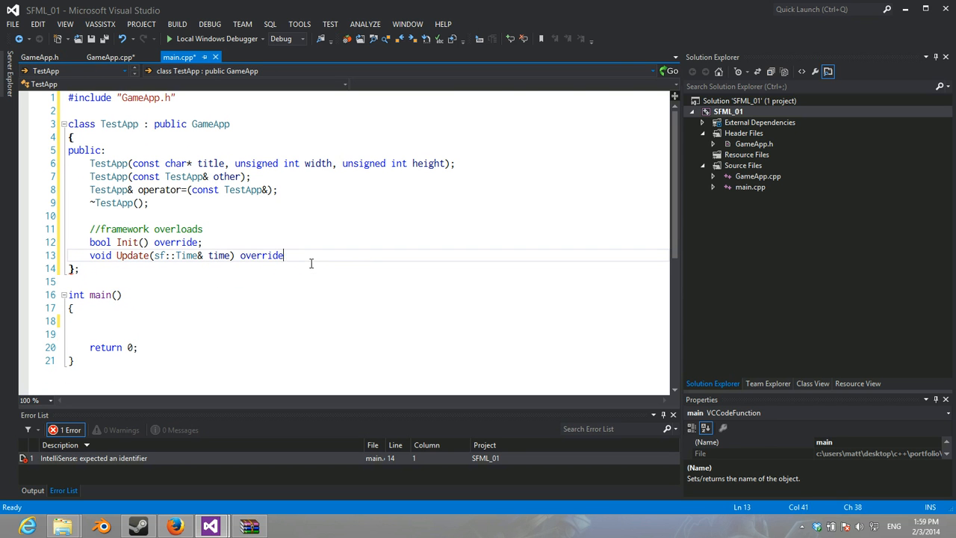
type(";")
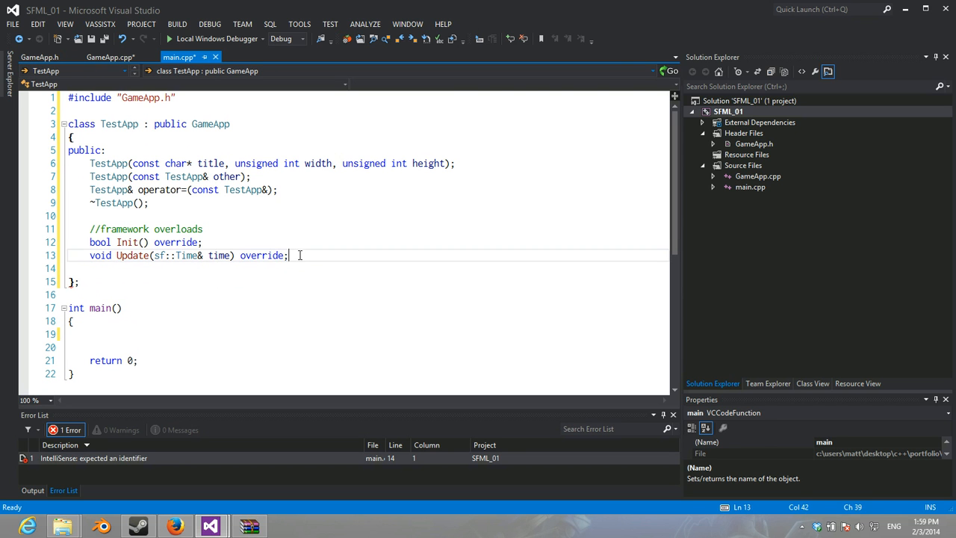
type("vo")
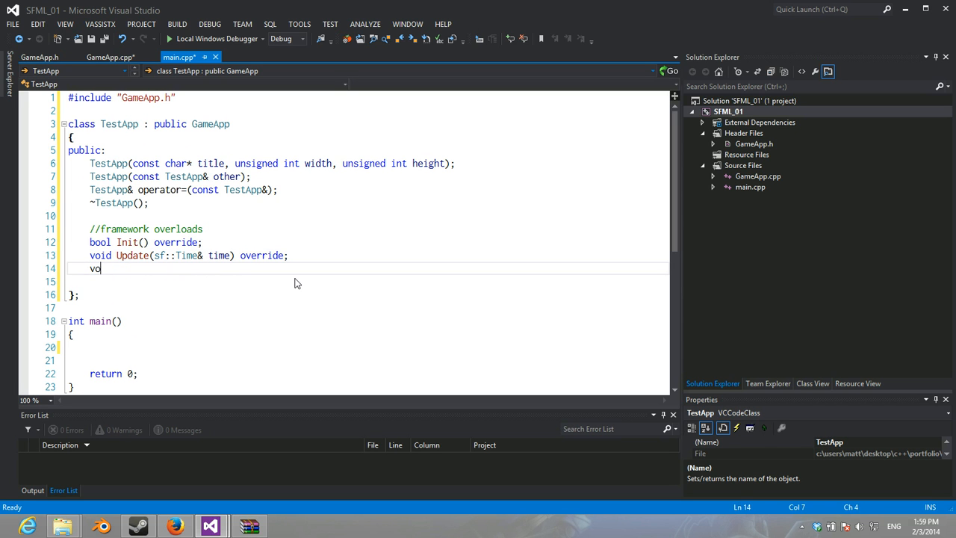
type("id")
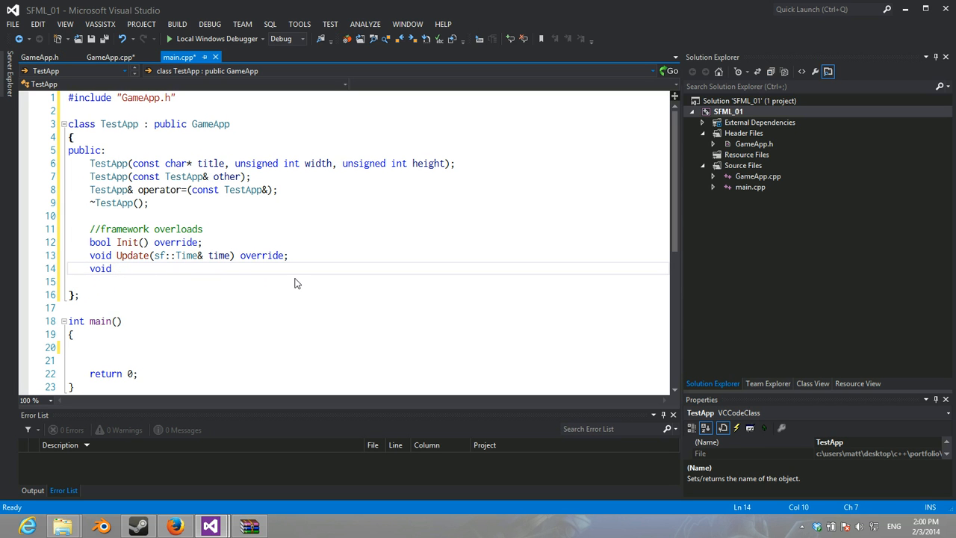
type("Render()")
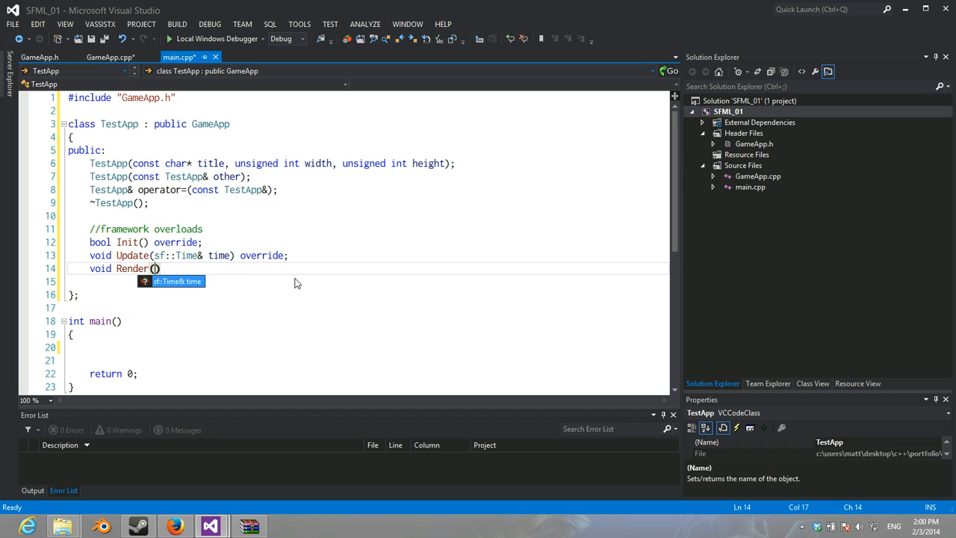
type("sf::Time& time) override;")
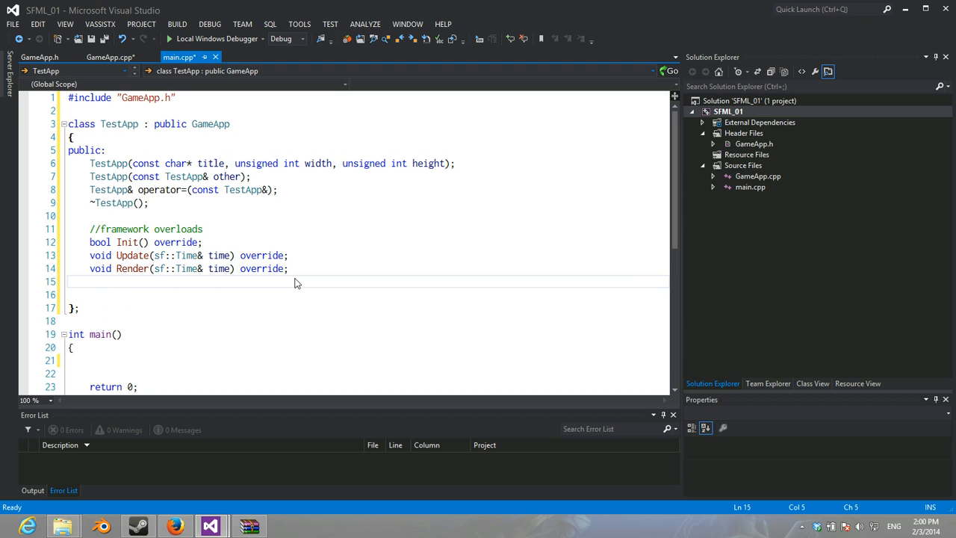
Step: Declare a Cleanup() override in TestApp
type("void Cleanup")
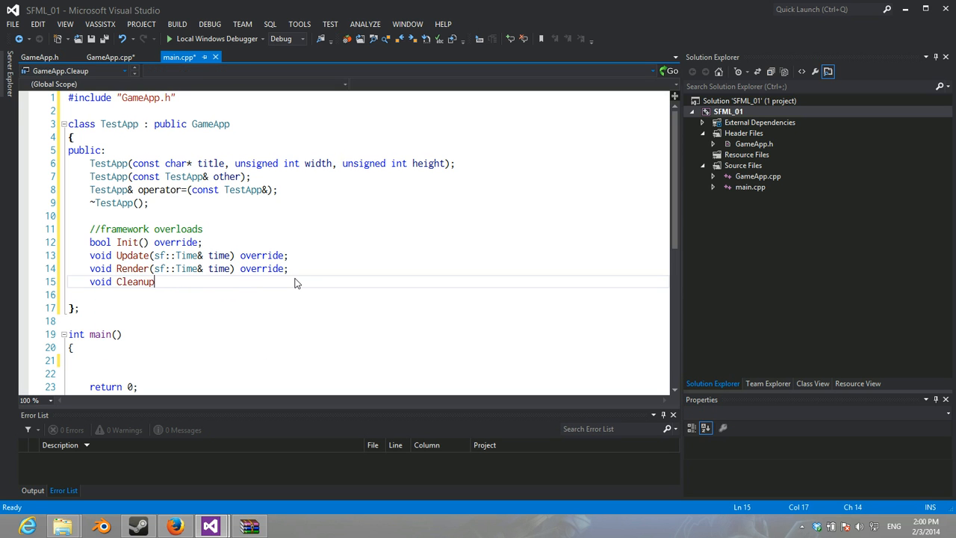
type("() override;")
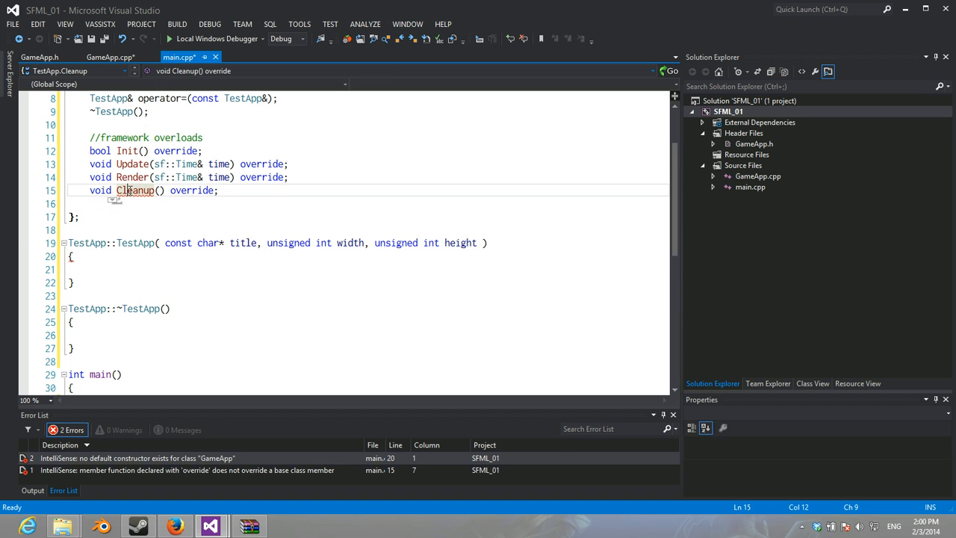
mouse_move(135, 190)
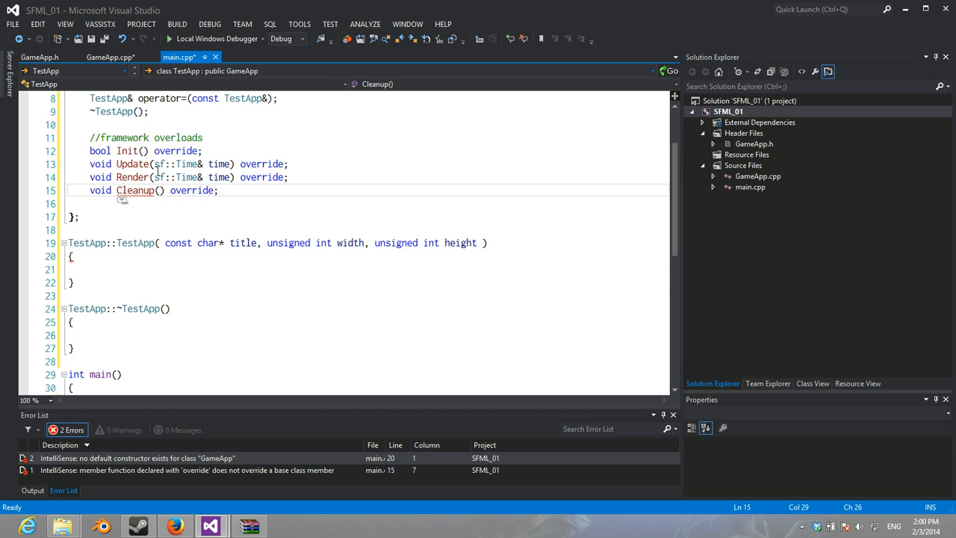
Step: Visit the misspelled Cleaup declaration in GameApp.h and return to main.cpp
left_click(38, 56)
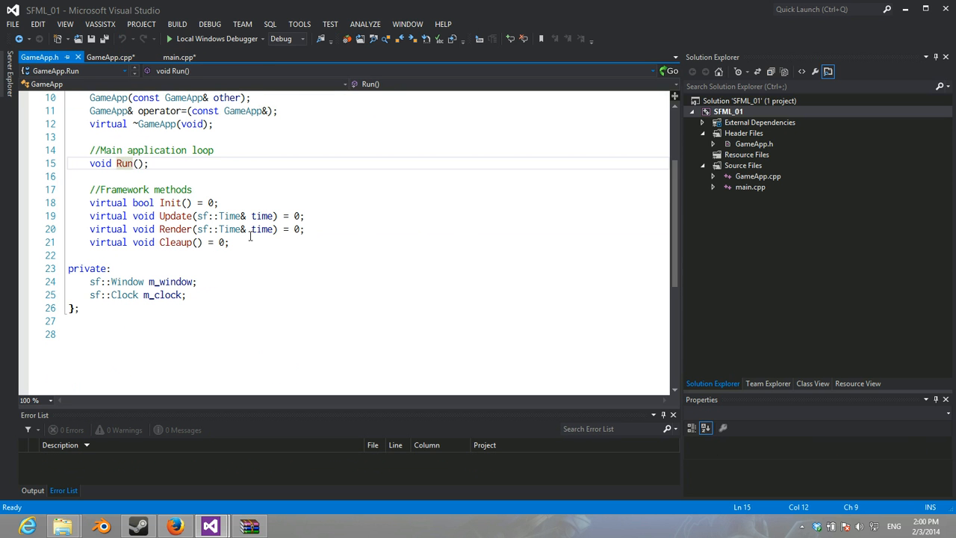
left_click(176, 242)
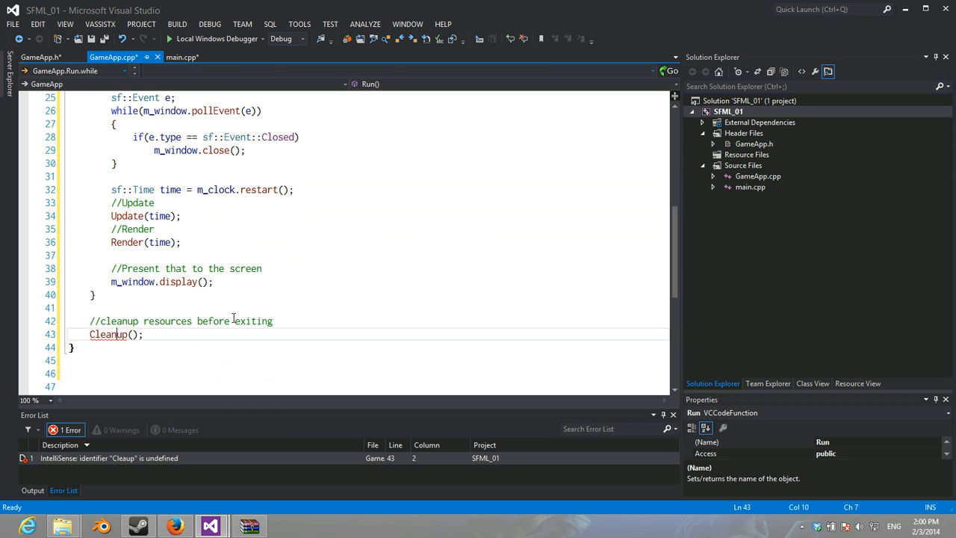
left_click(182, 56)
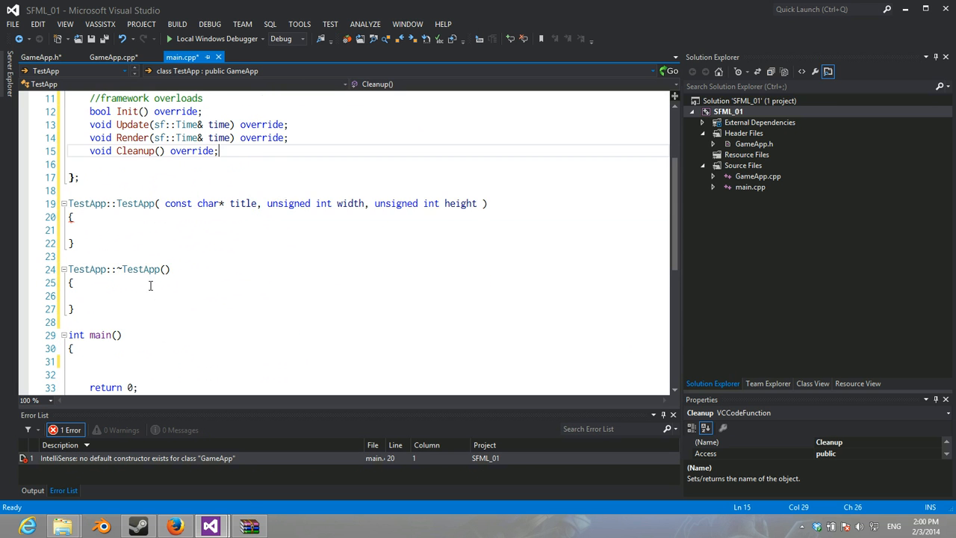
Step: Generate empty Update, Render and Cleanup bodies via Refactor > Create Implementation
right_click(129, 190)
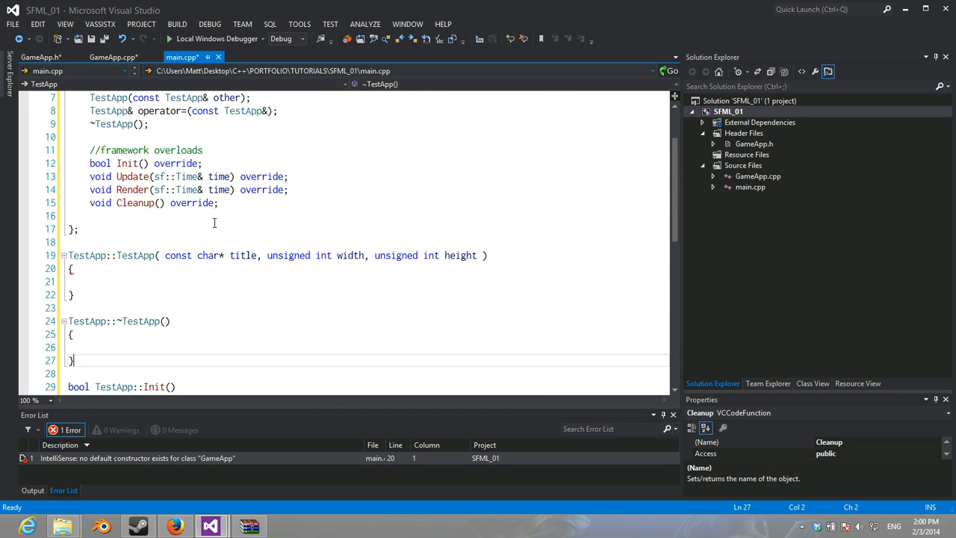
right_click(132, 176)
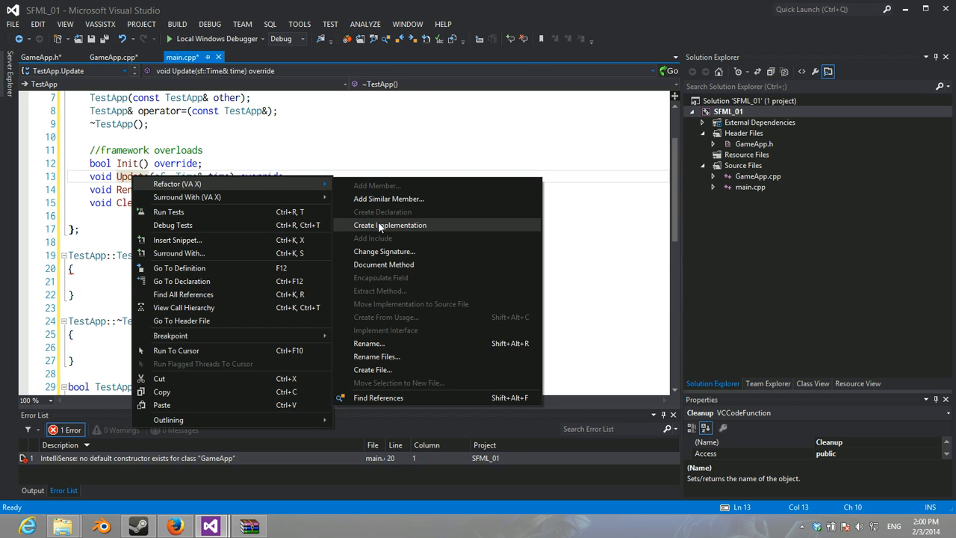
left_click(390, 225)
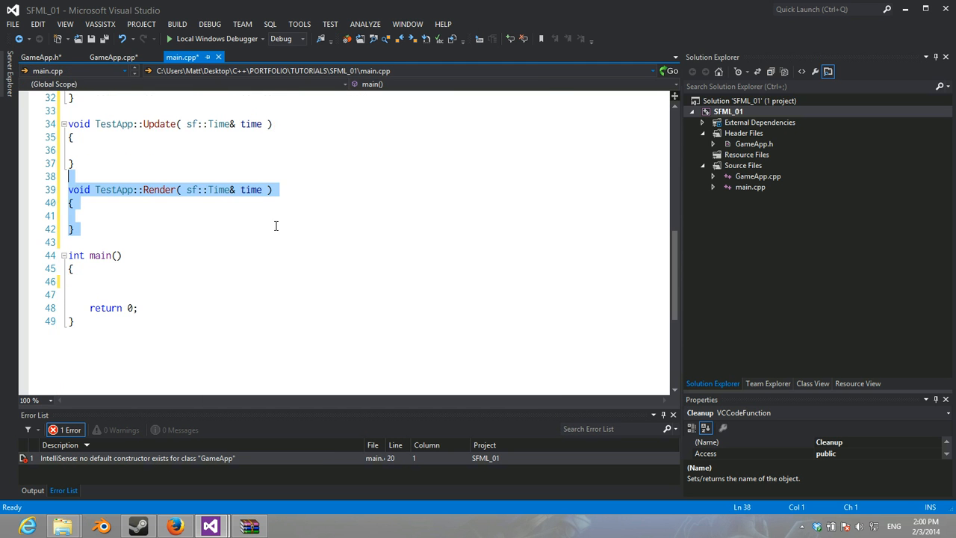
right_click(135, 111)
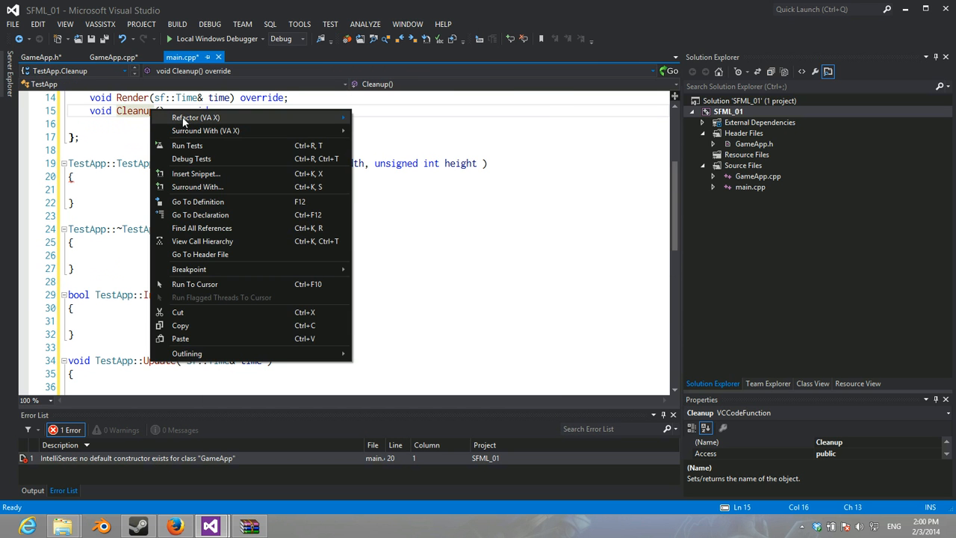
left_click(197, 202)
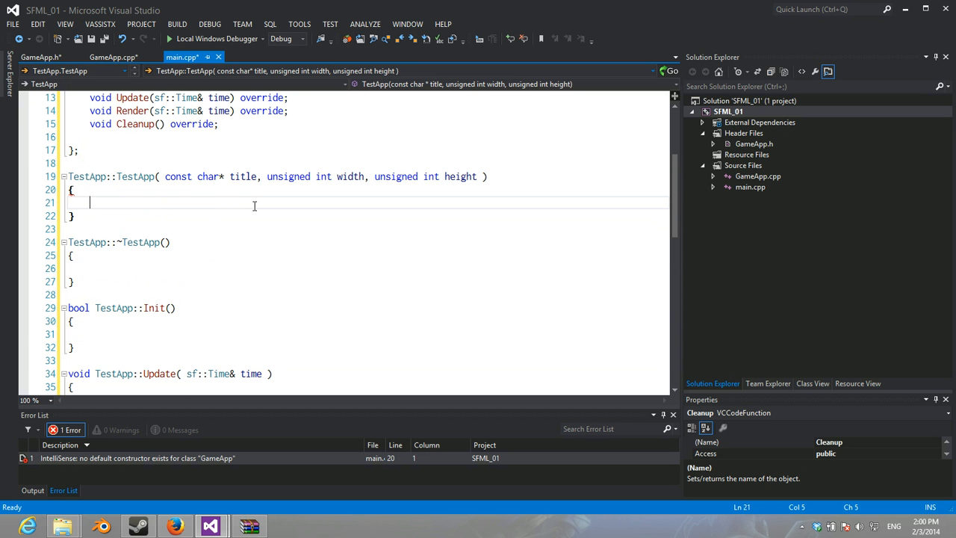
Step: Forward the TestApp constructor to GameApp(title, width, height)
type(":")
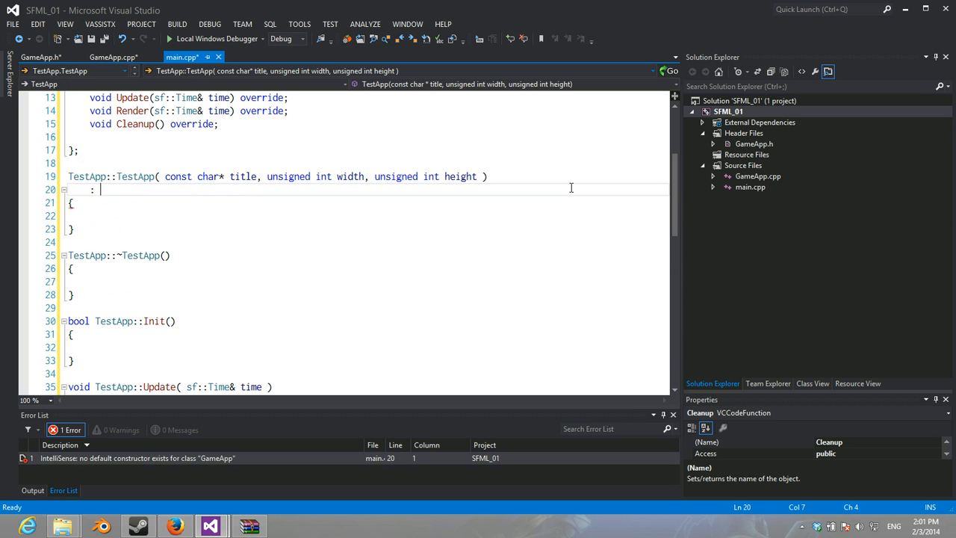
type("GameApp()")
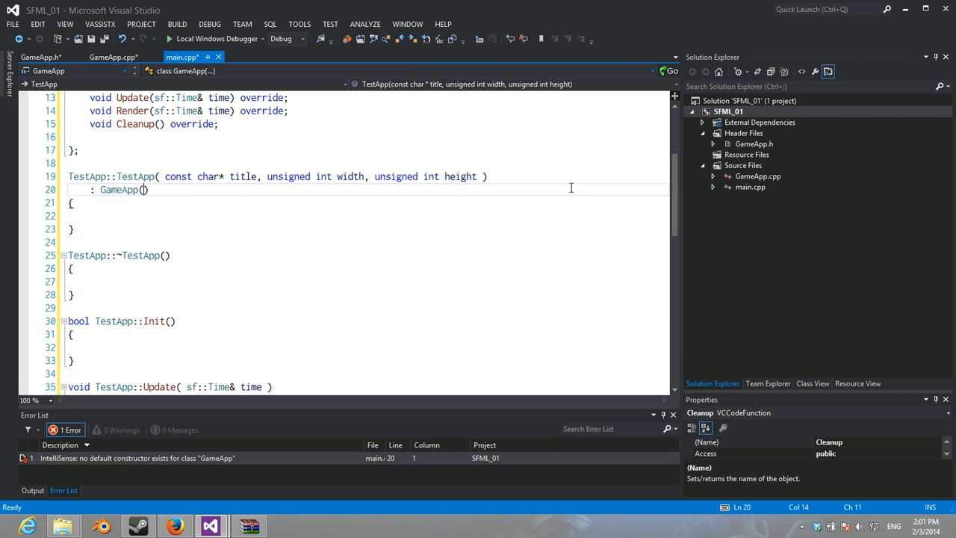
type("title, width,")
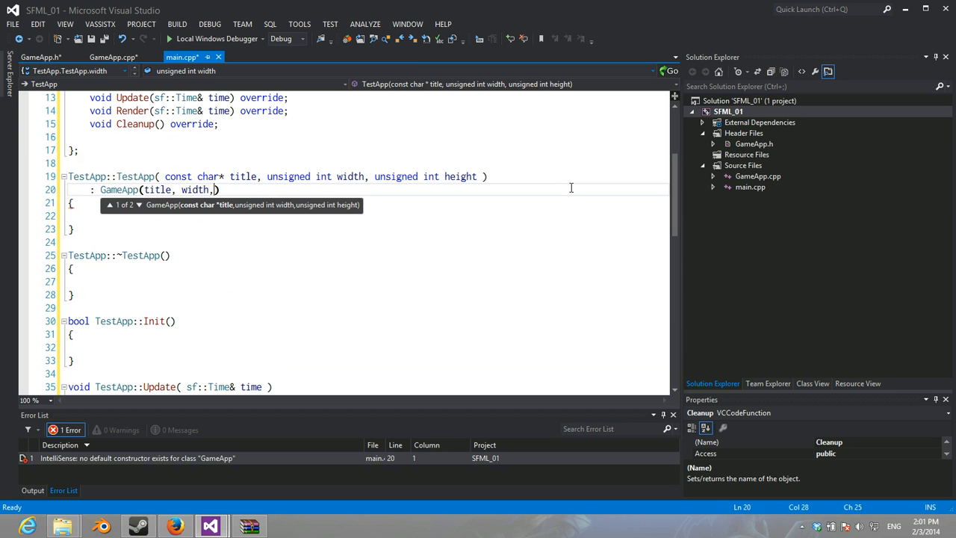
type("height)")
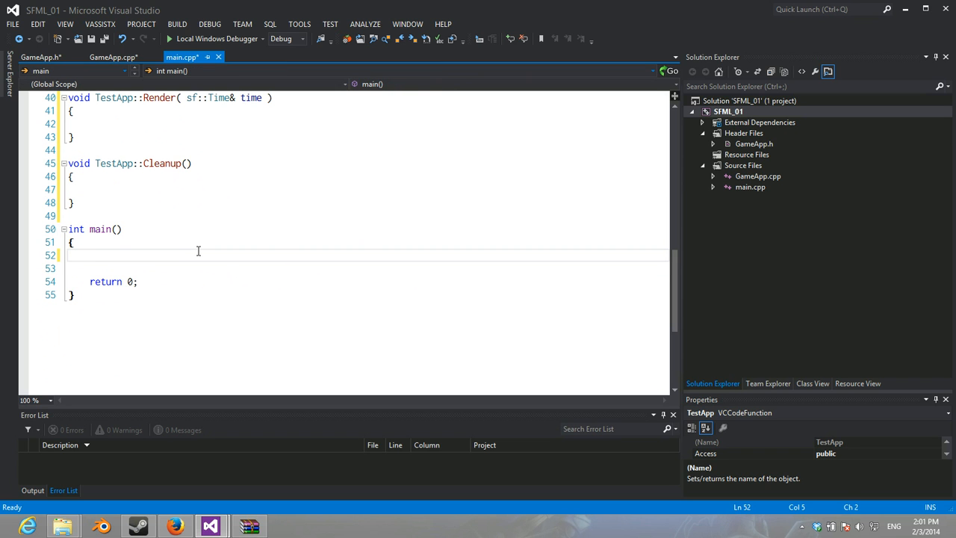
Step: In main(), construct TestApp tApp("Test Application", 800, 600) and call tApp.Run()
type("TestApp")
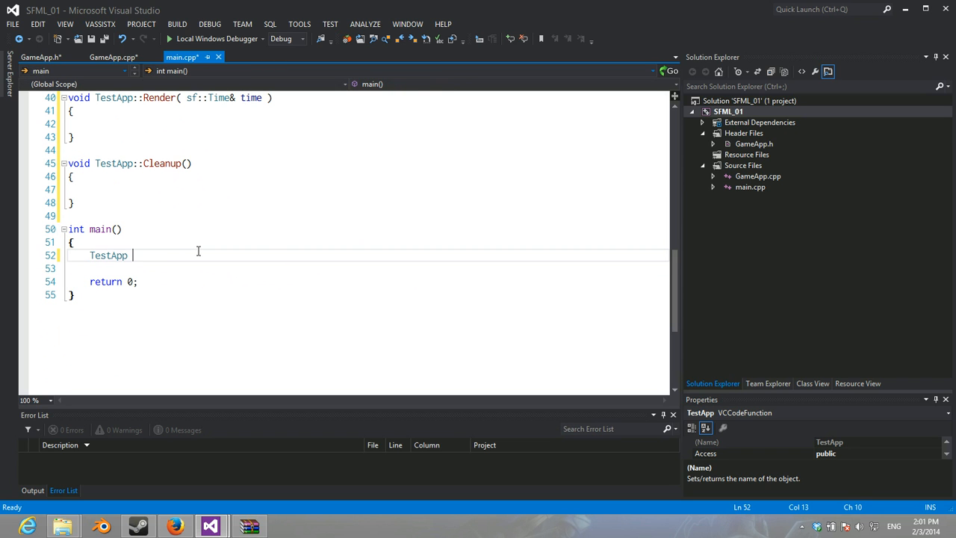
type("tAp")
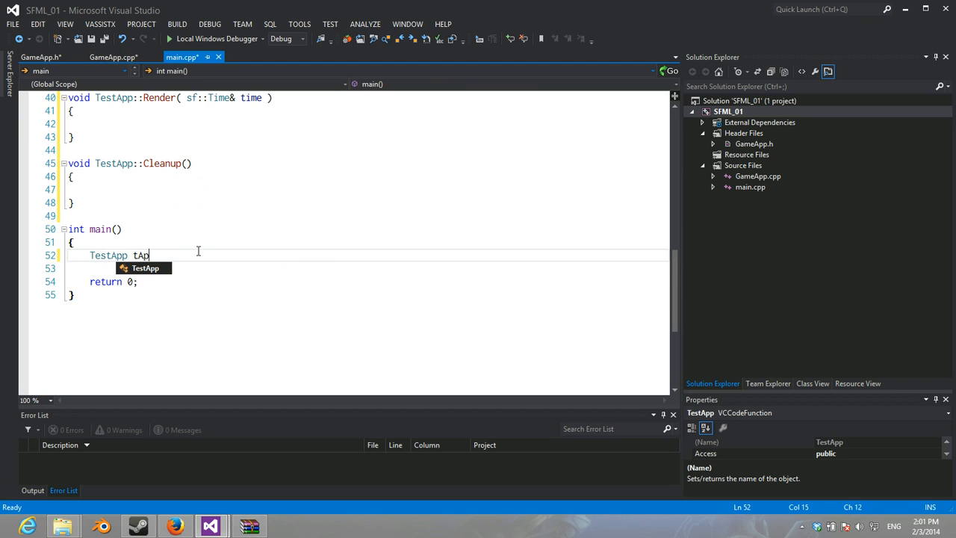
type("p(\"\")")
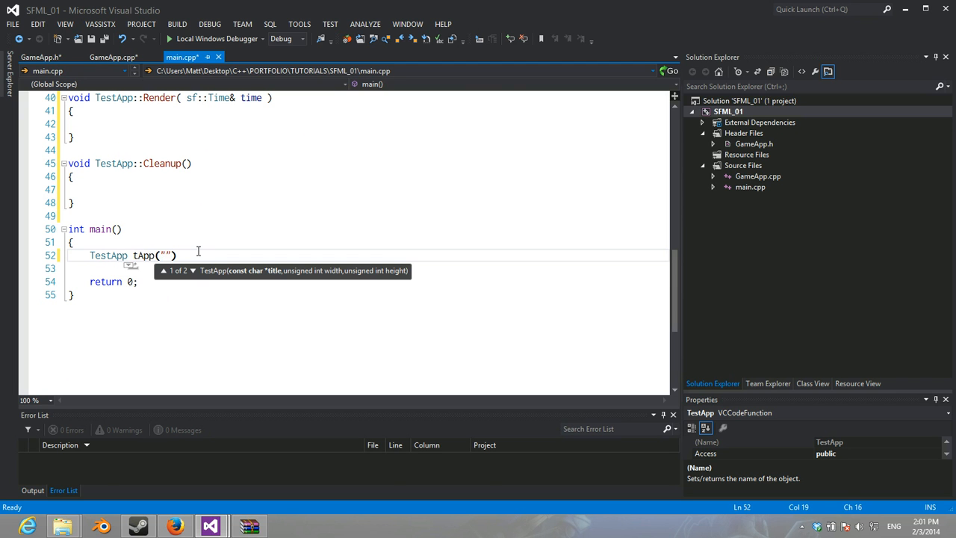
type("Test")
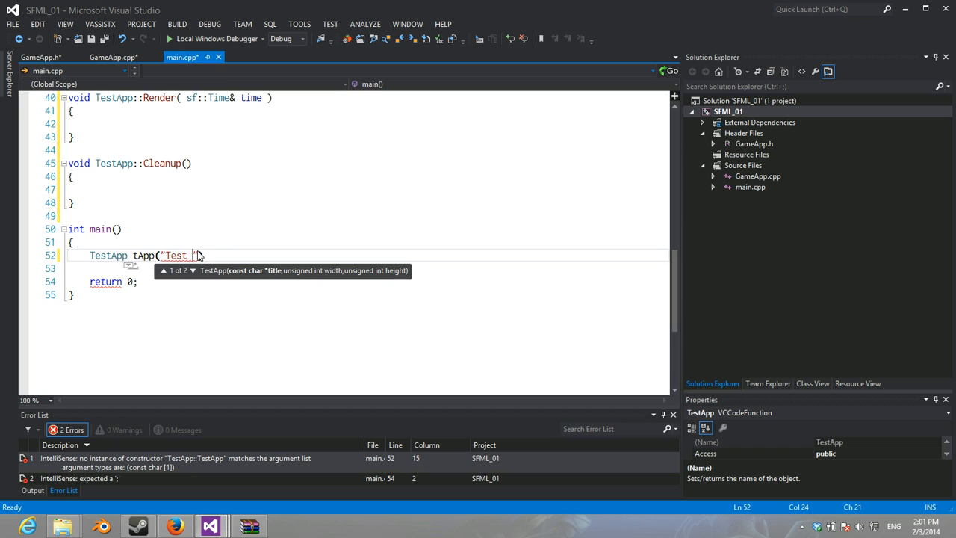
type("Applicatio")
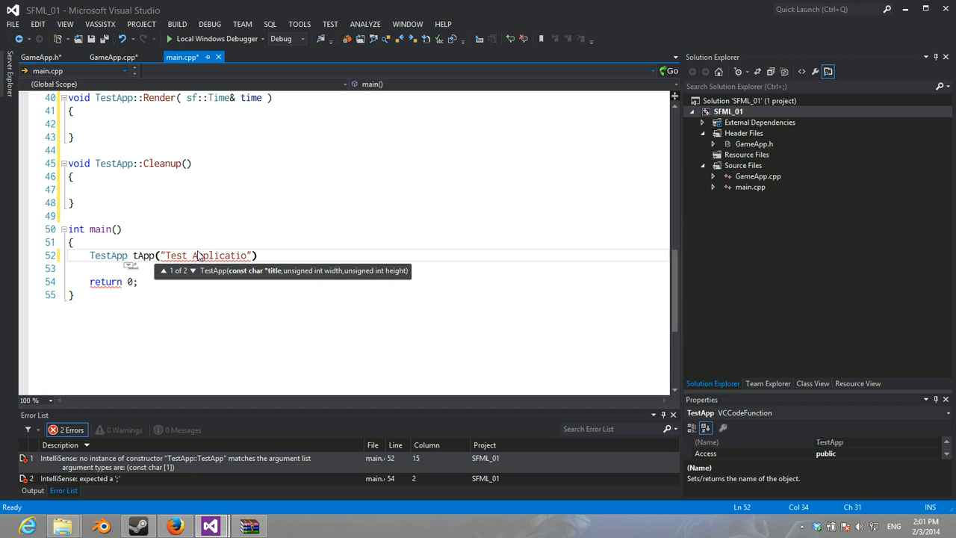
type(", 800,")
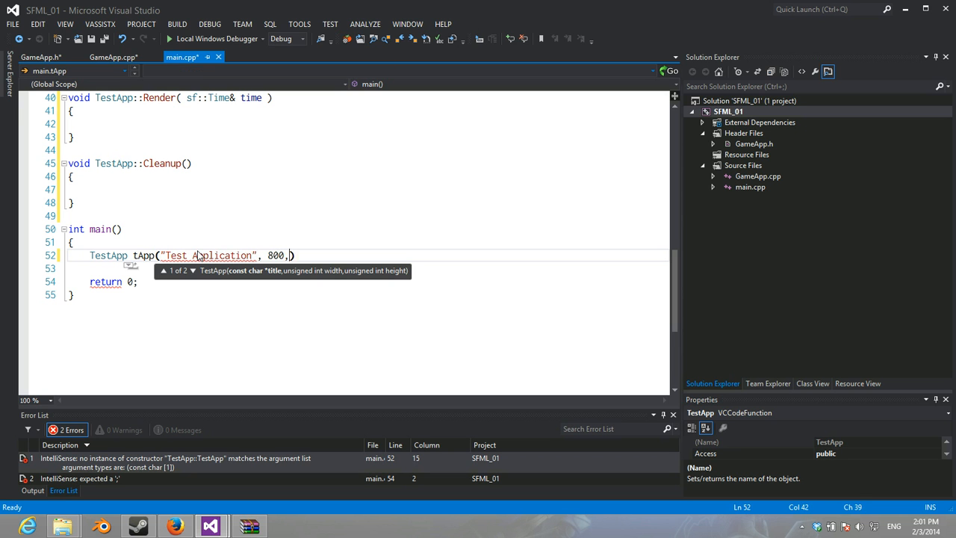
type("600);")
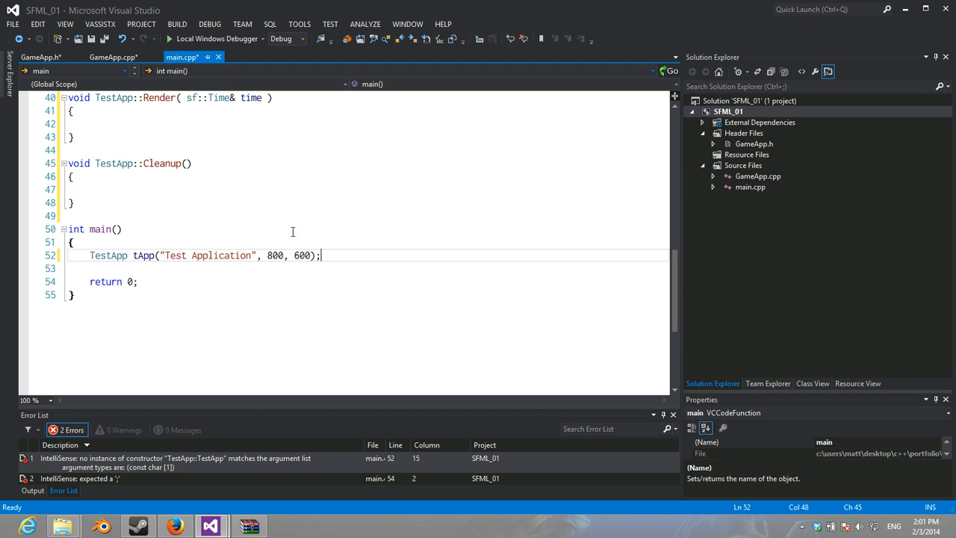
type("t")
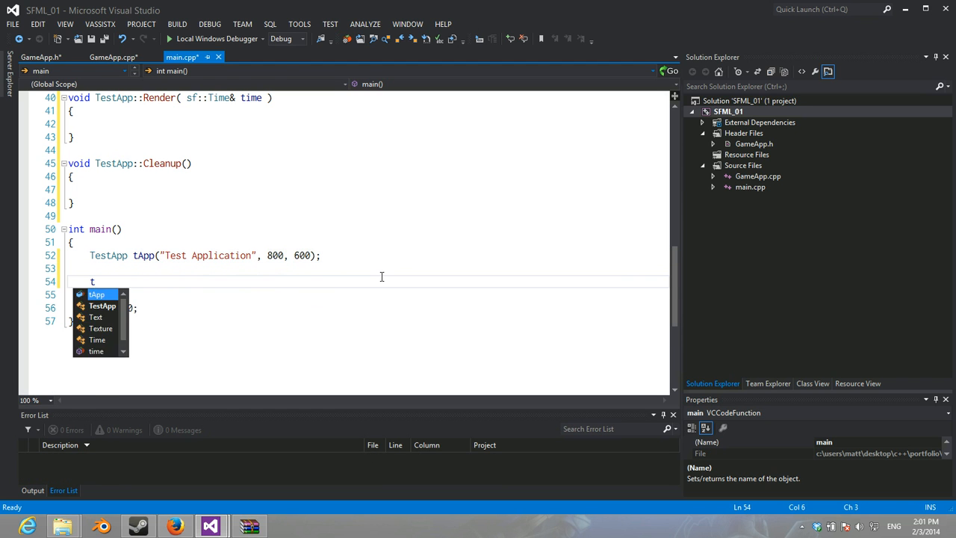
type("App.Run()")
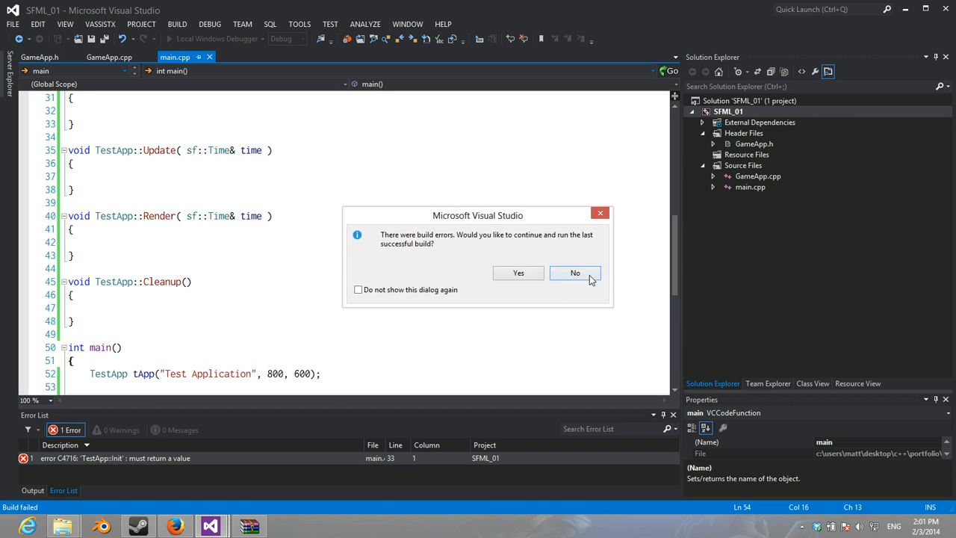
Step: Decline running the last successful build and make TestApp::Init return true
left_click(573, 272)
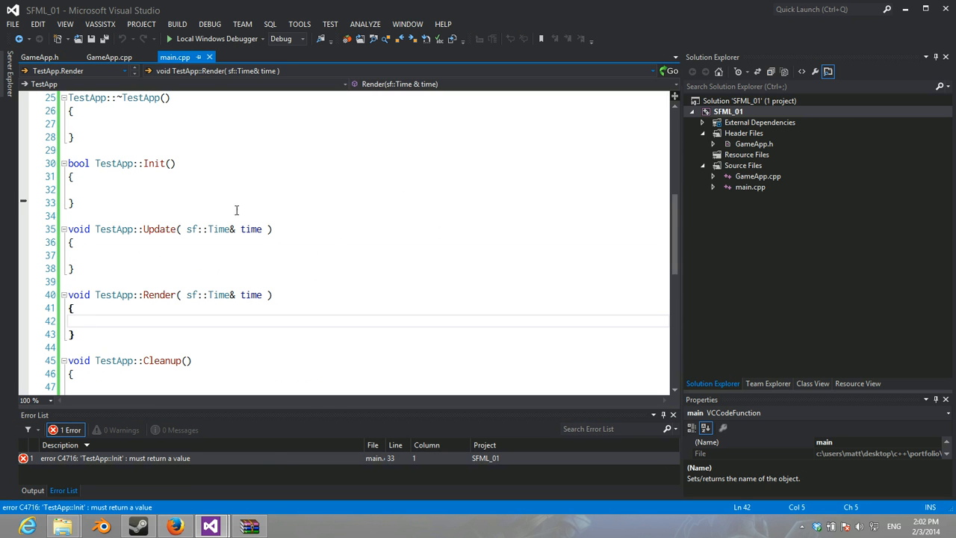
type("return t")
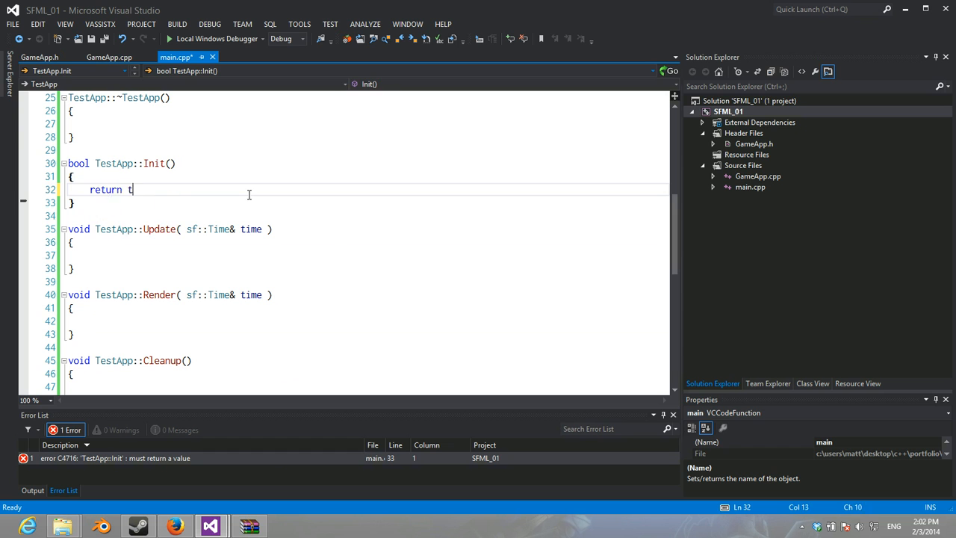
type("rue")
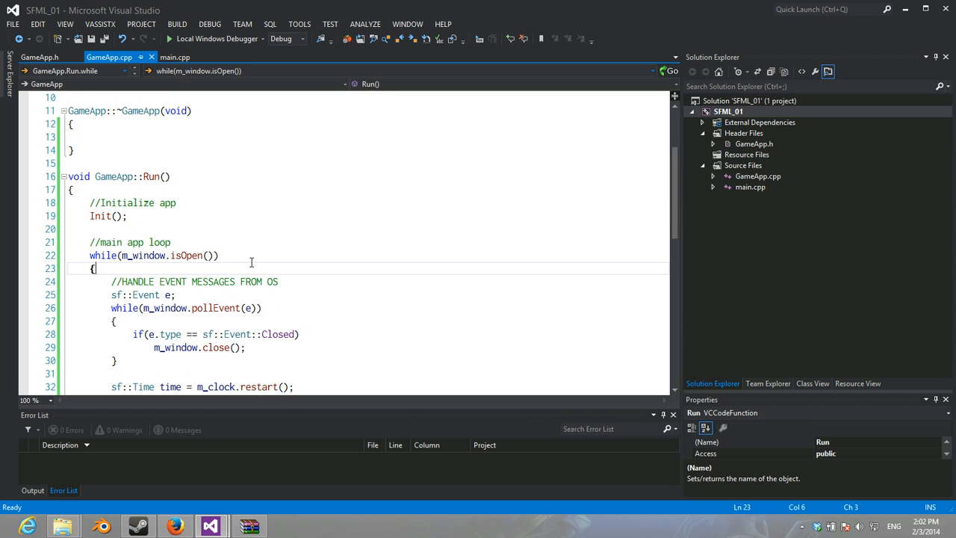
Step: Include <iostream> in GameApp.cpp and start a std::cerr statement inside if(!Init())
type("if(!")
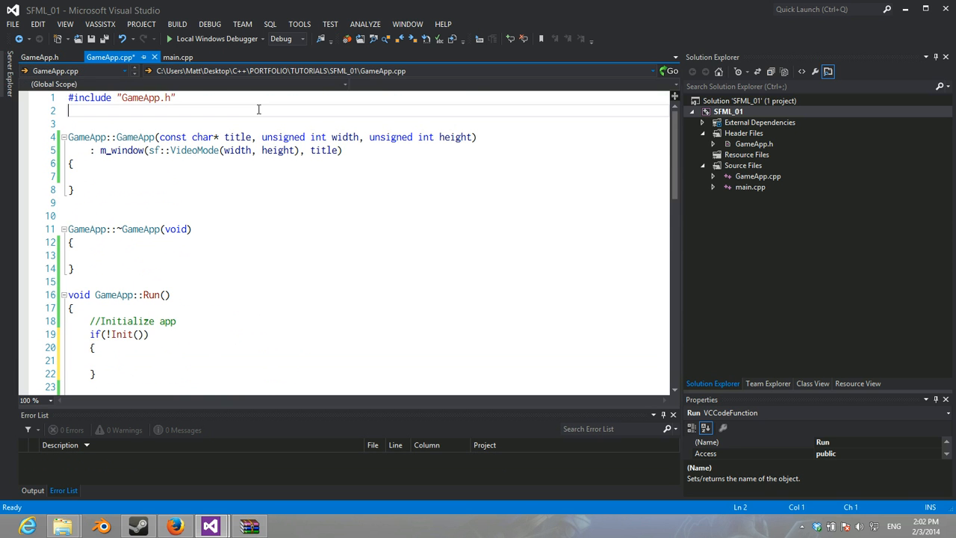
type("#include <i")
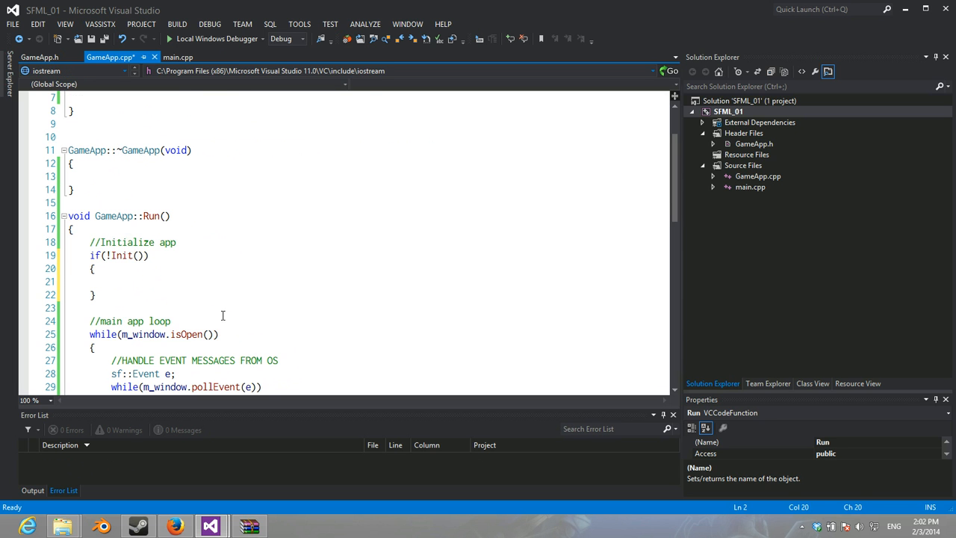
type("std::cerr")
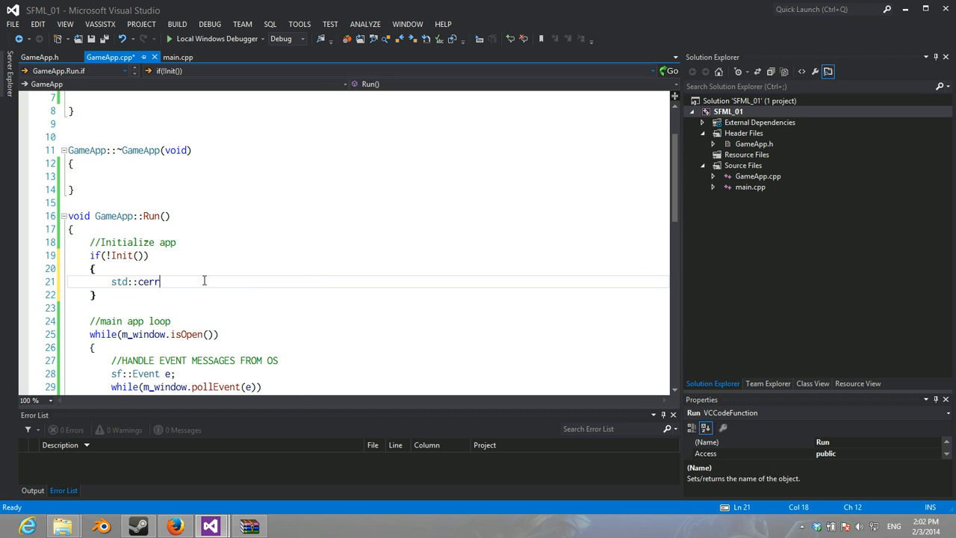
Step: Print "Error Initializing application! Exiting." to std::cerr with std::endl when Init fails
type("<< \"\"")
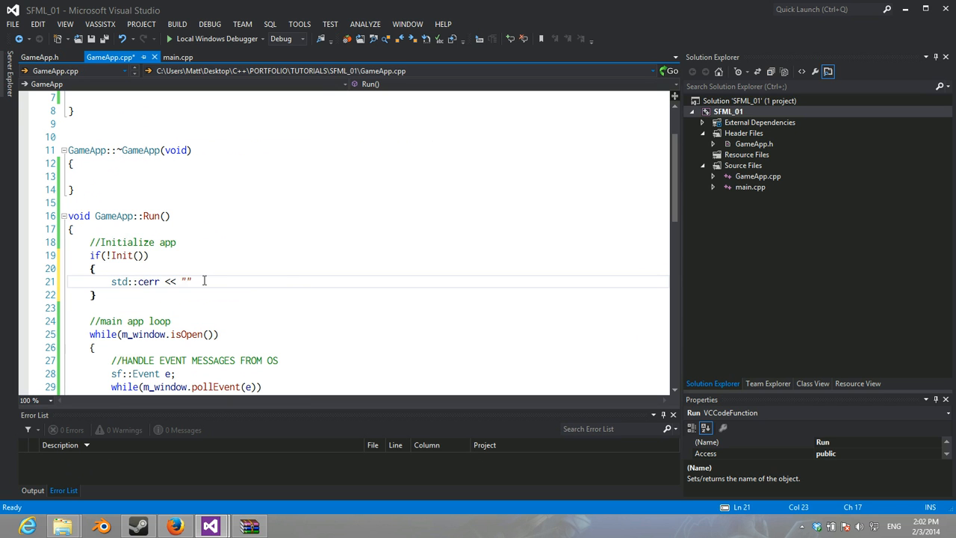
type("Error I")
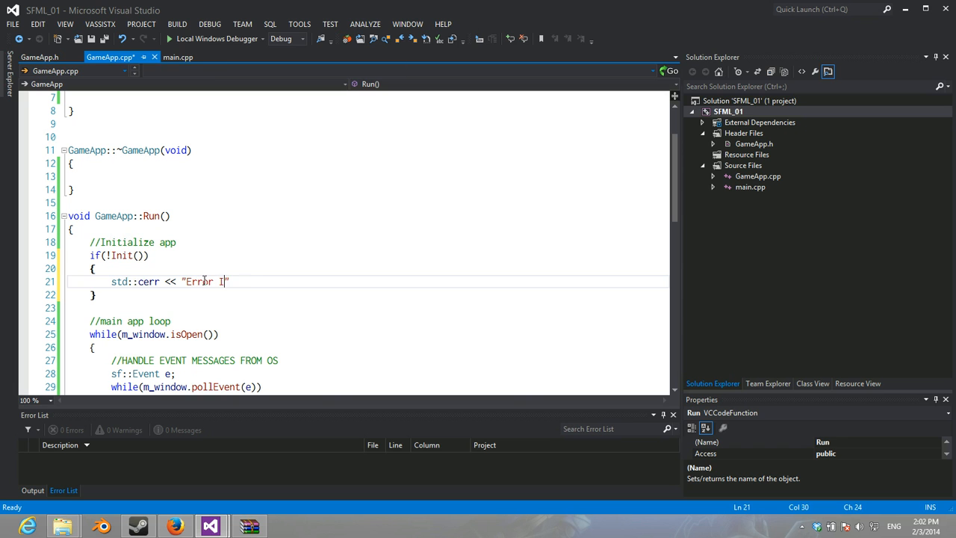
type("nitializing ap")
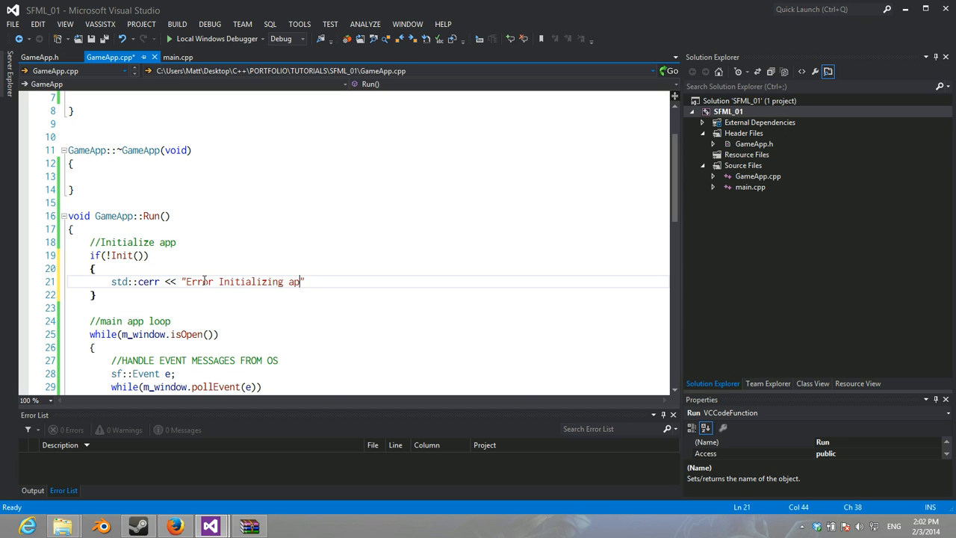
type("plication")
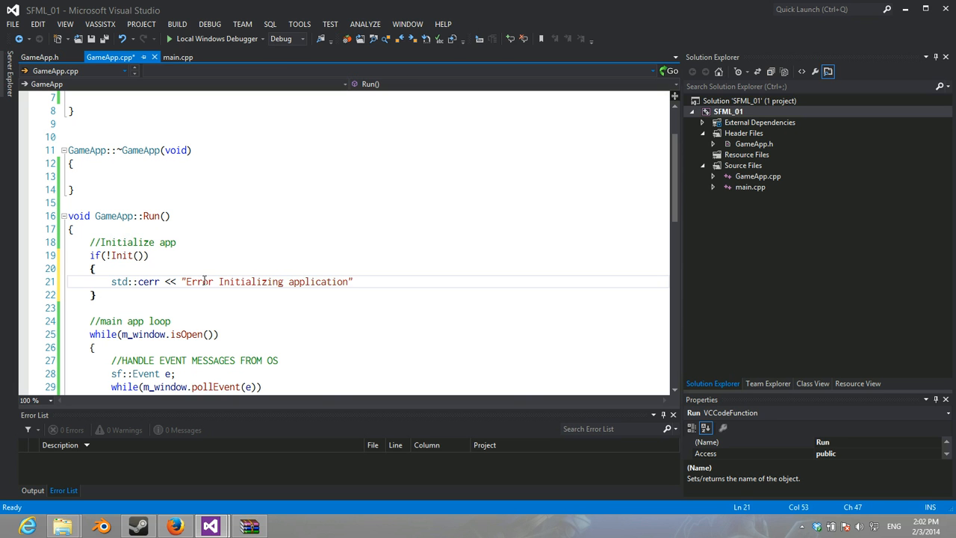
type("!")
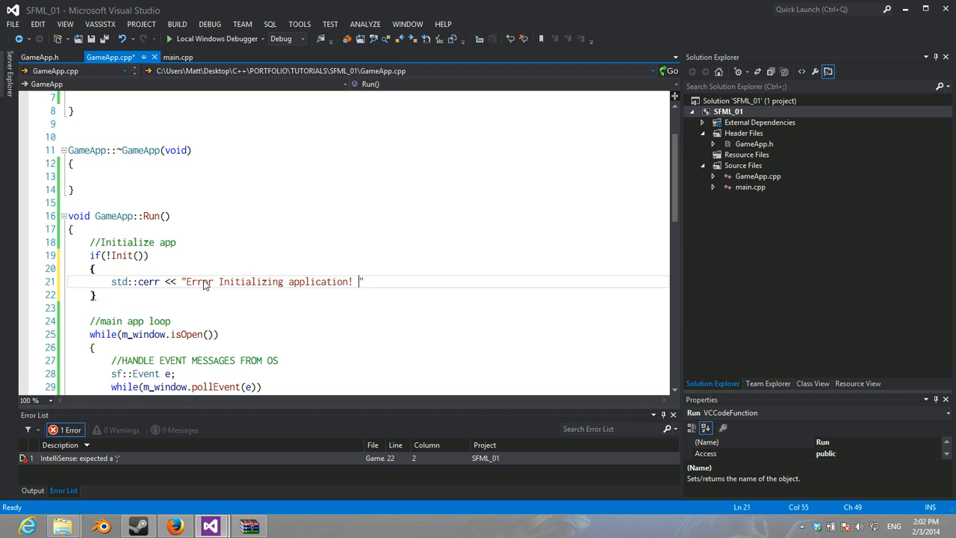
type("Exiting")
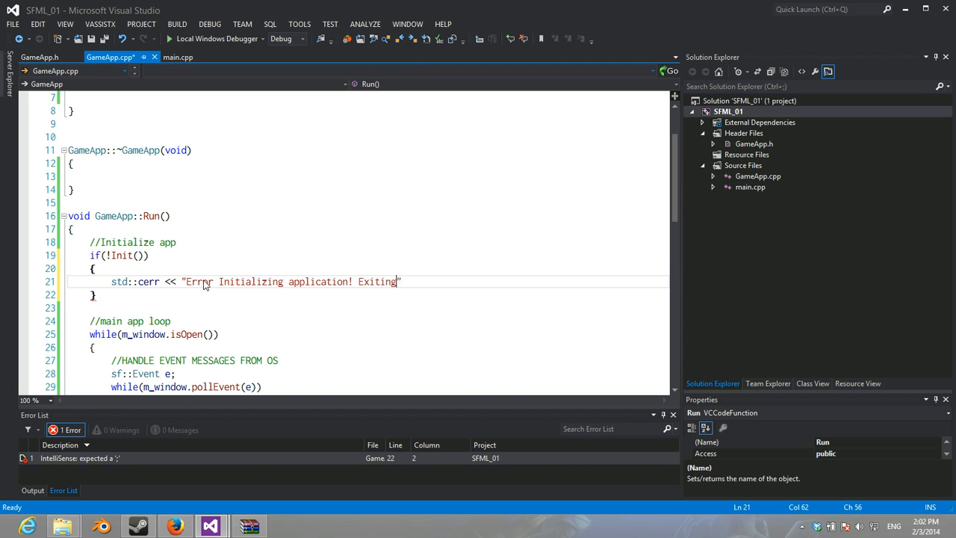
type(".")
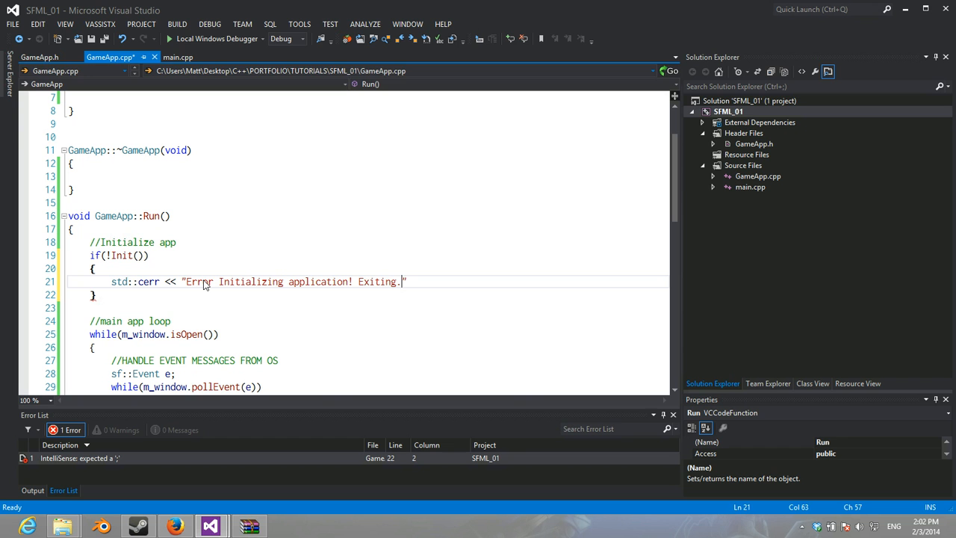
type("<<")
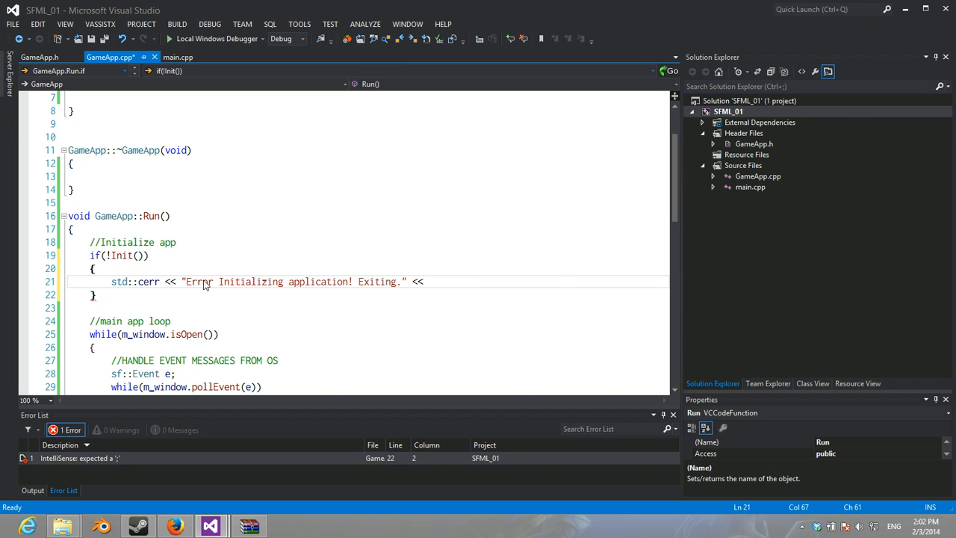
type("std::endl;")
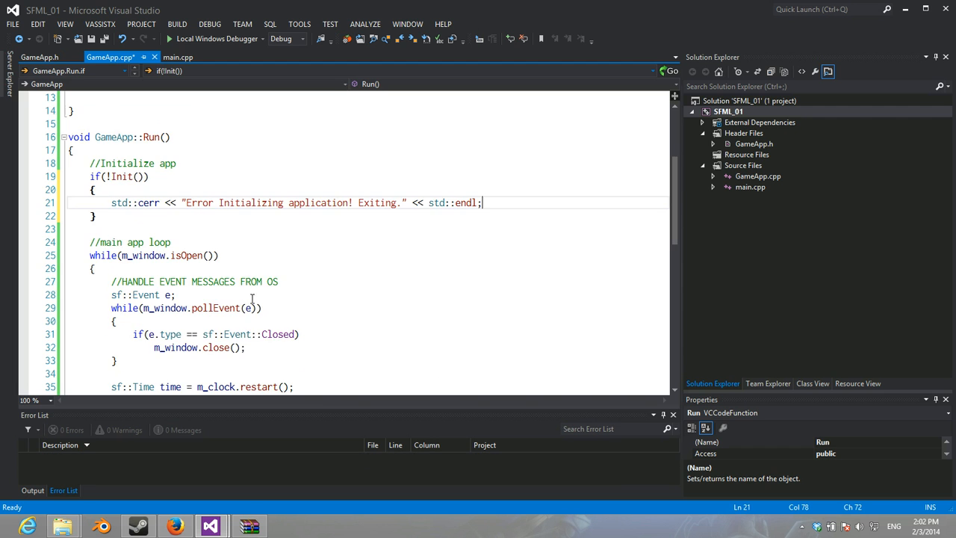
left_click(177, 57)
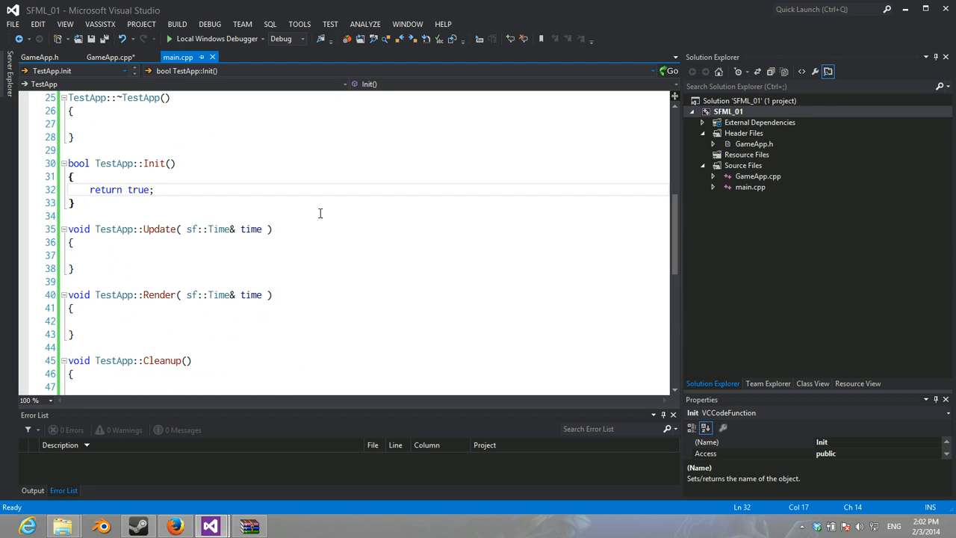
Step: Call glClear(GL_COLOR_BUFFER_BIT) in TestApp::Render
scroll("down", 3)
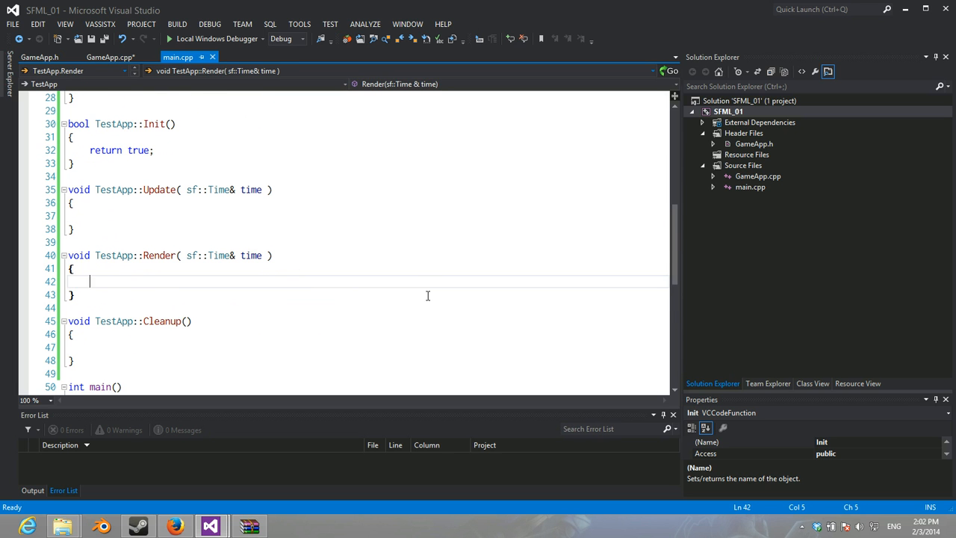
type("glCle")
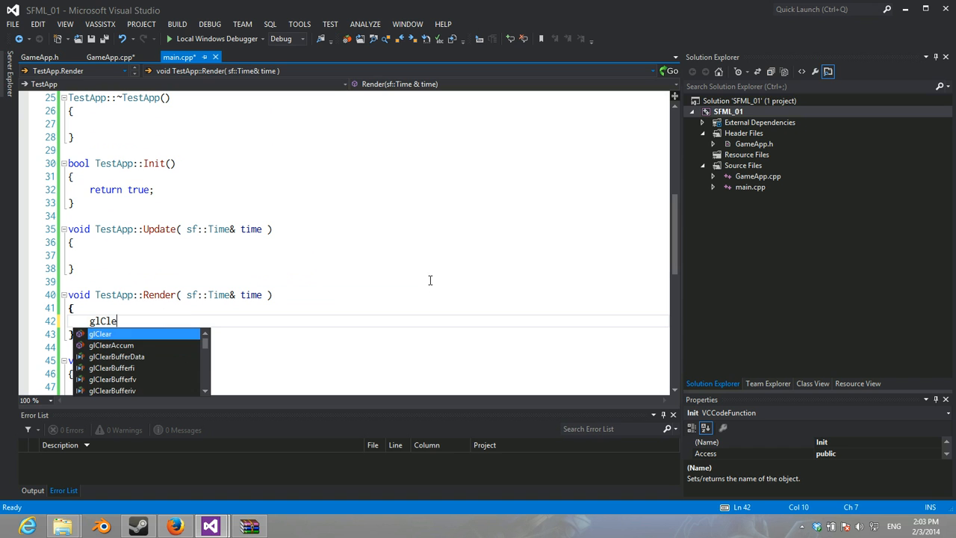
type("ar(GL")
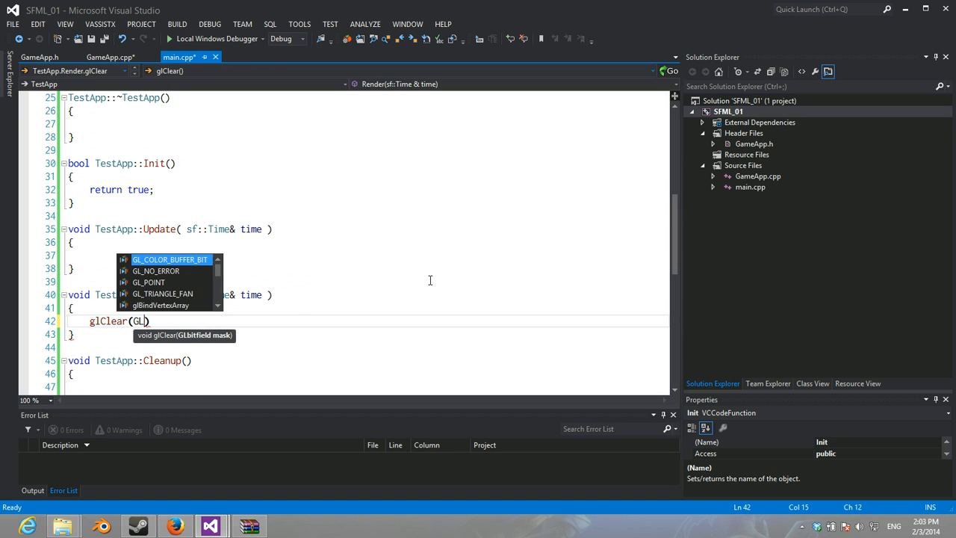
type("_COLOR_")
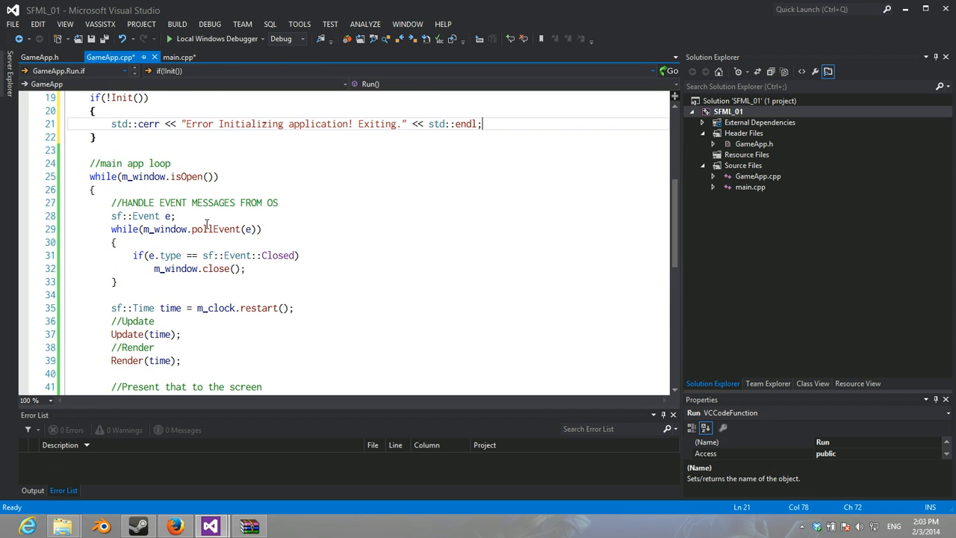
Step: Call glClearColor(1.0f, 0.0f, 0.0f, 1.0f) in TestApp::Init
left_click(179, 57)
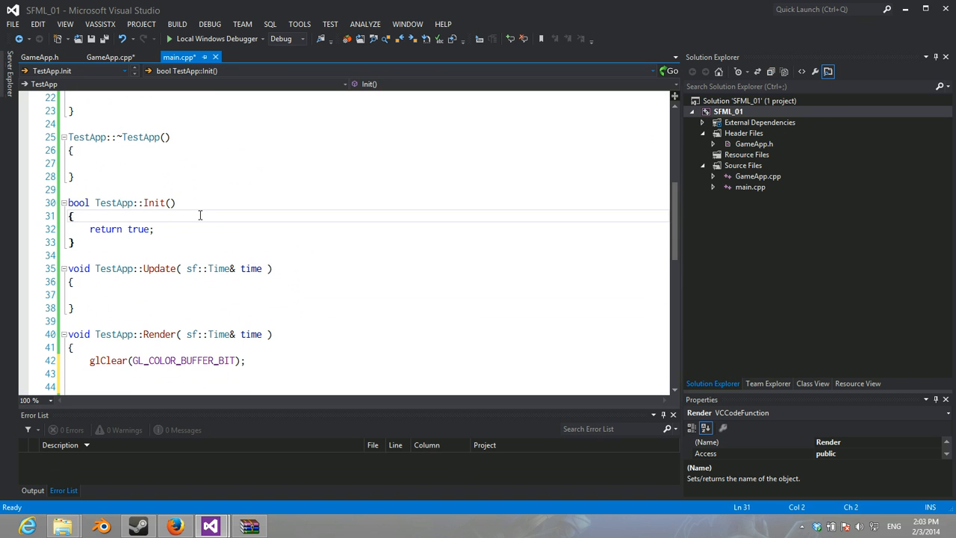
type("glClearColor(")
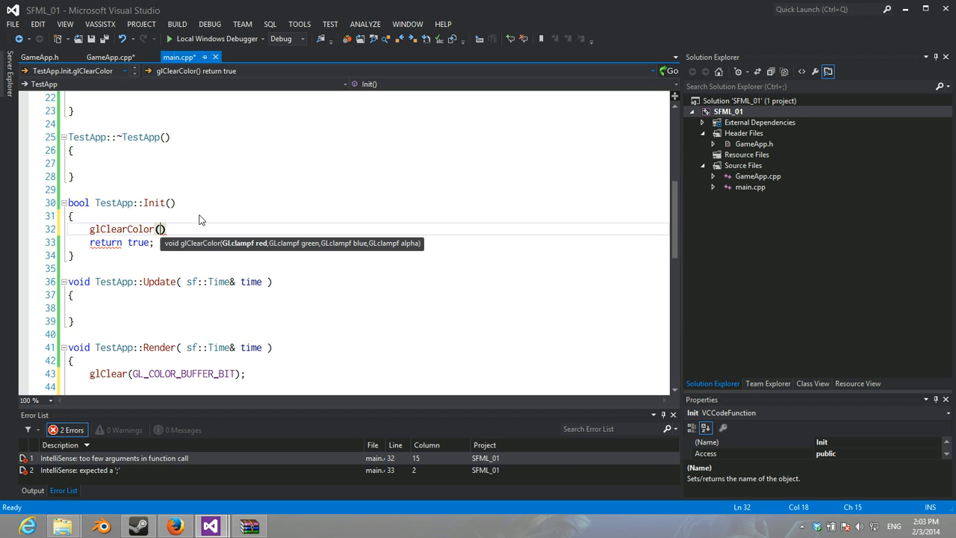
type("1.0F,")
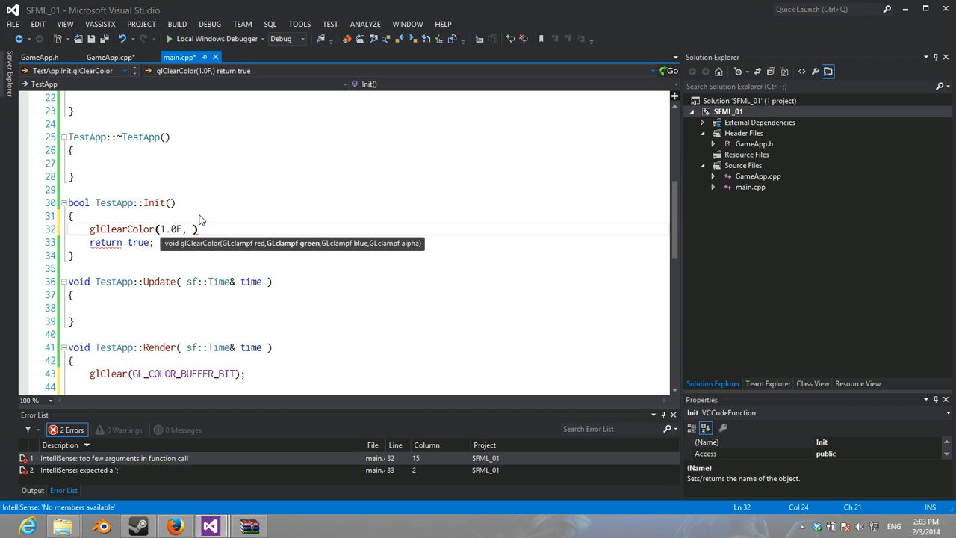
type("0.0f, 0.0f, 1.0f")
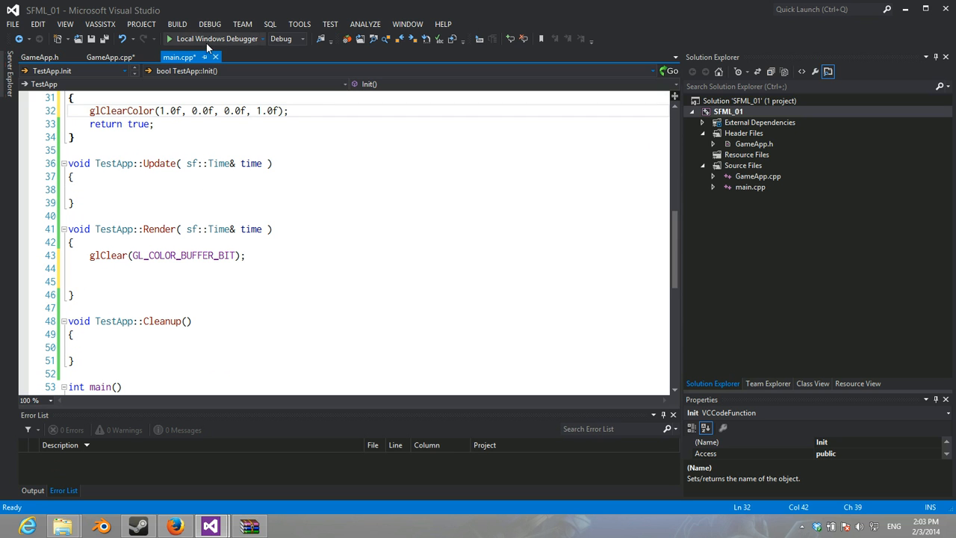
left_click(218, 39)
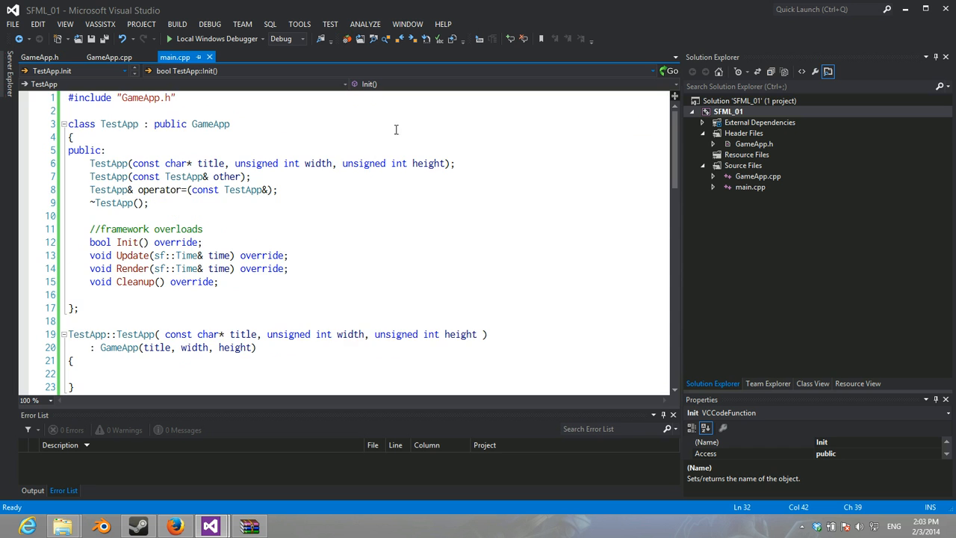
scroll("down", 3)
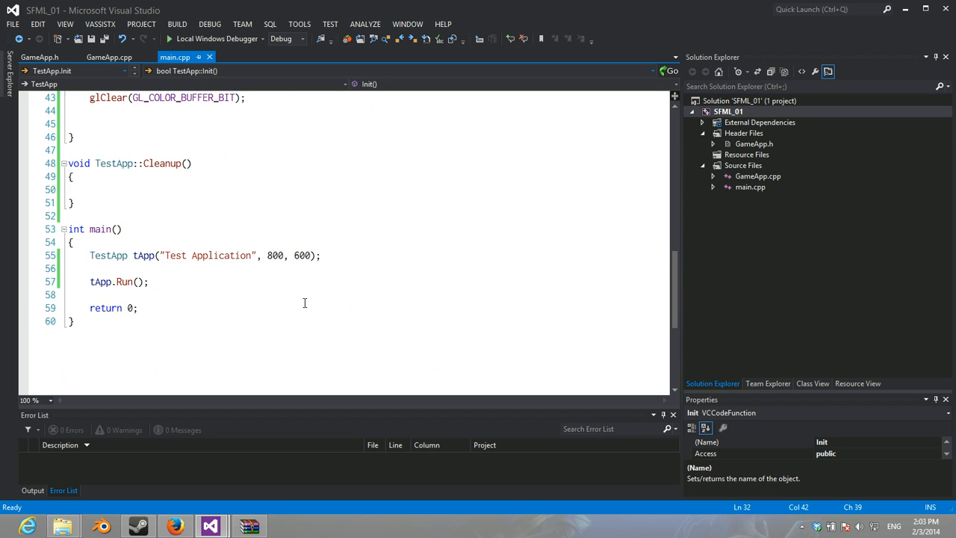